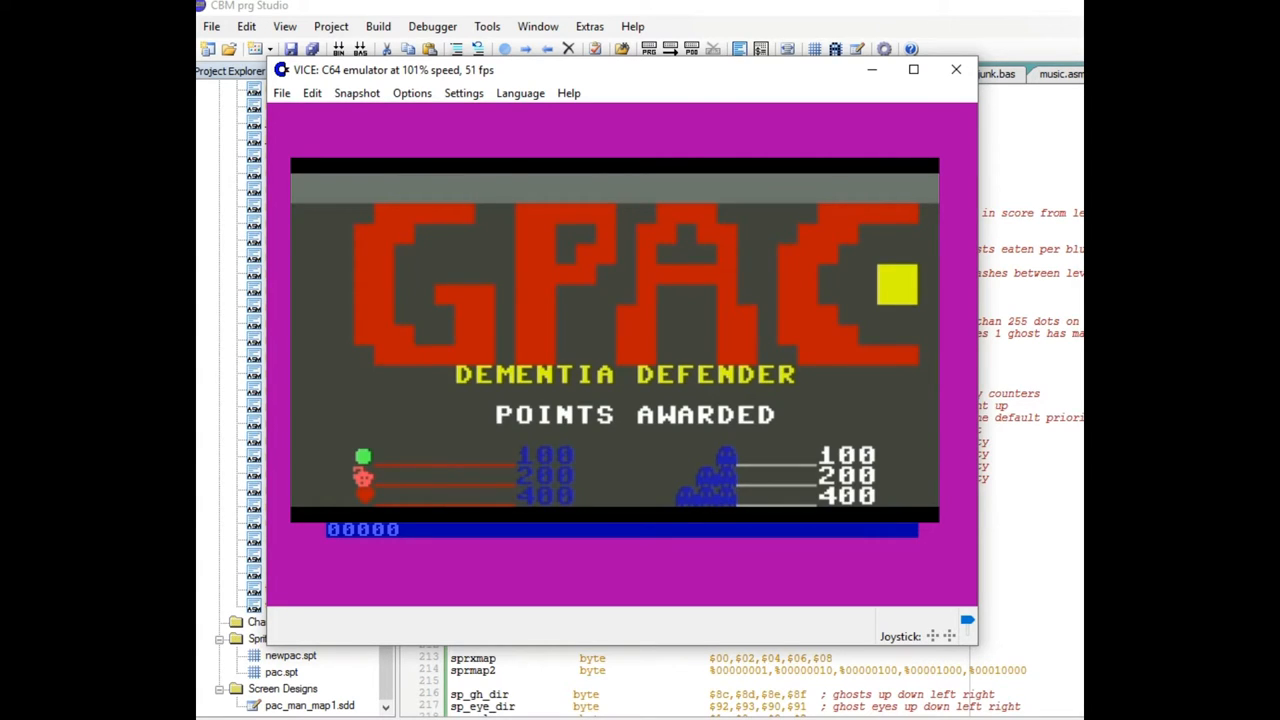
mouse_move(955, 70)
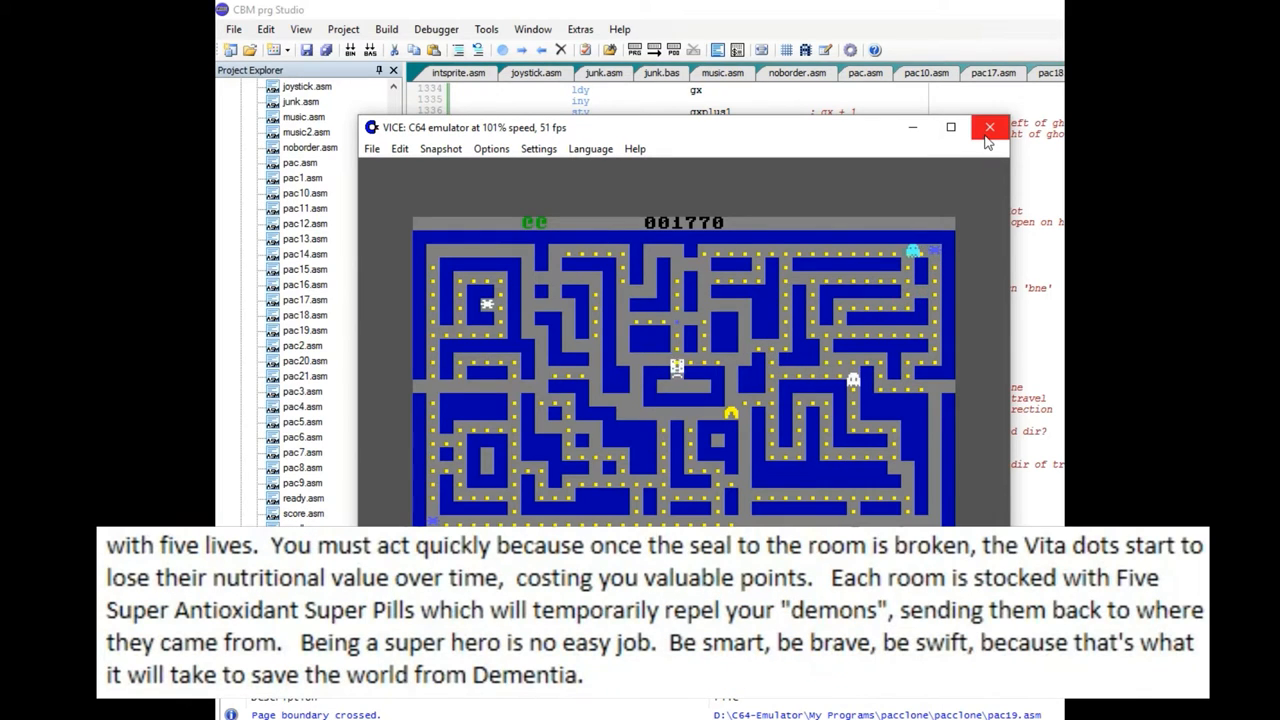
Close VICE and replace all code 0 characters on Map 1 with block 235/236, whole screen
click(989, 127)
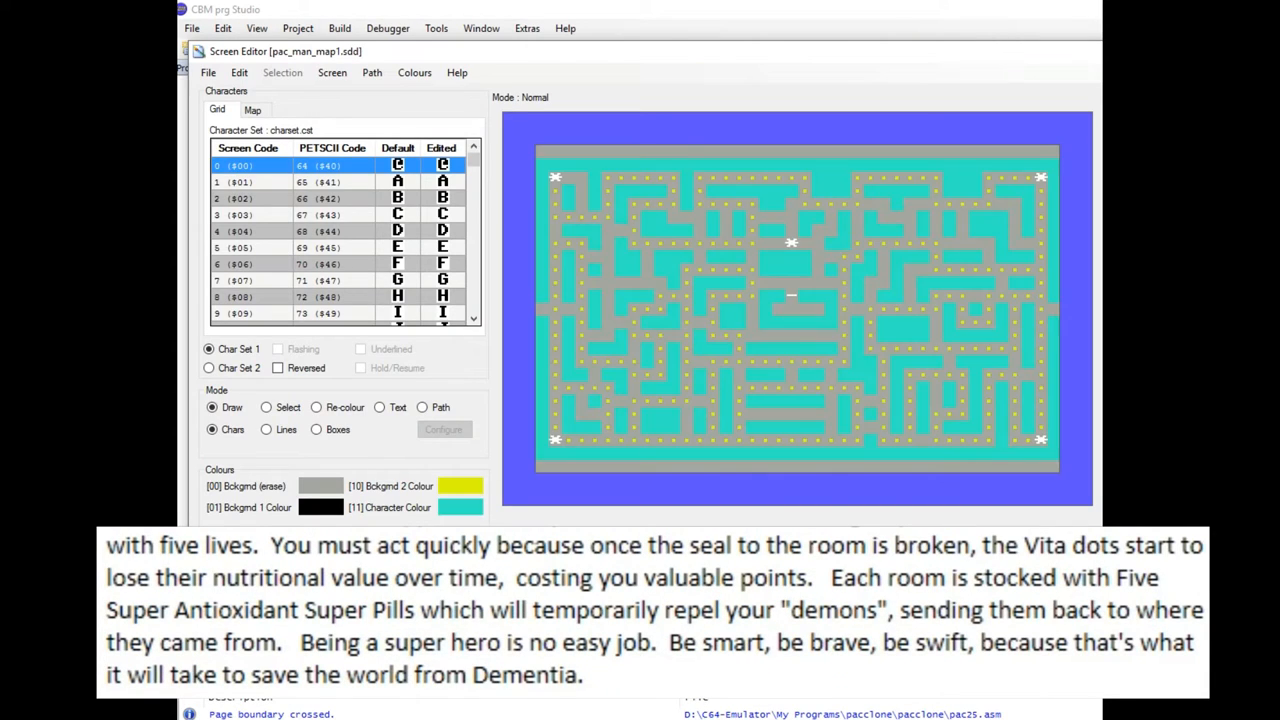
scroll(down, 3)
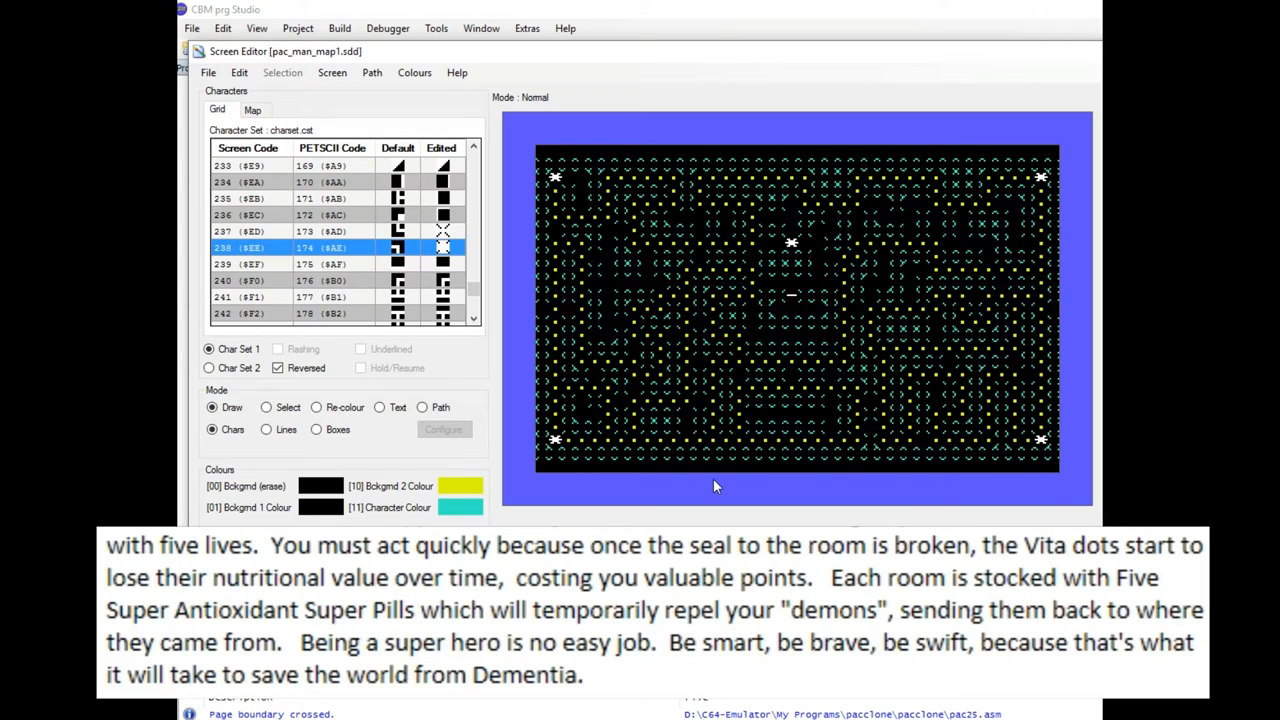
click(332, 72)
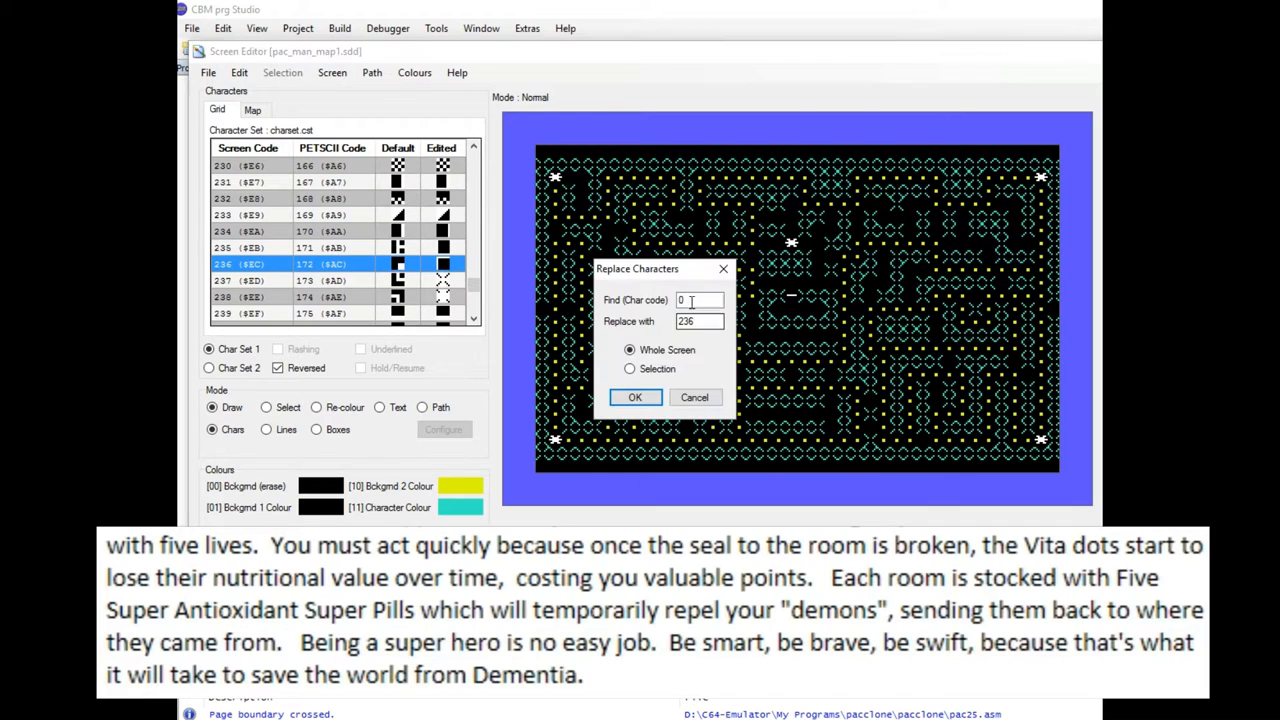
click(635, 397)
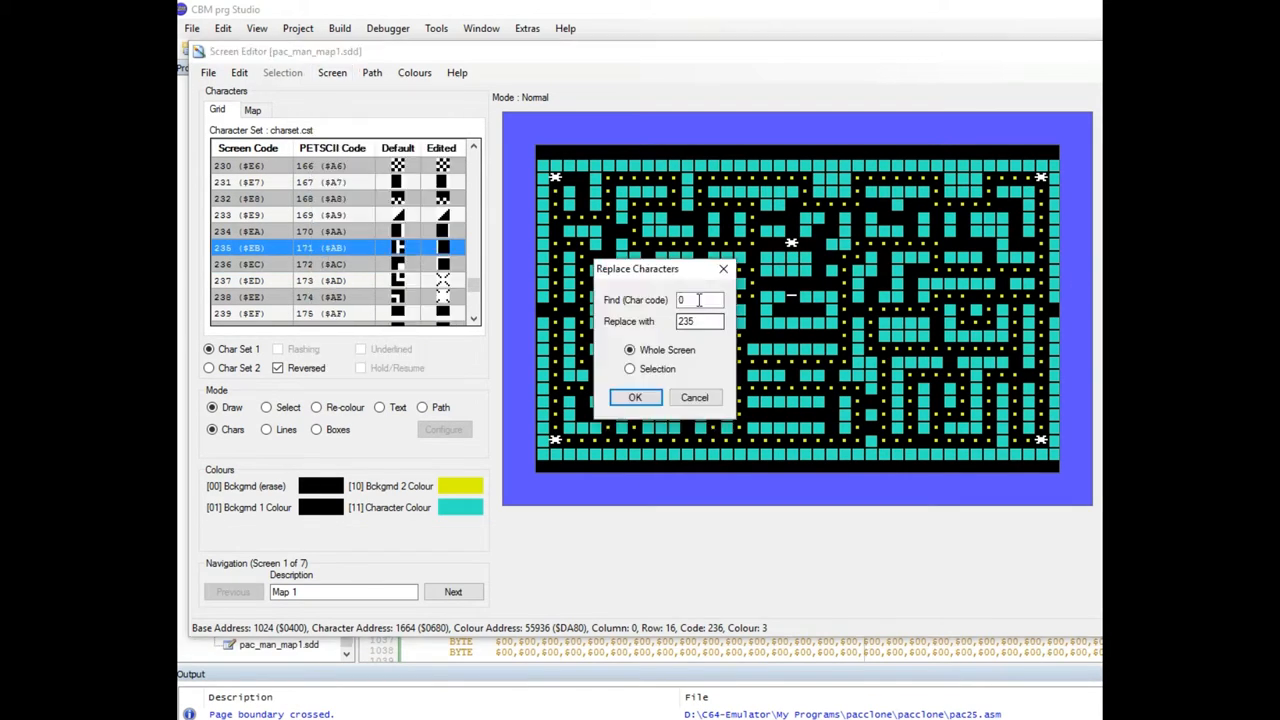
click(635, 397)
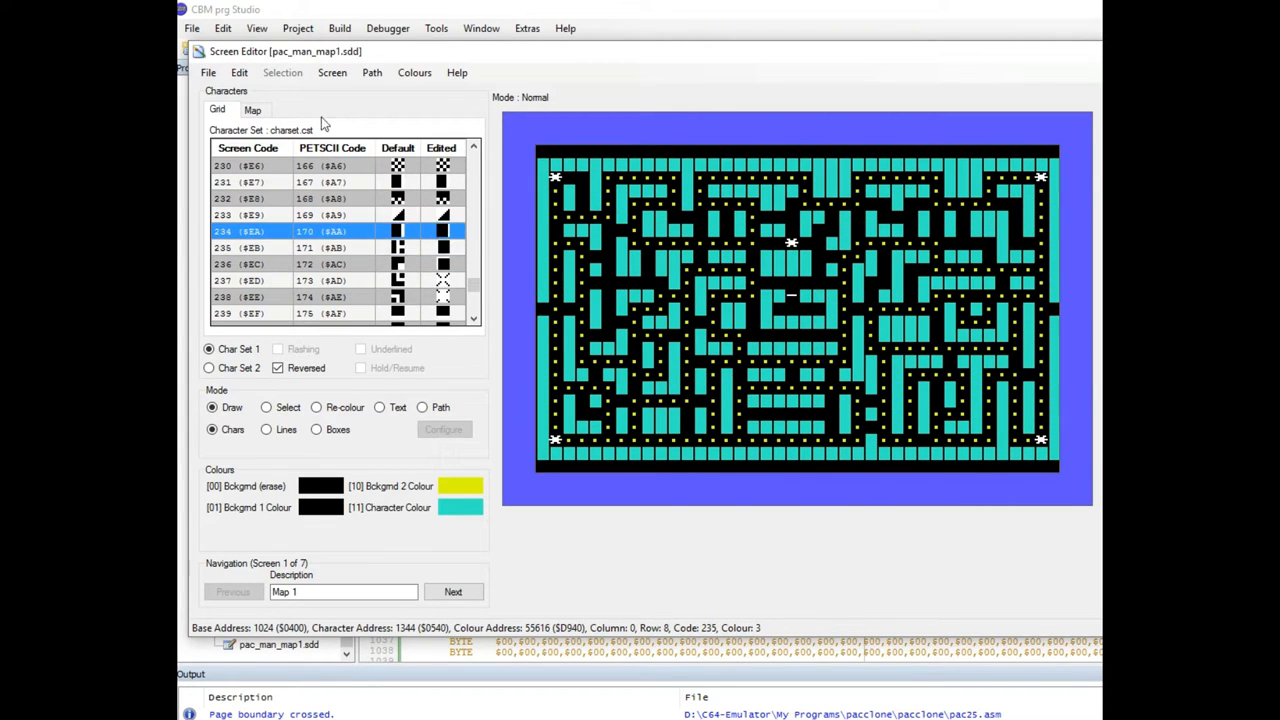
Show Map 1, screen 1 of 10, with its cyan bar-shaped walls
click(371, 72)
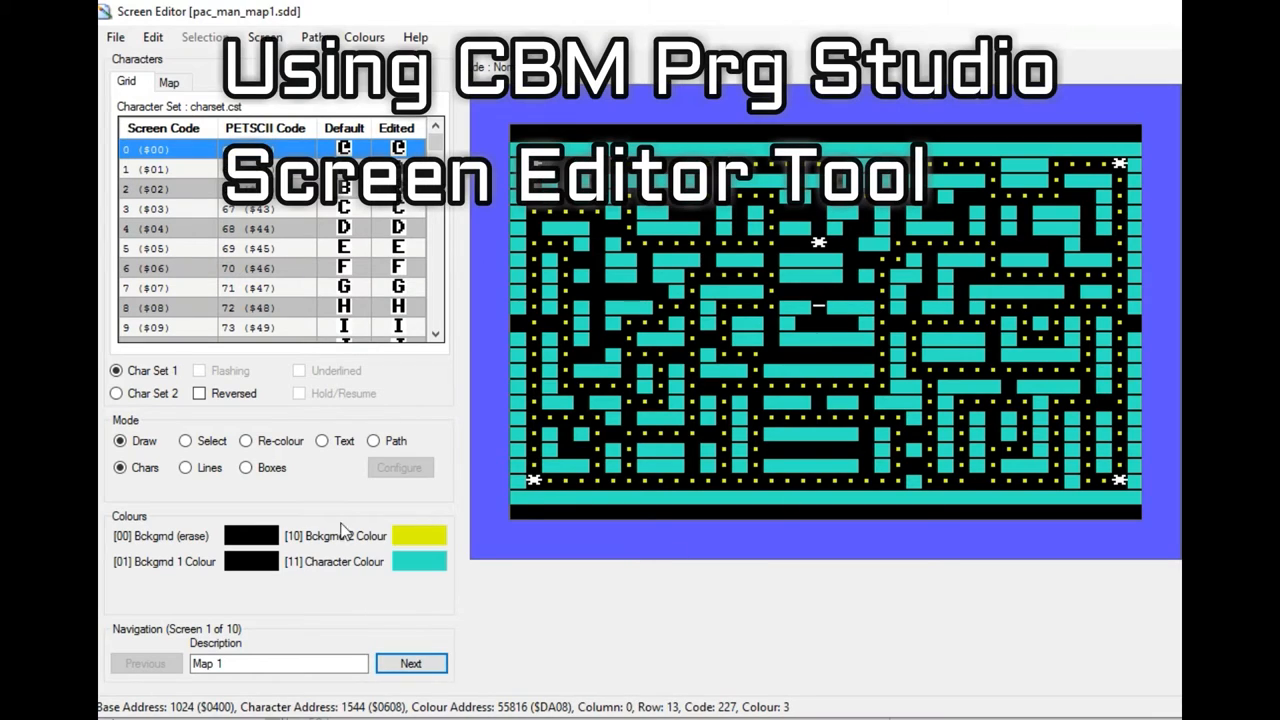
click(410, 663)
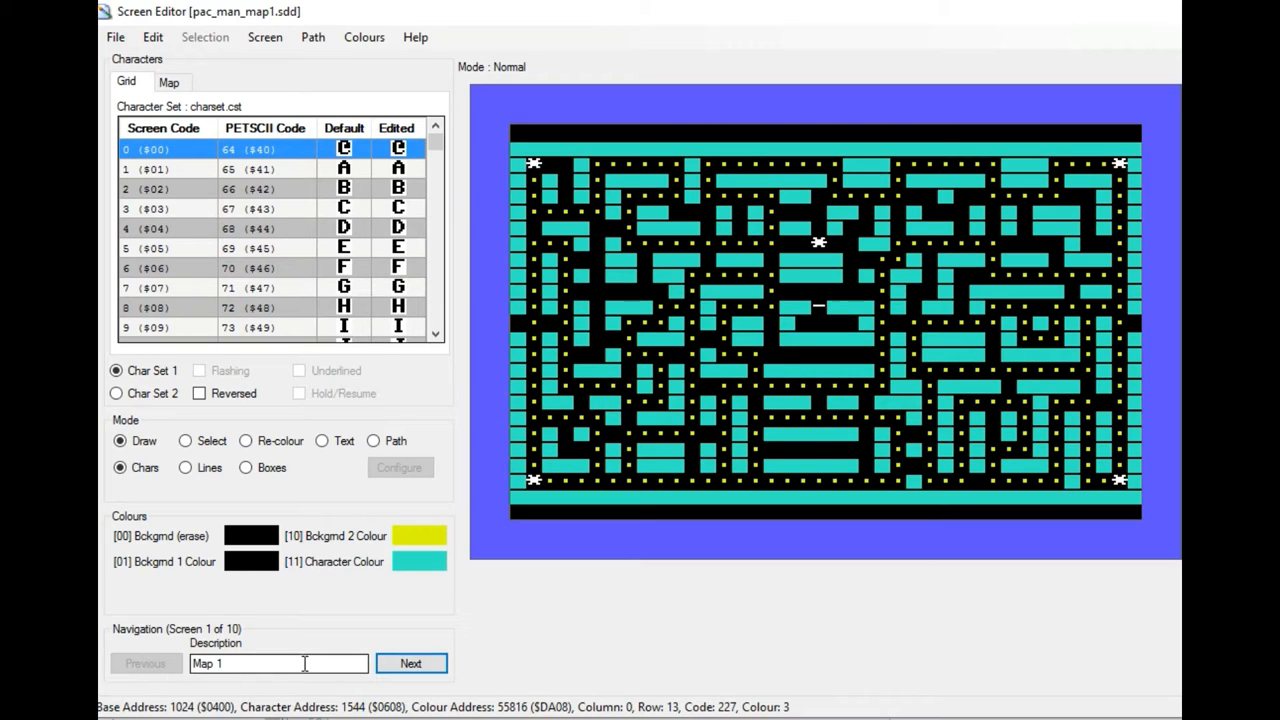
Page forward from Map 1 through Map 2 to Map 3, the grey maze
click(410, 663)
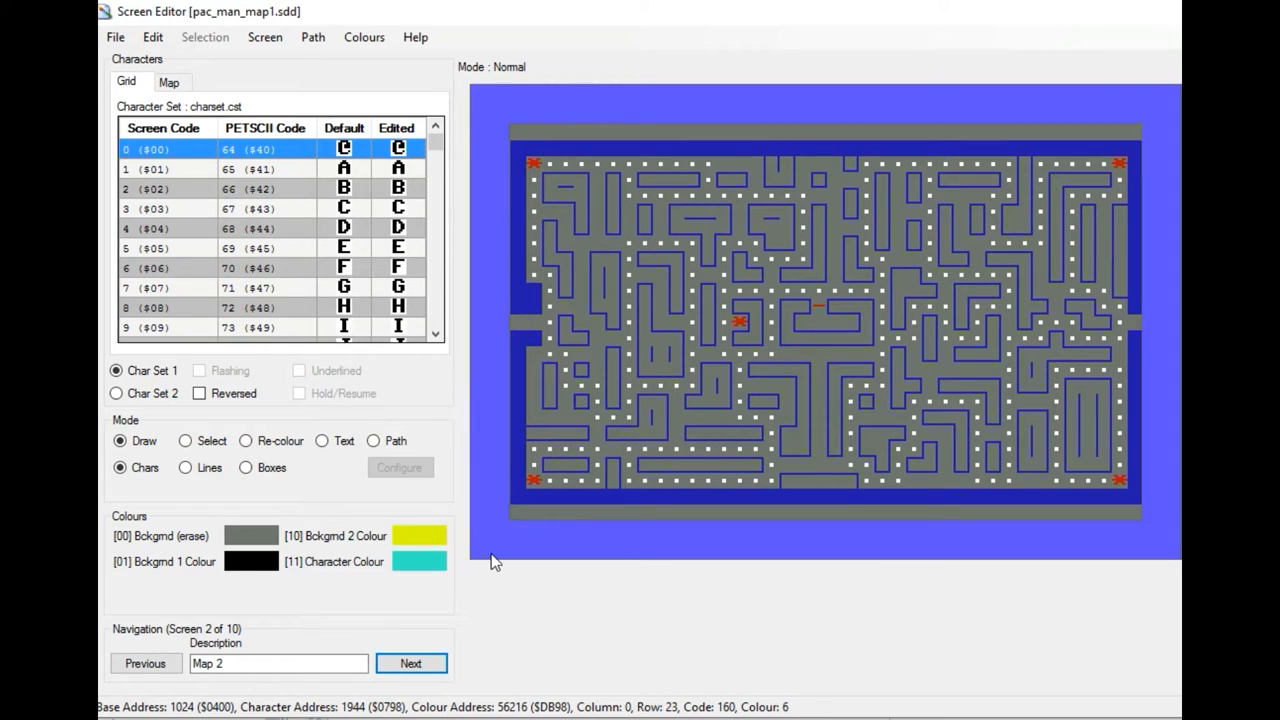
mouse_move(643, 412)
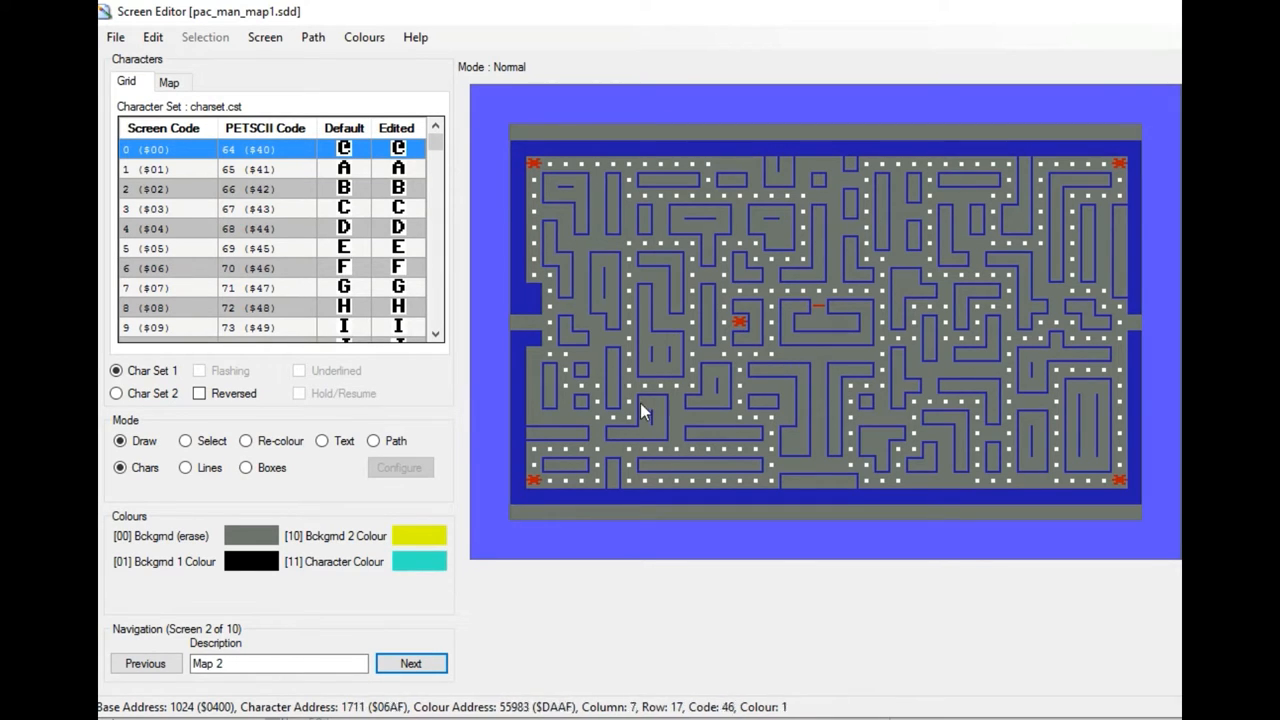
click(410, 663)
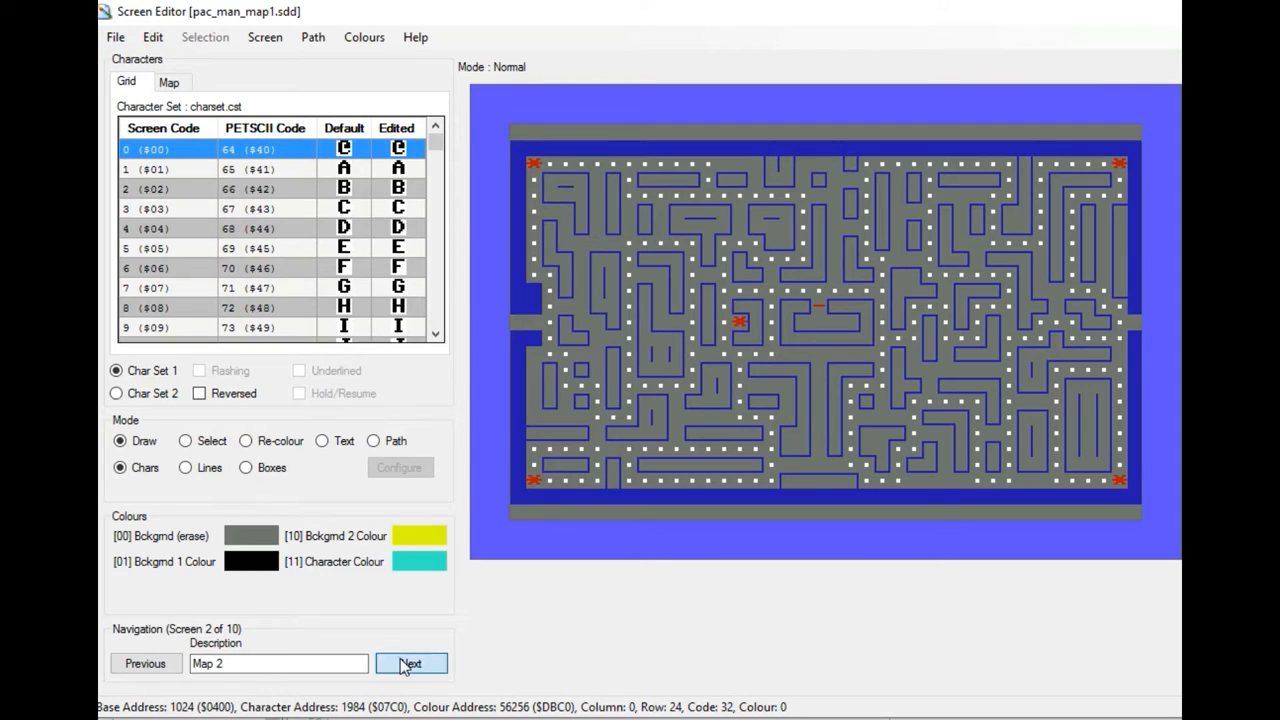
click(411, 663)
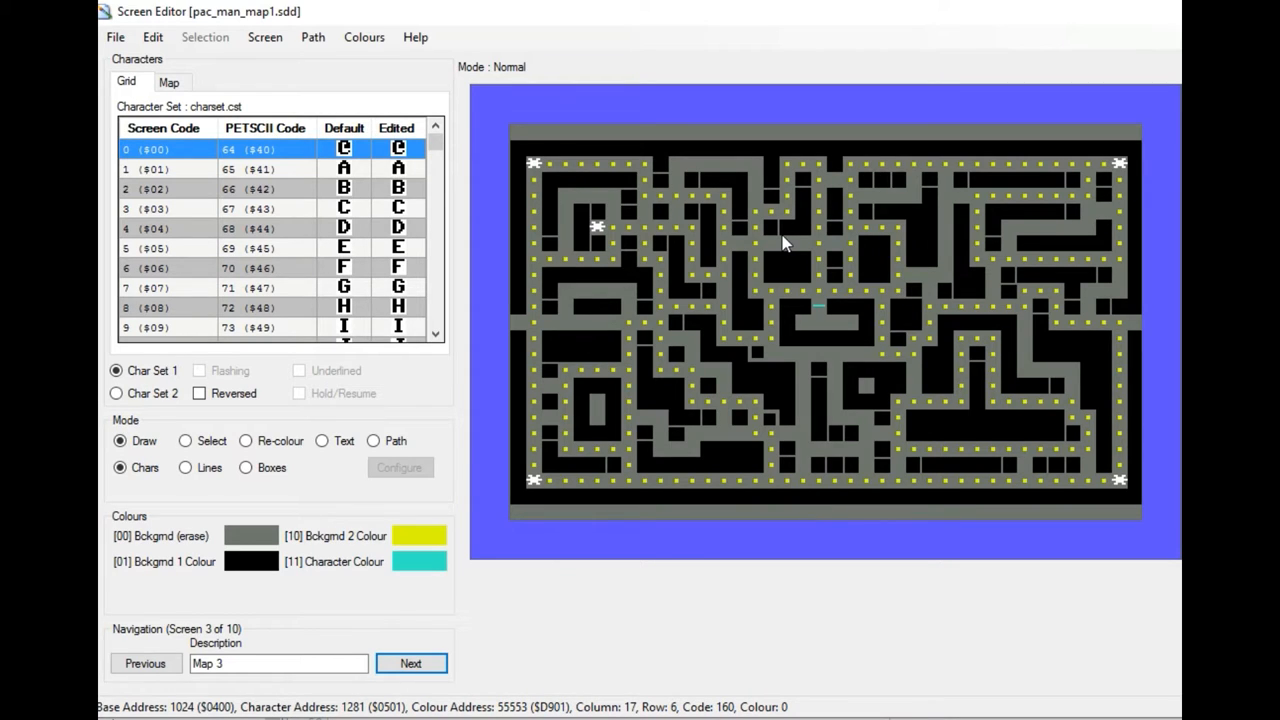
click(410, 663)
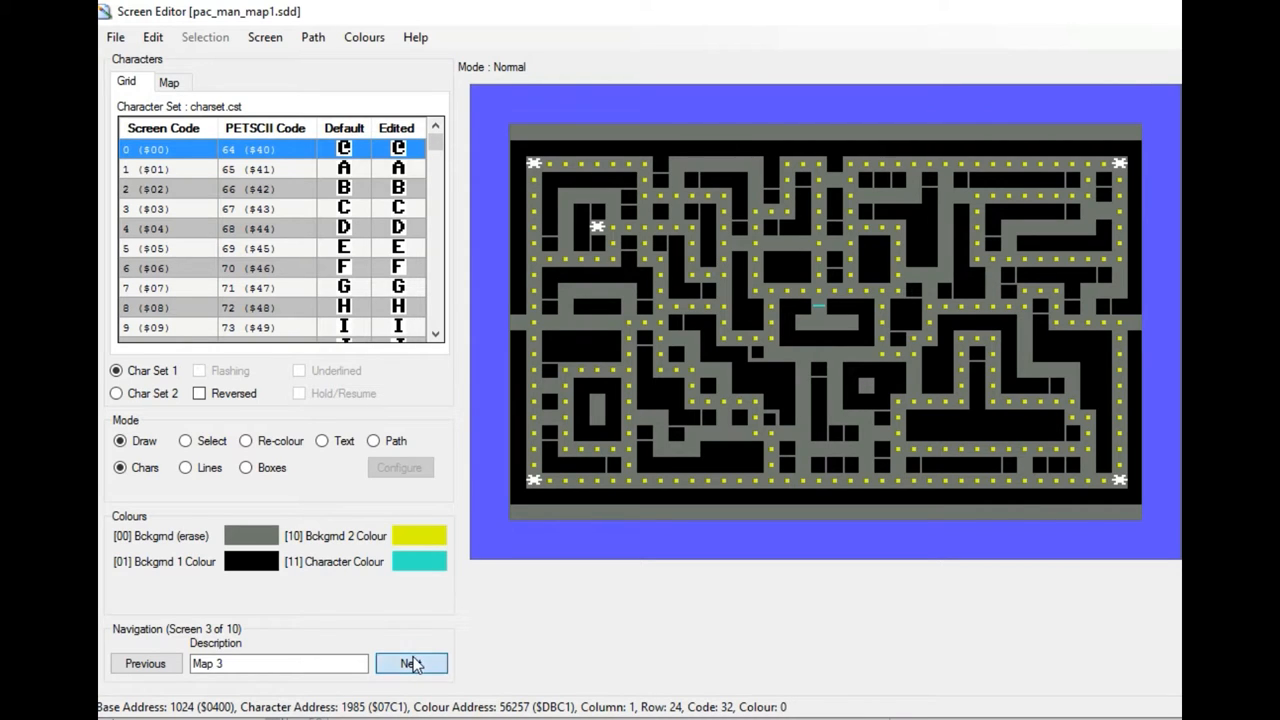
Page past Map 4's red maze to screen 5, Maze Craze
click(410, 663)
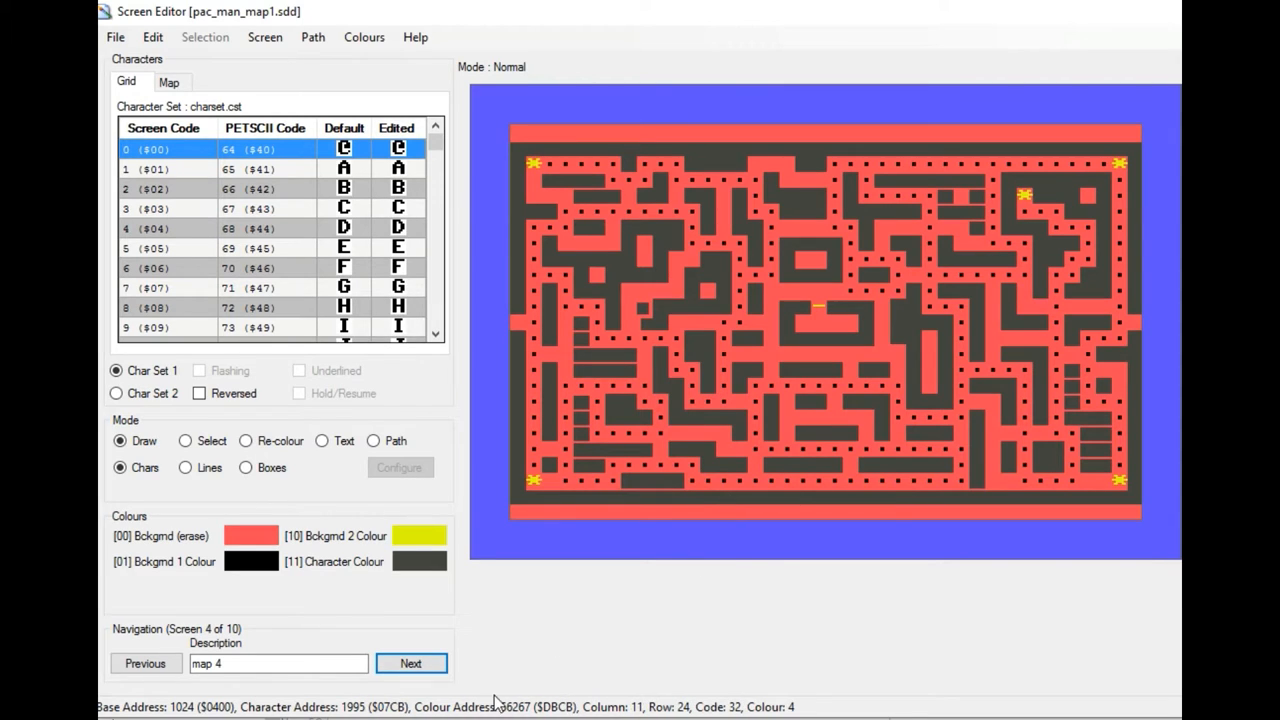
click(410, 663)
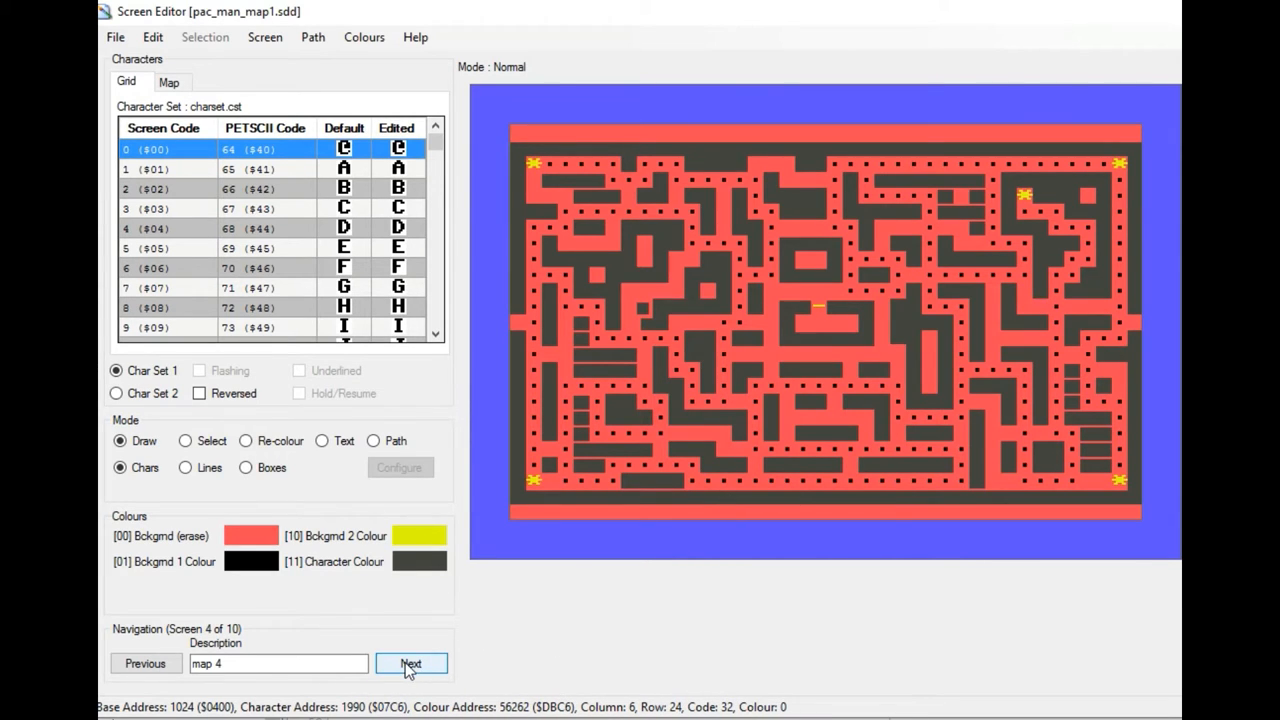
click(411, 663)
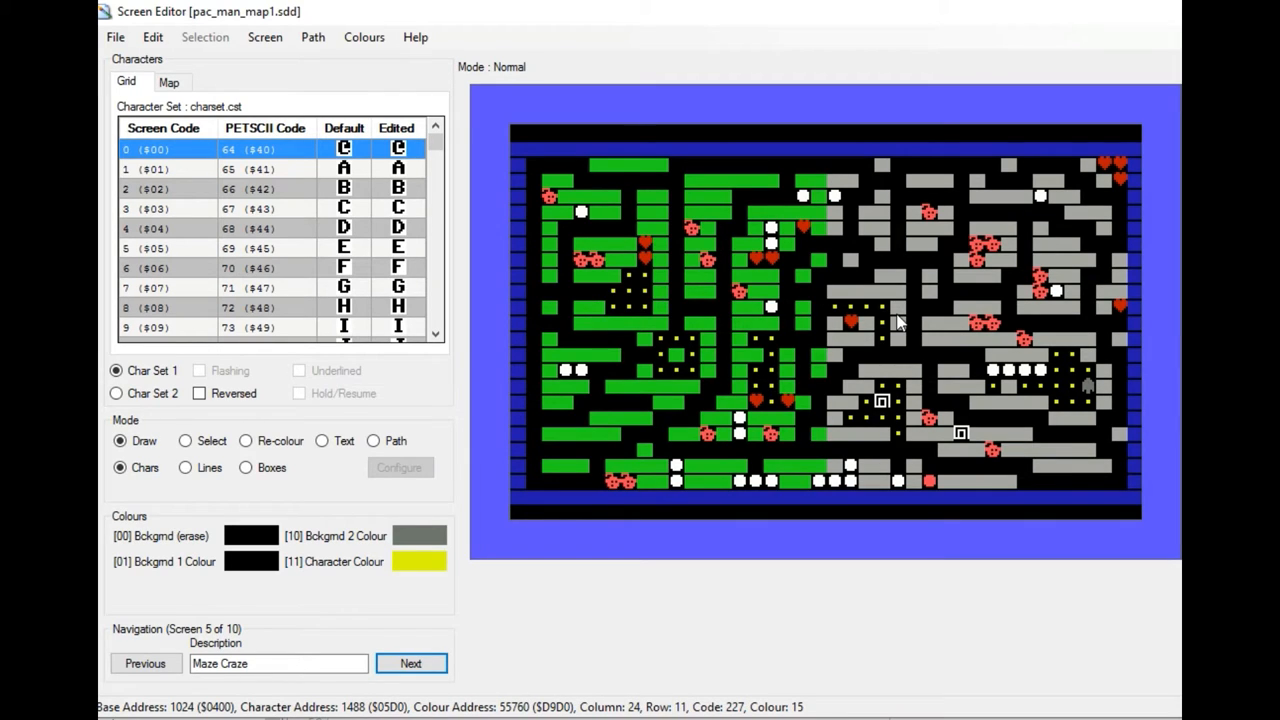
mouse_move(700, 428)
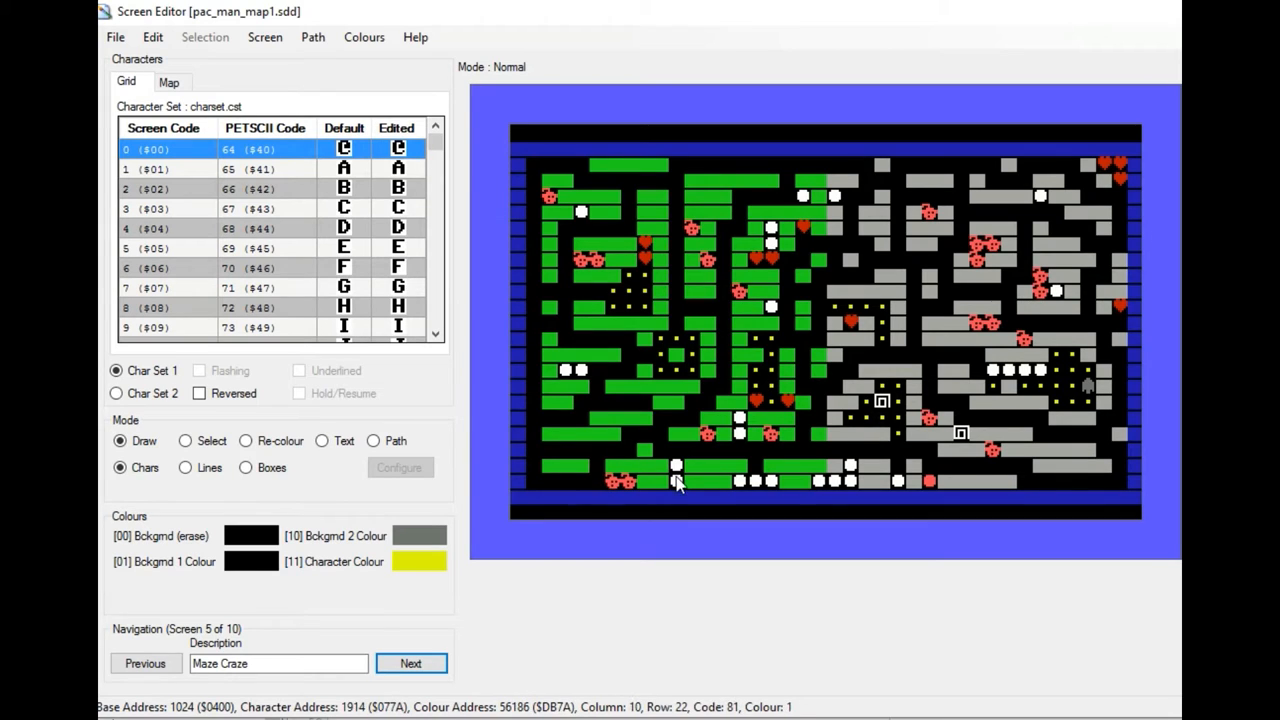
mouse_move(757, 458)
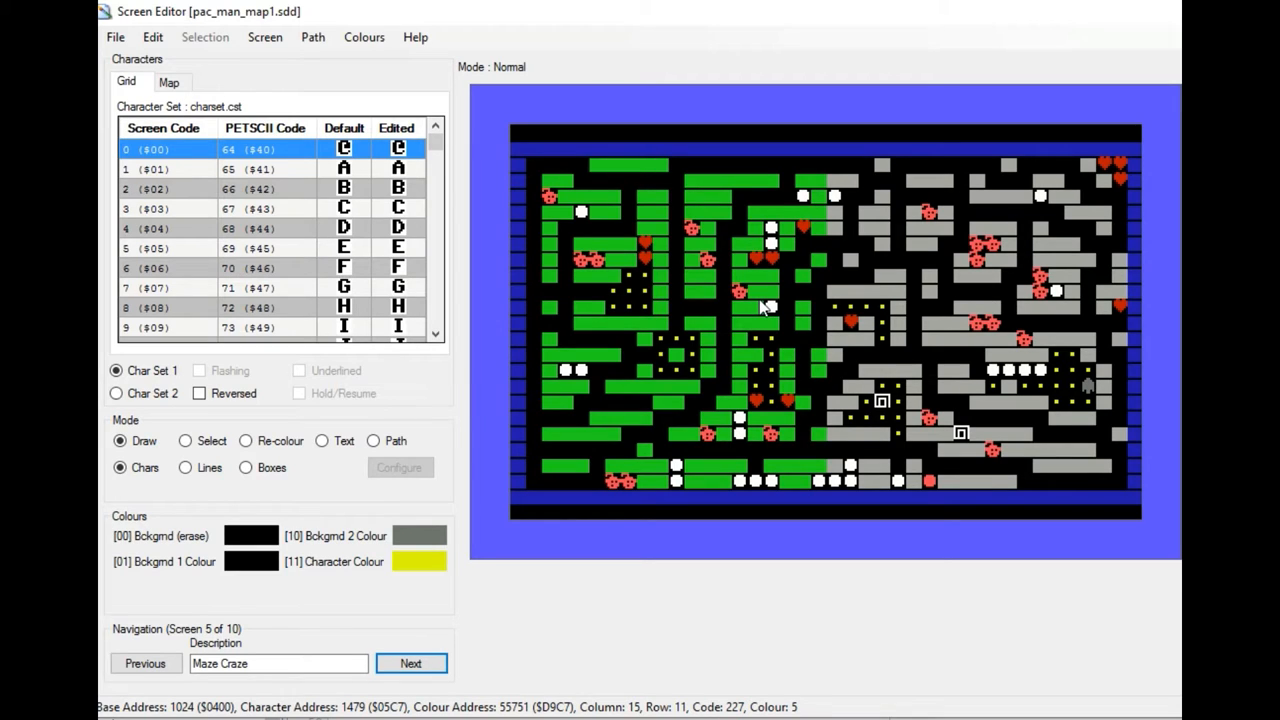
mouse_move(705, 340)
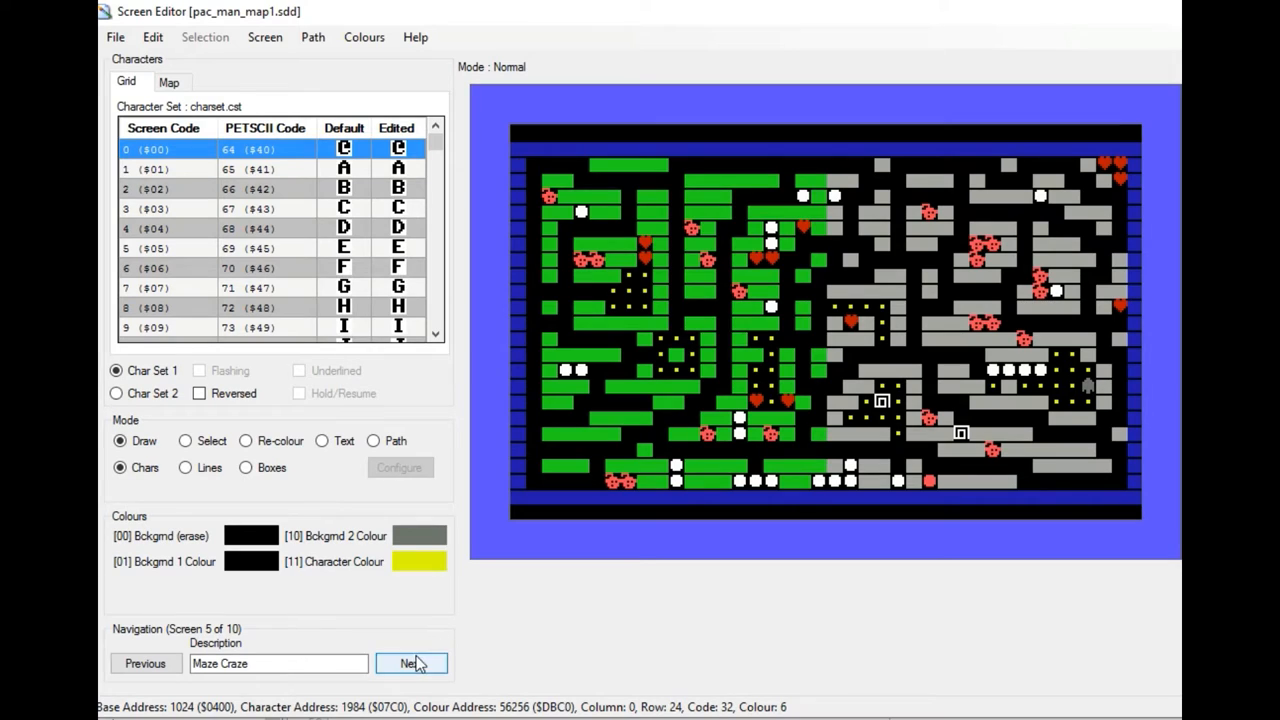
Show screen 6 of 10, Dragons Wrath, with GPAC in the middle
click(410, 663)
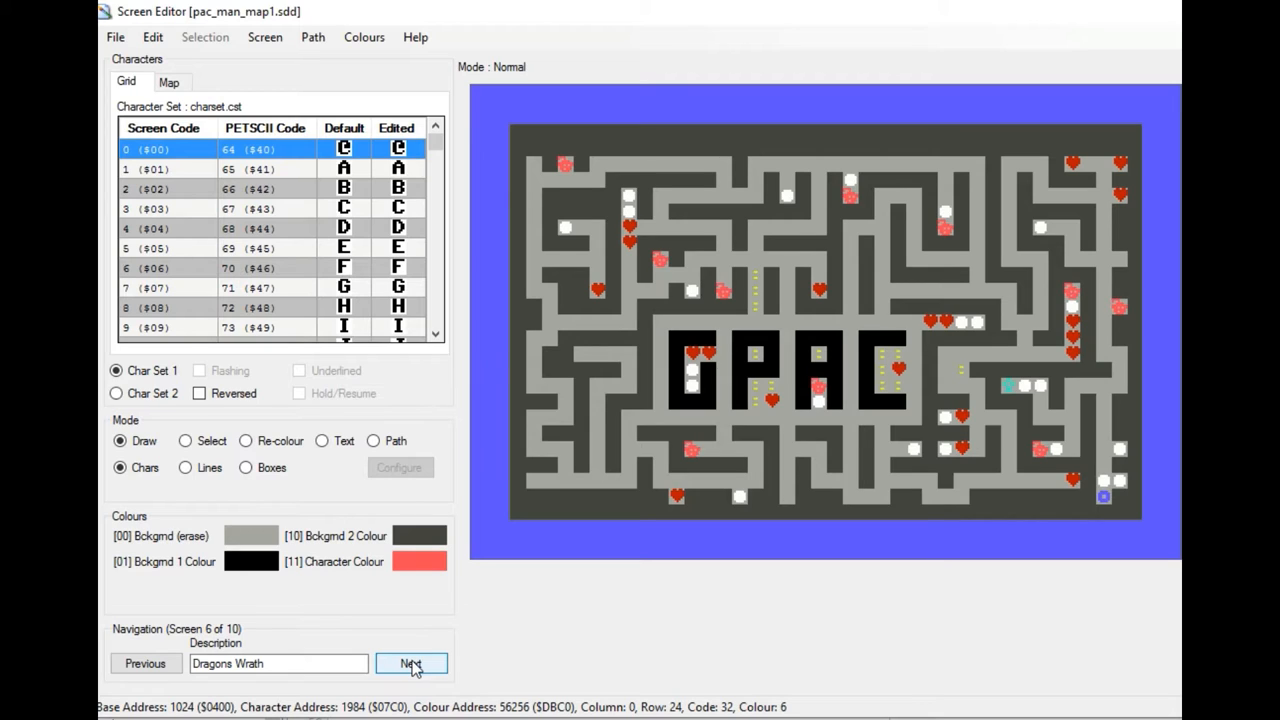
mouse_move(600, 565)
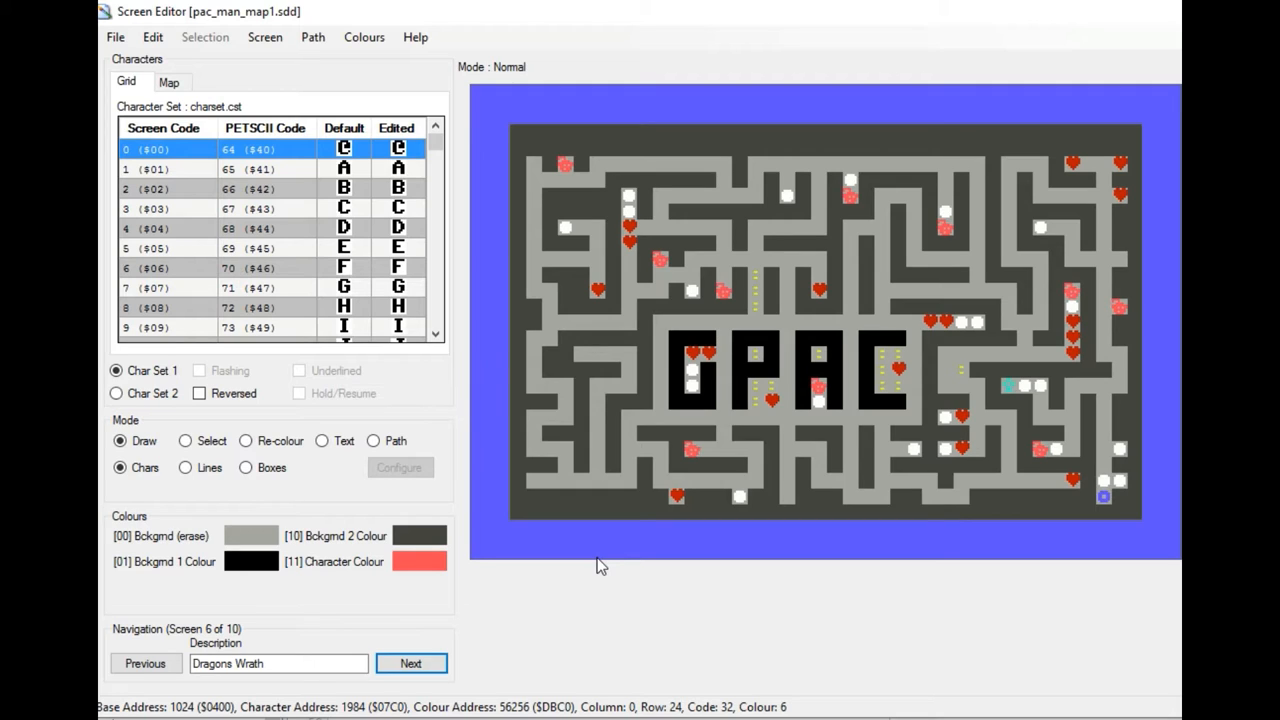
mouse_move(815, 273)
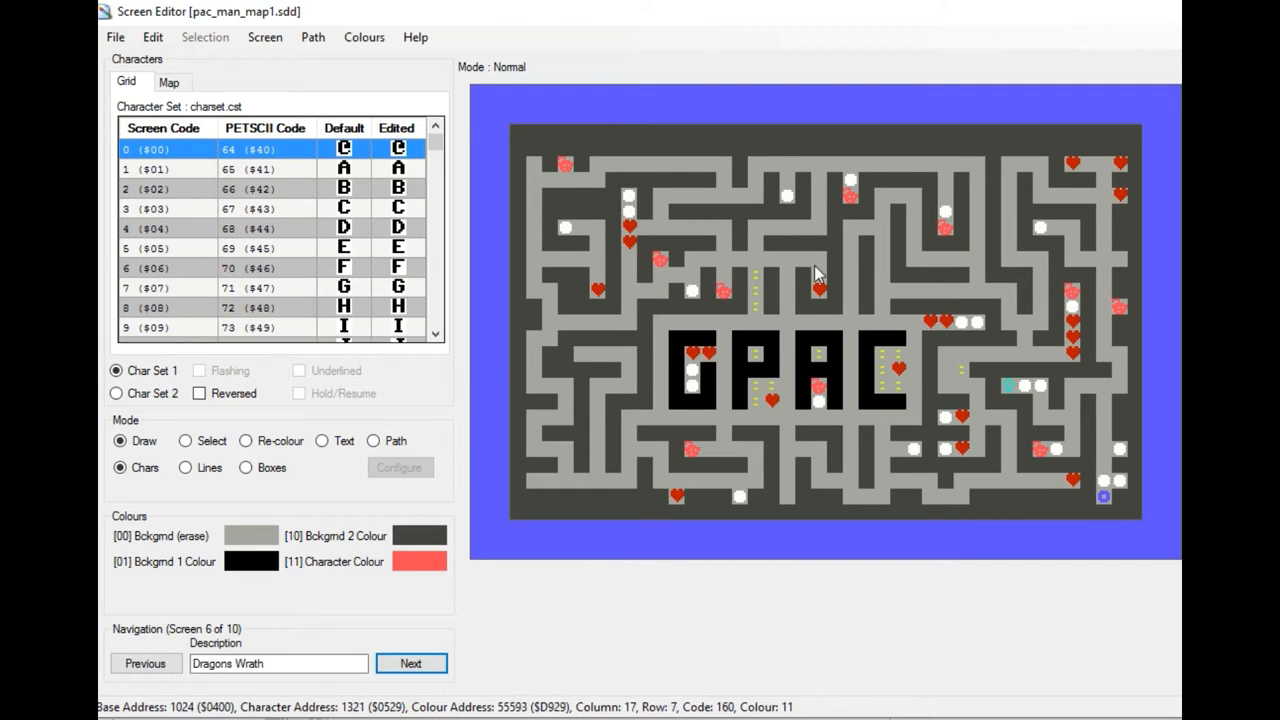
Show screen 7 of 10, Carpals Tunnel, with blue corridors over red columns
click(410, 663)
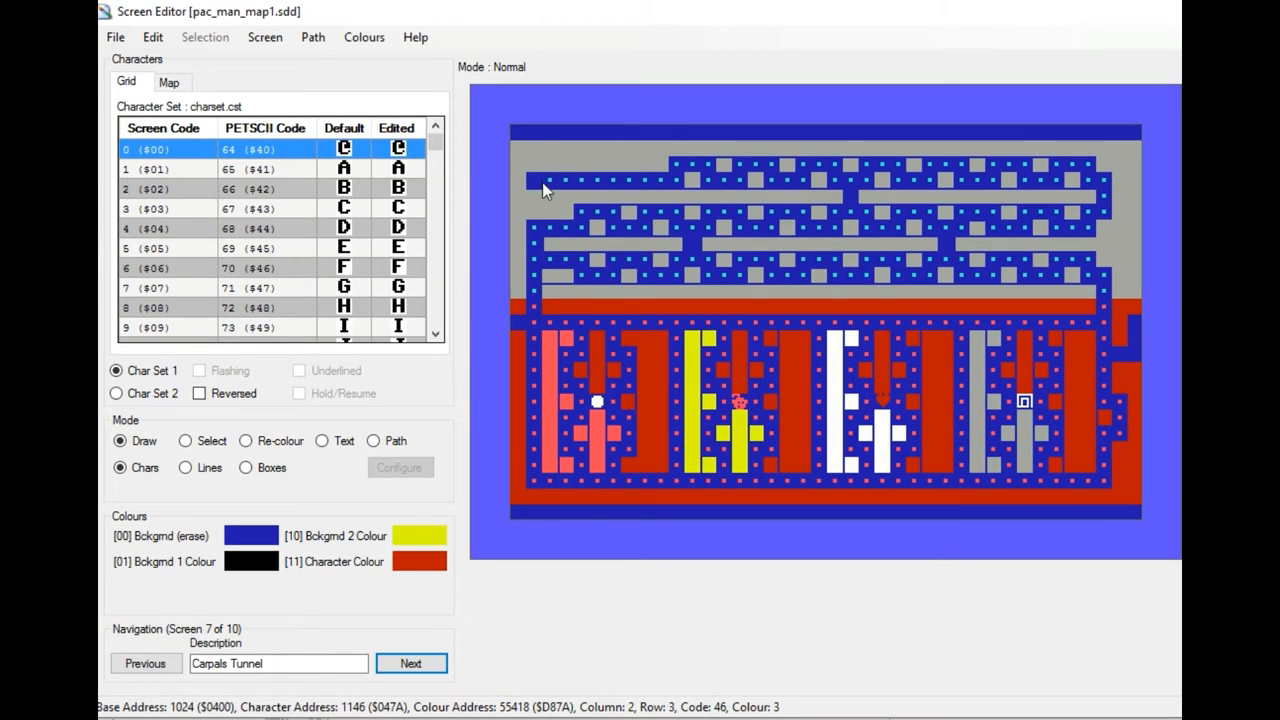
mouse_move(552, 188)
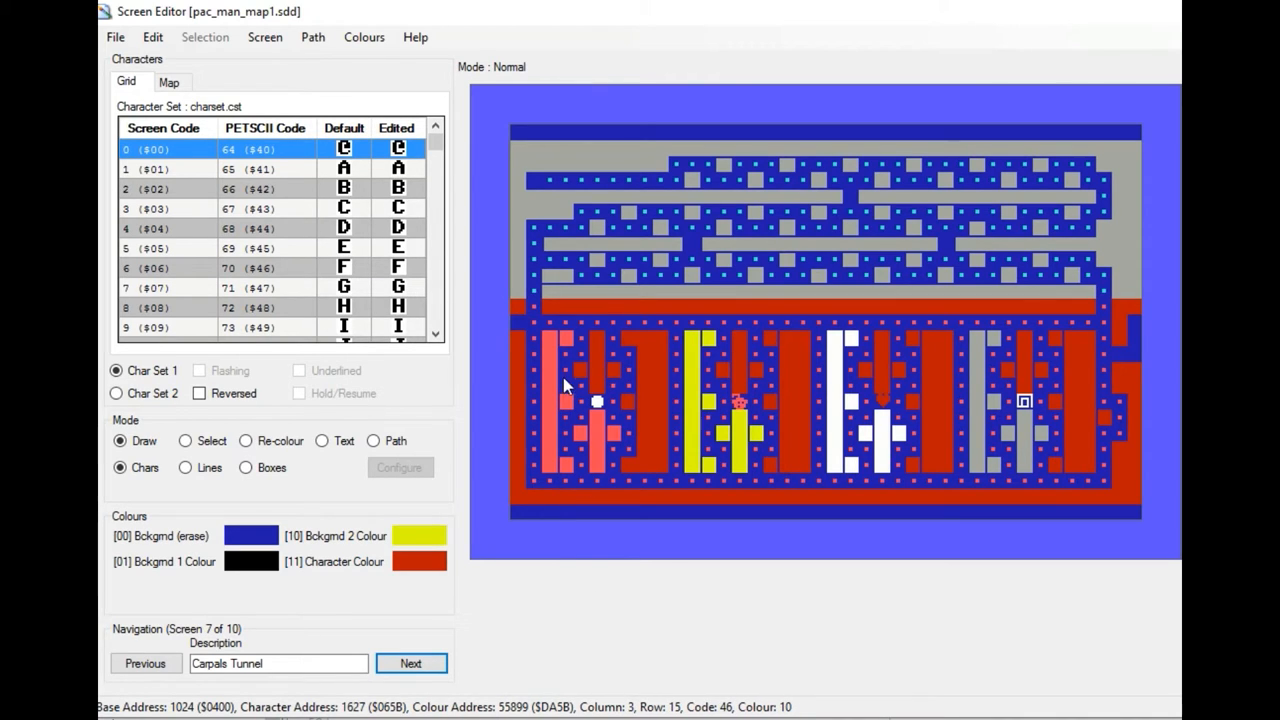
mouse_move(857, 370)
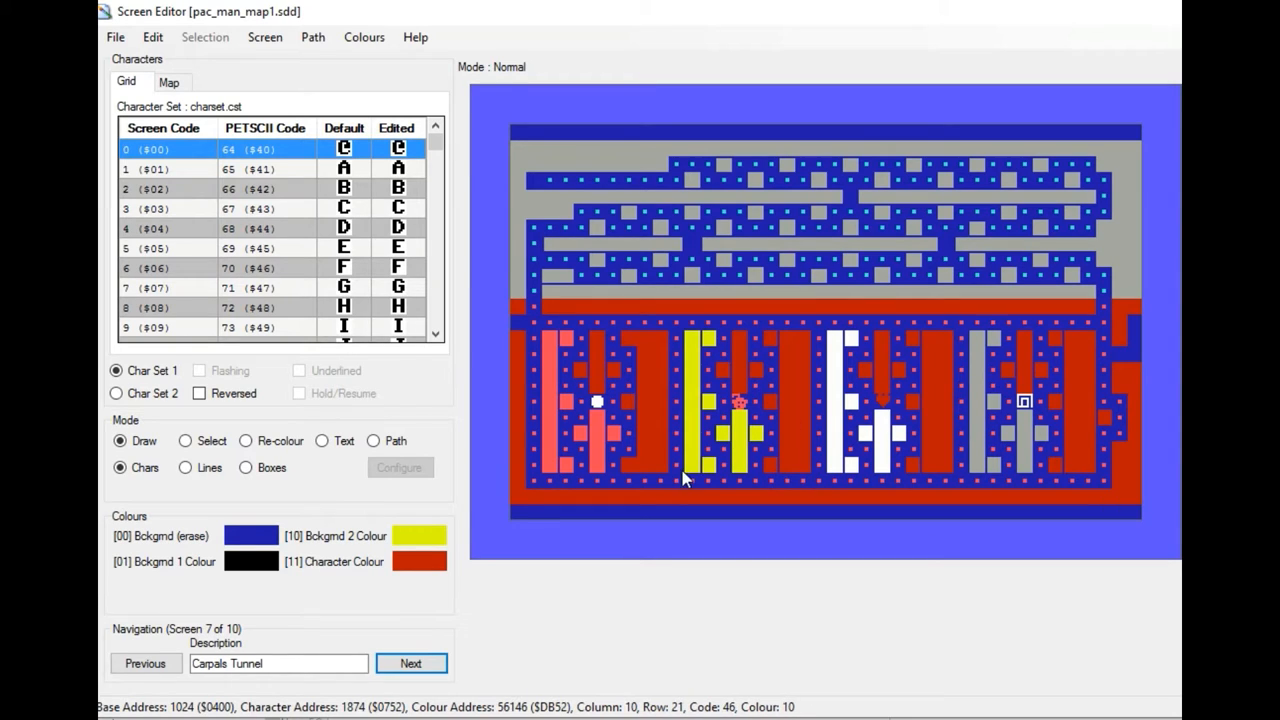
click(410, 663)
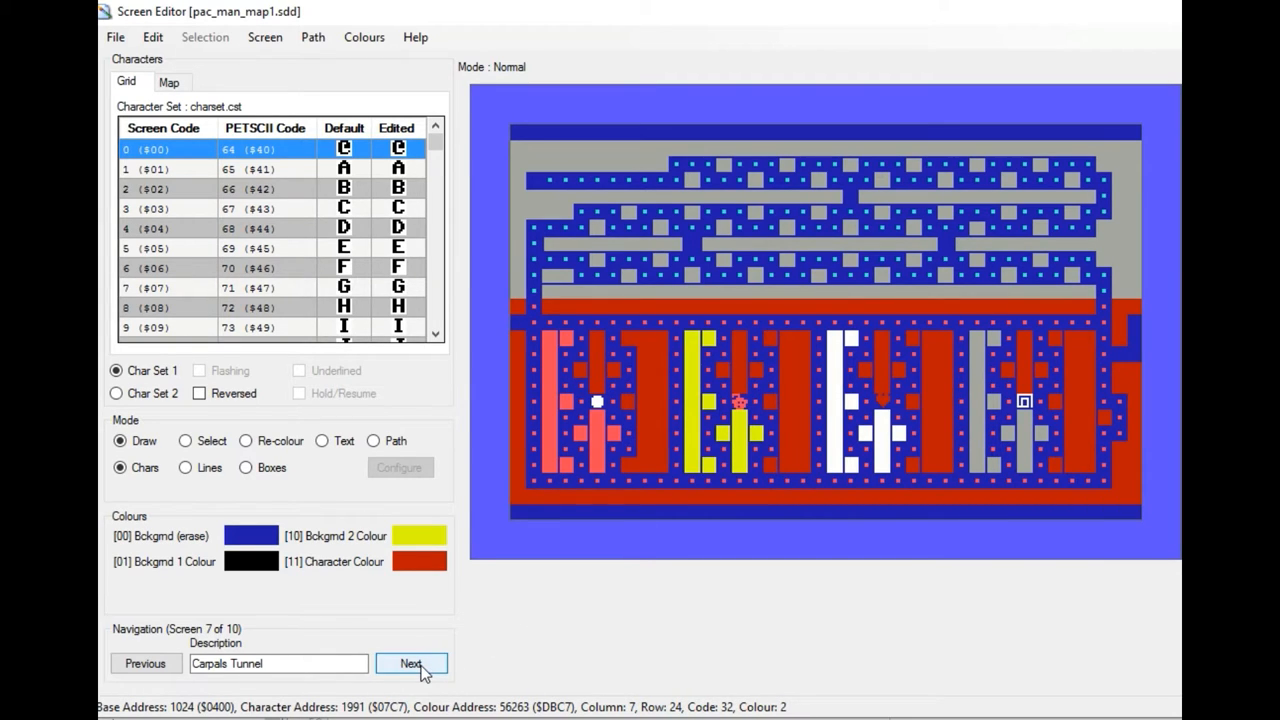
click(410, 663)
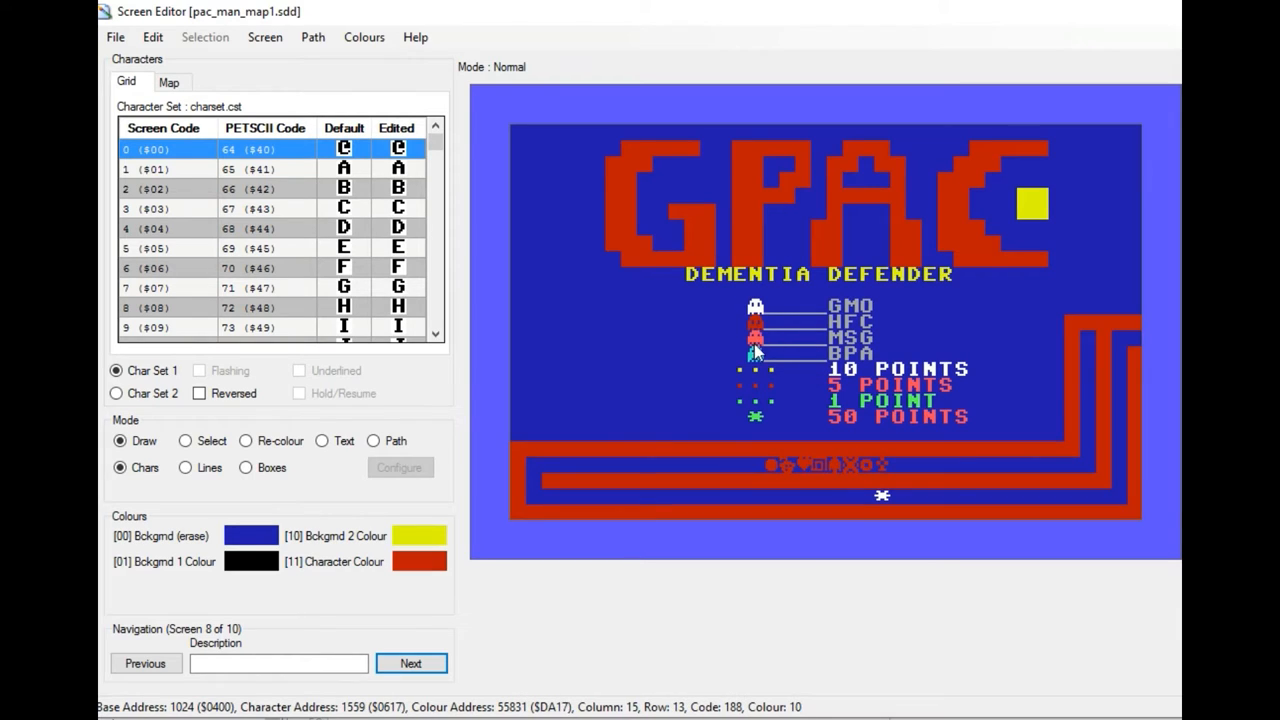
click(757, 360)
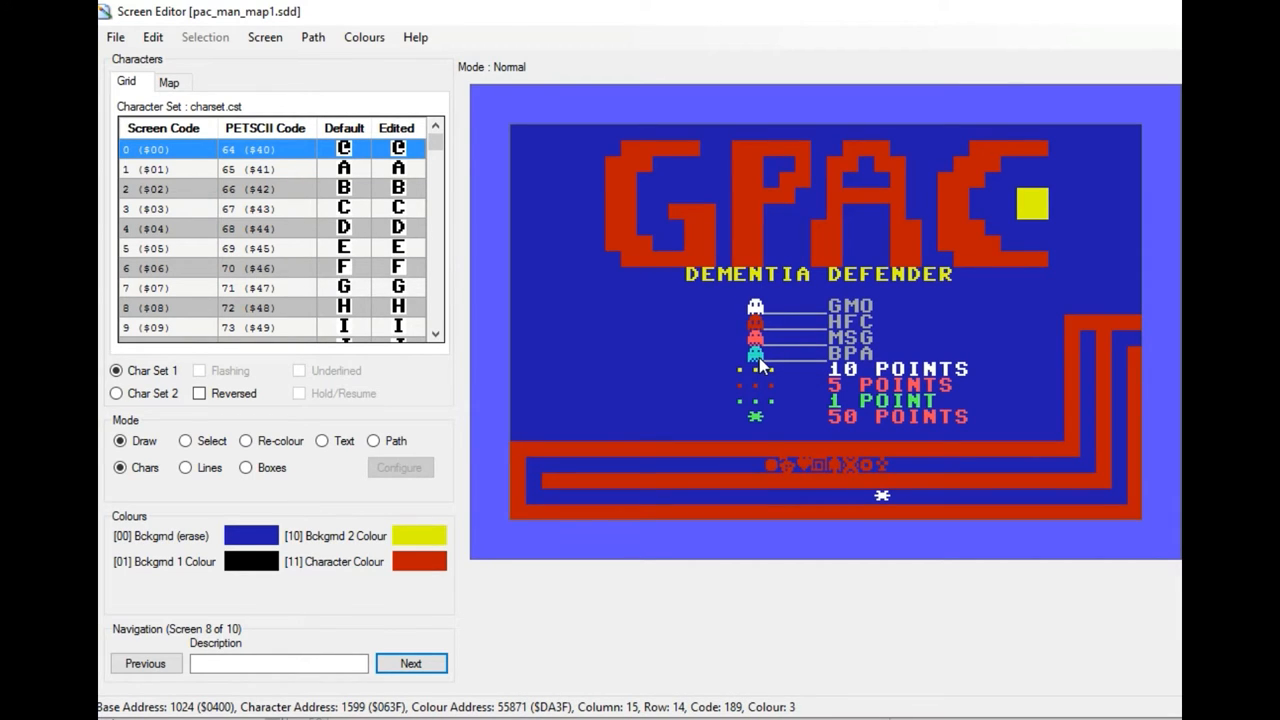
mouse_move(758, 305)
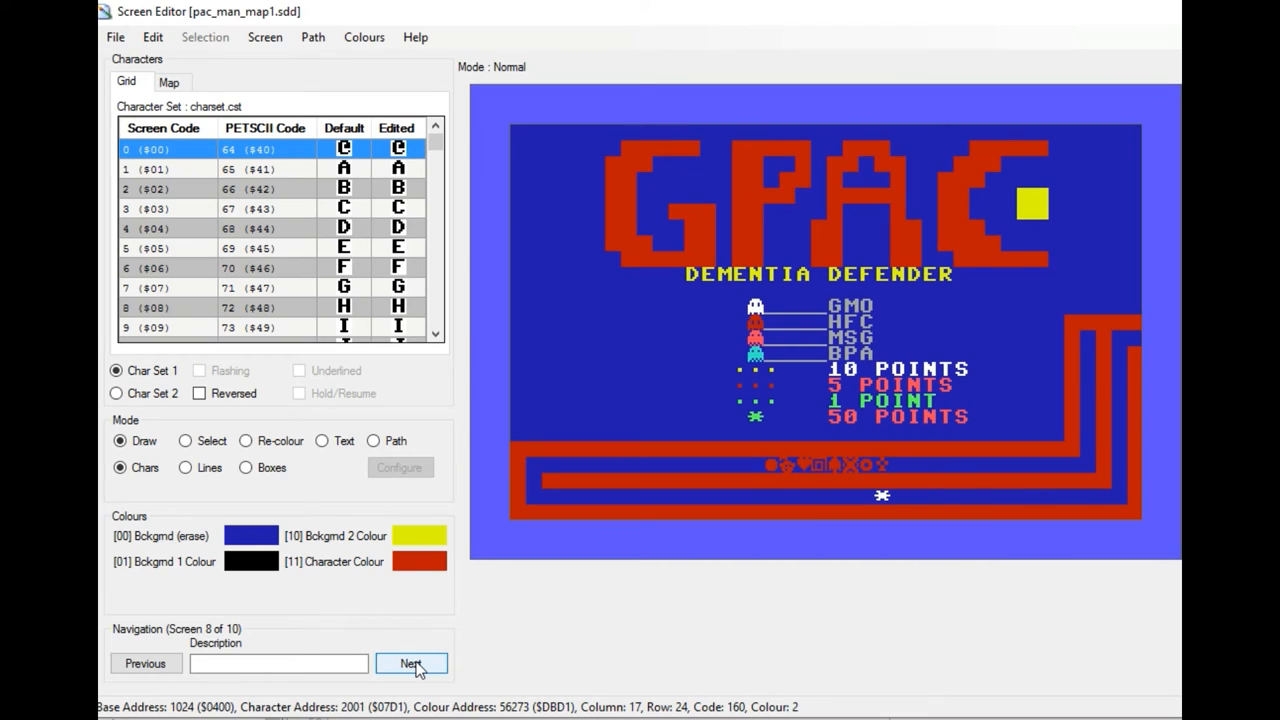
Show screen 9, the GPAC title page with bonus point values and ghost names
click(411, 663)
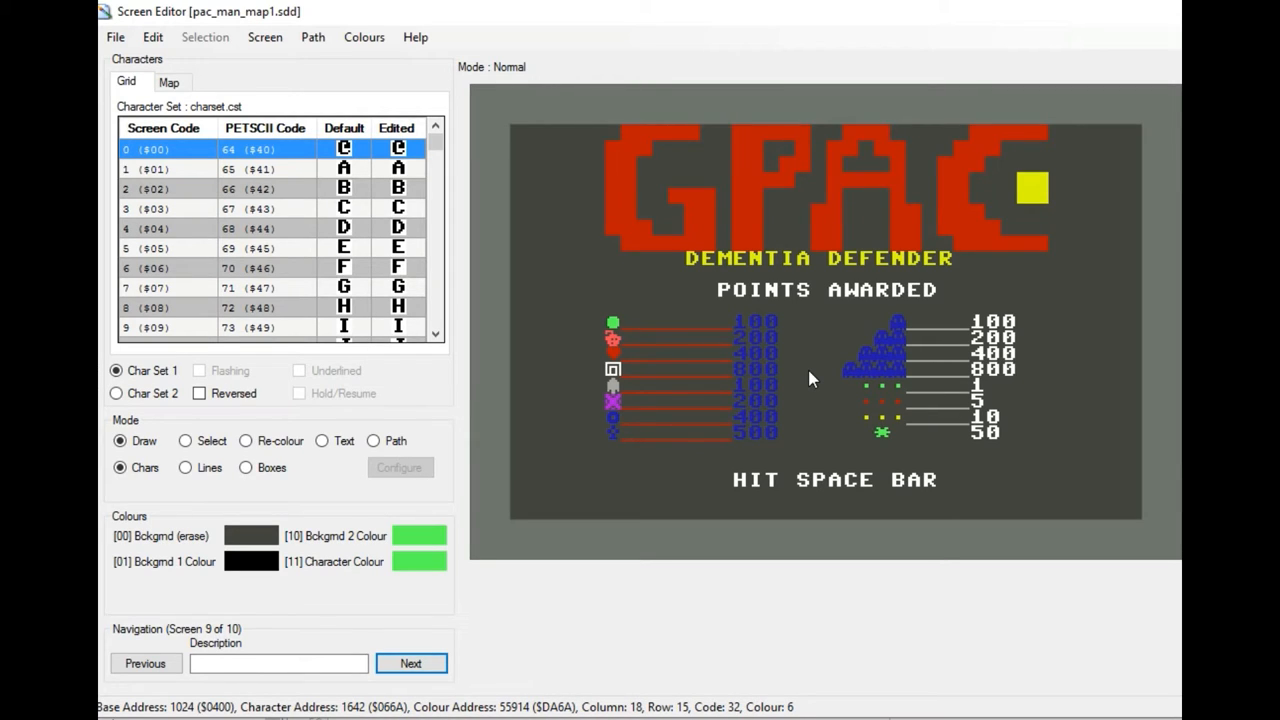
click(145, 663)
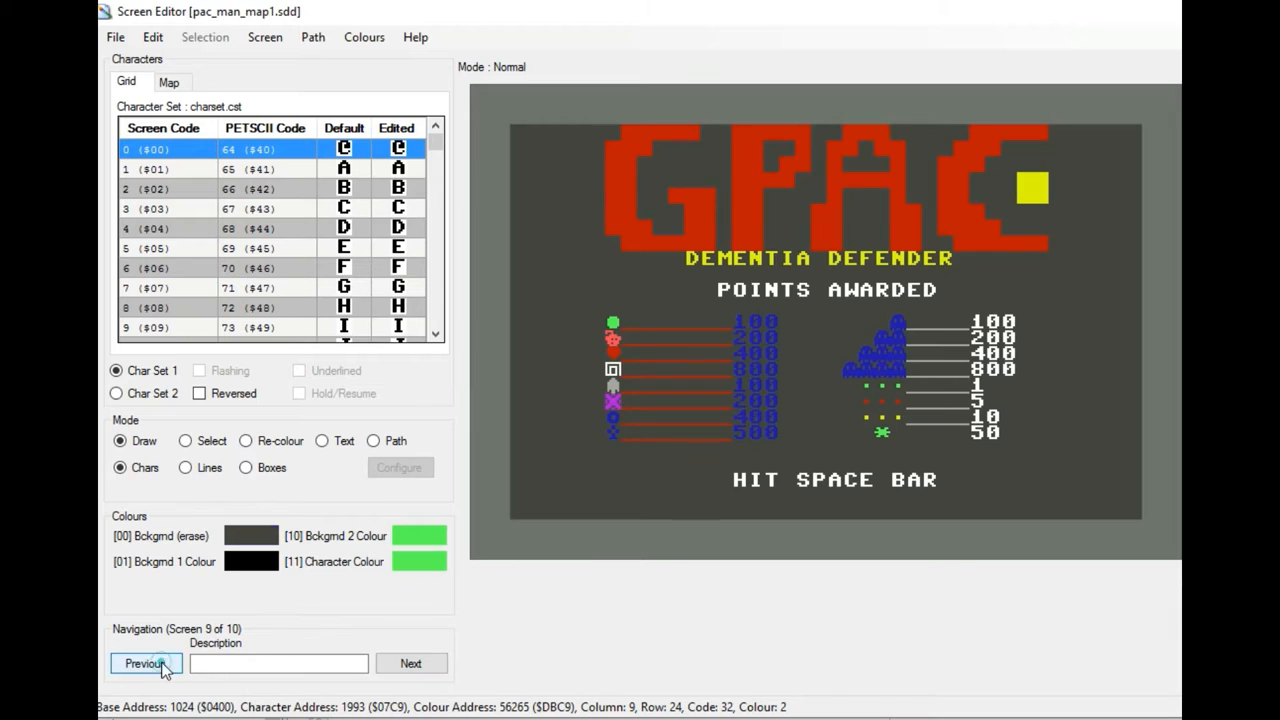
click(410, 663)
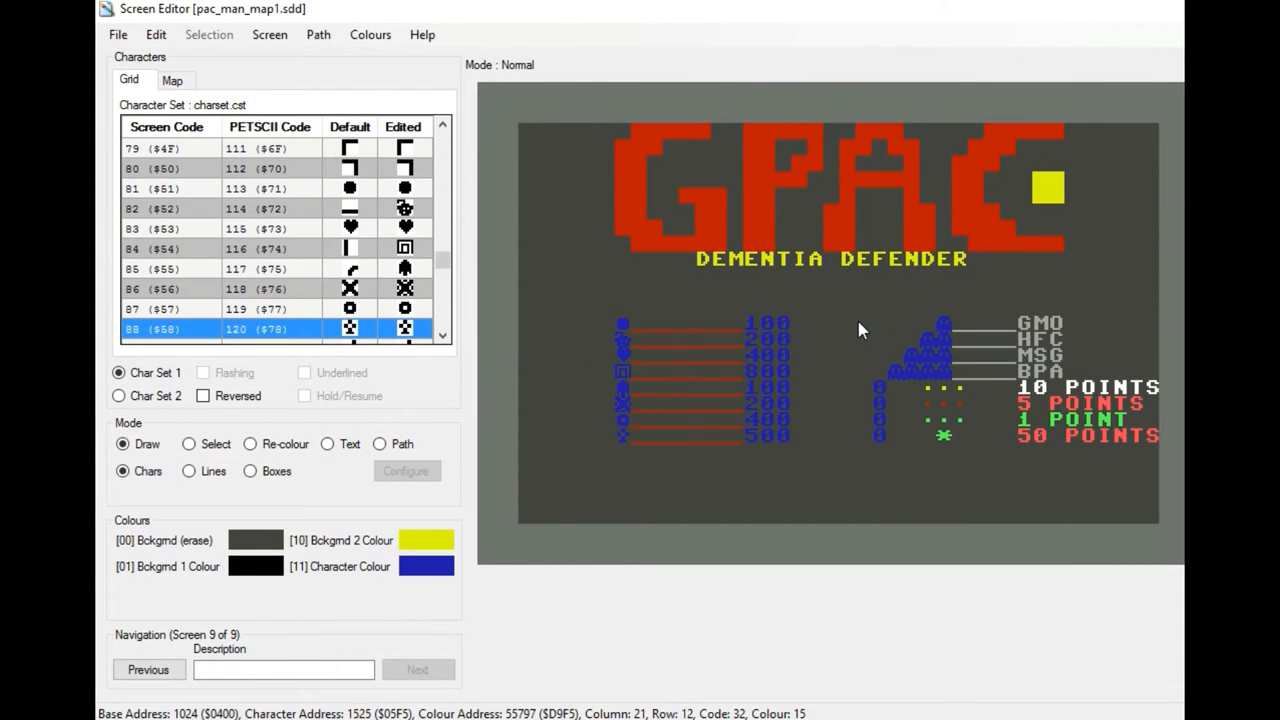
Add the POINTS AWARDED heading to screen 9 in Text mode
click(328, 443)
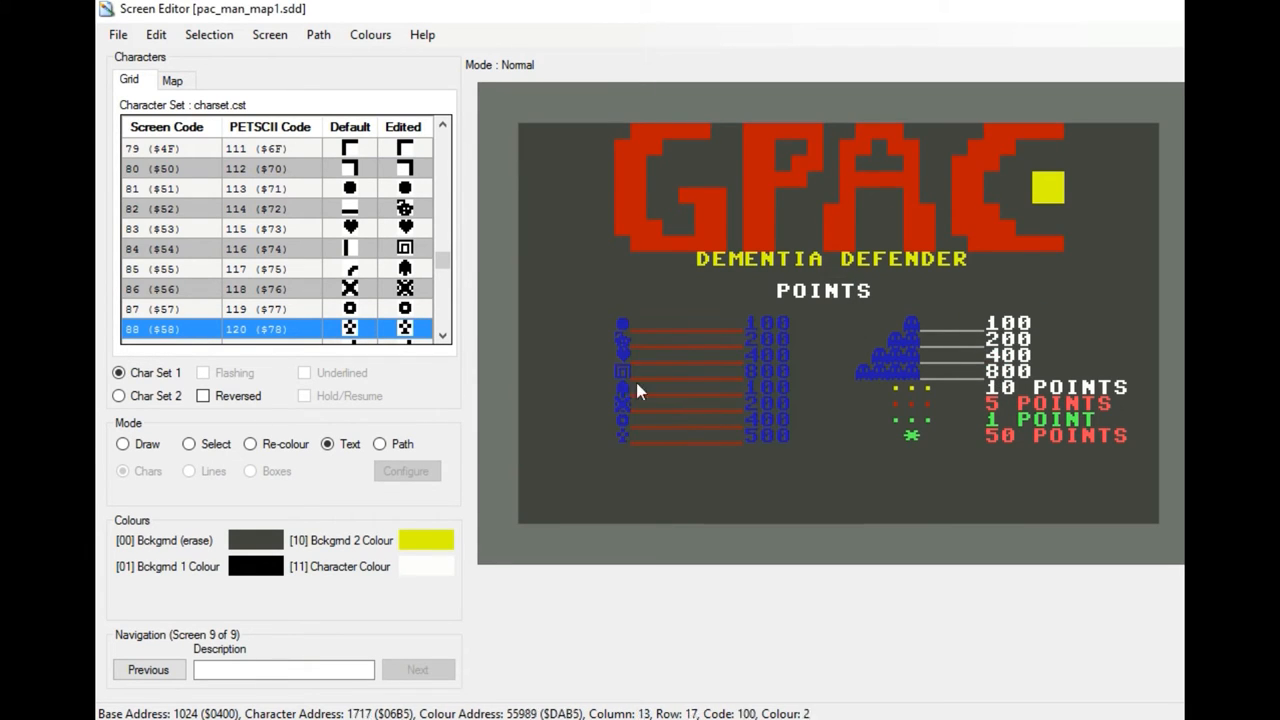
click(640, 390)
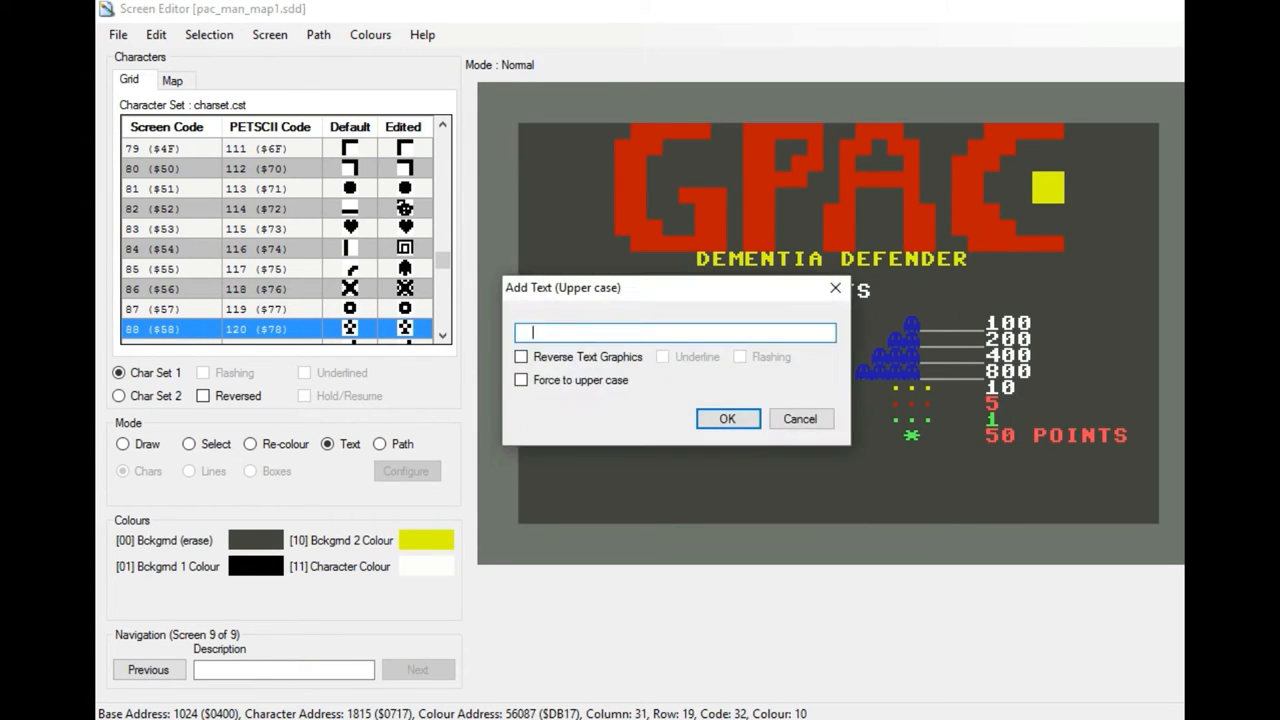
click(727, 418)
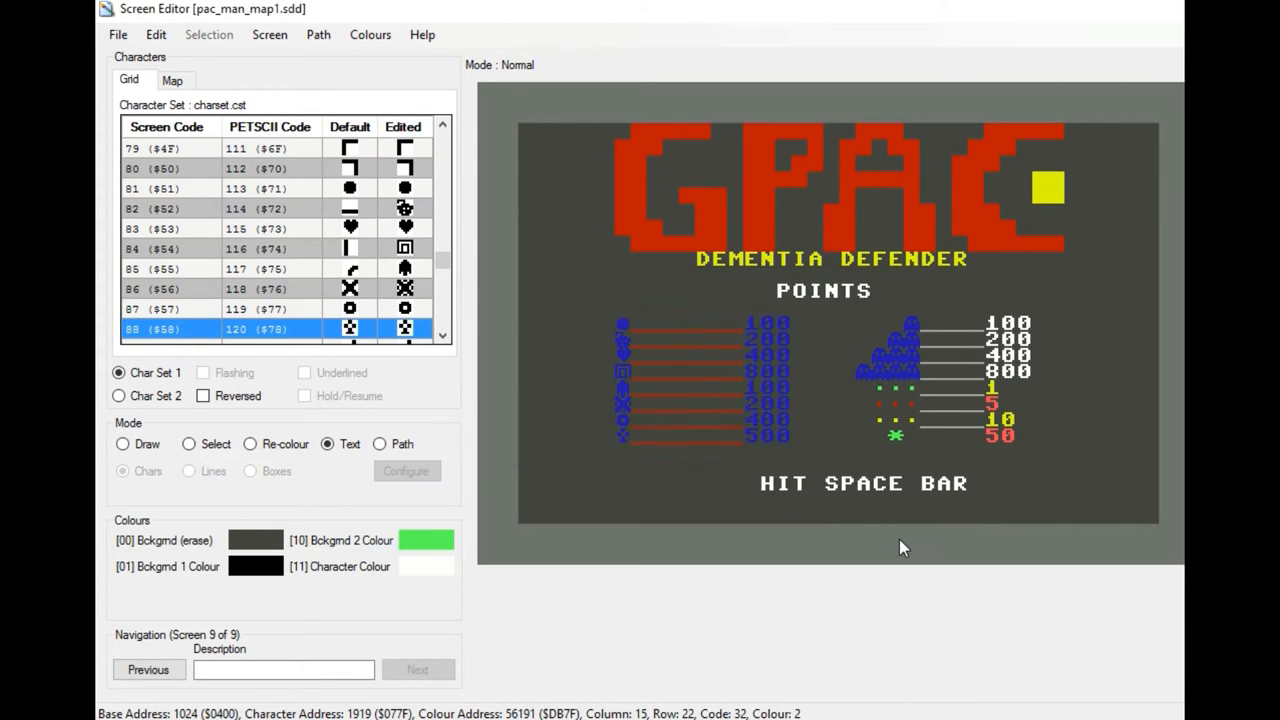
Use plain-number point values, add HIT SPACE BAR, and recolour an enemy icon
click(992, 437)
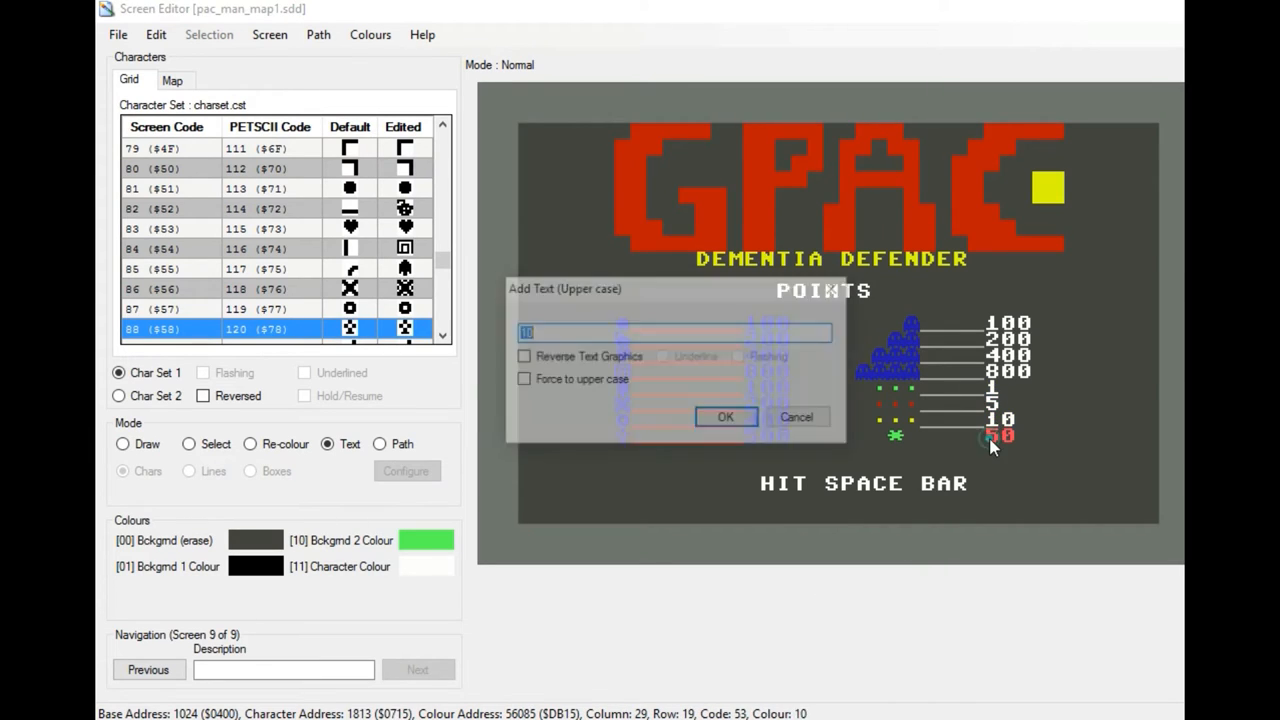
click(726, 416)
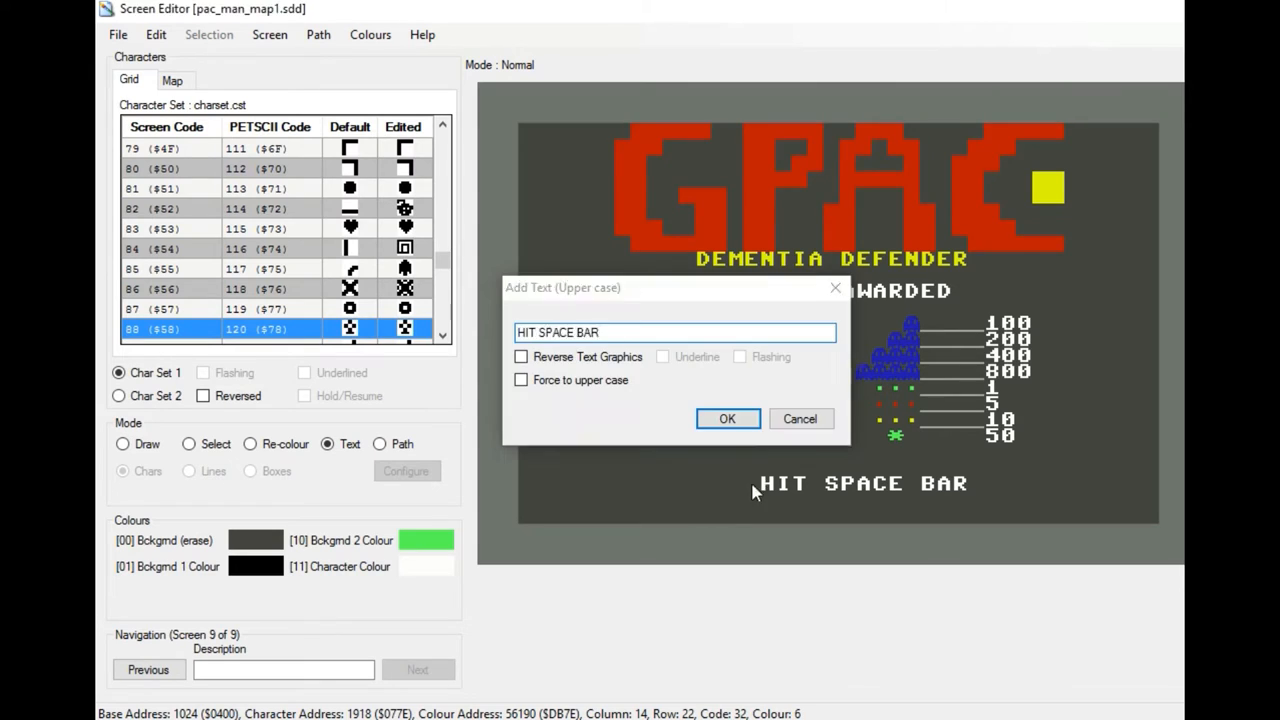
click(727, 418)
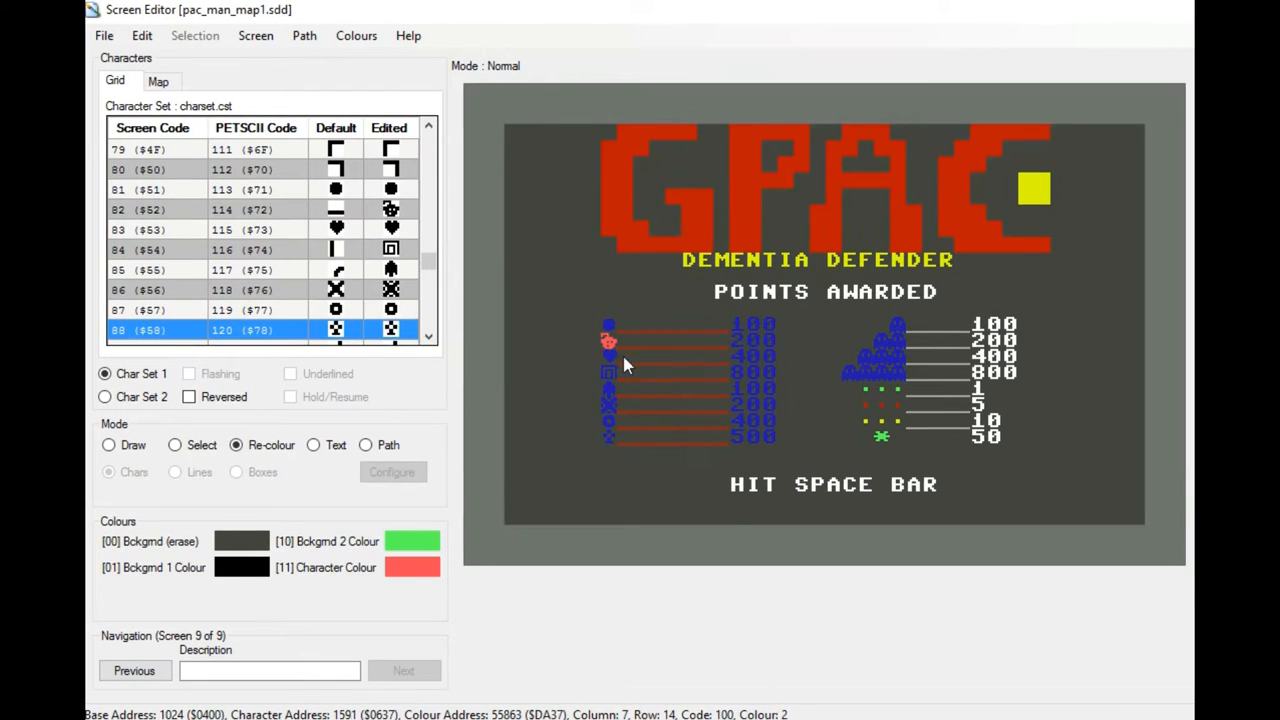
click(412, 567)
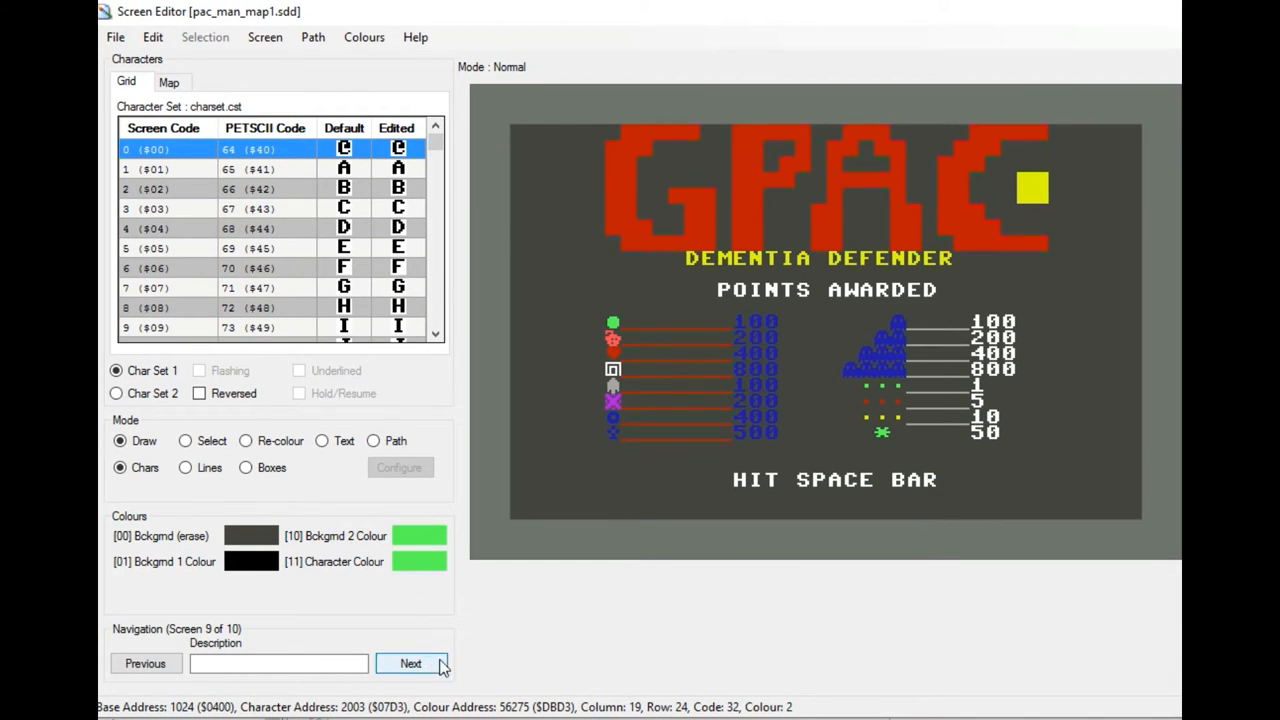
Show screen 10 of 10 with G-PAC's backstory text
click(410, 663)
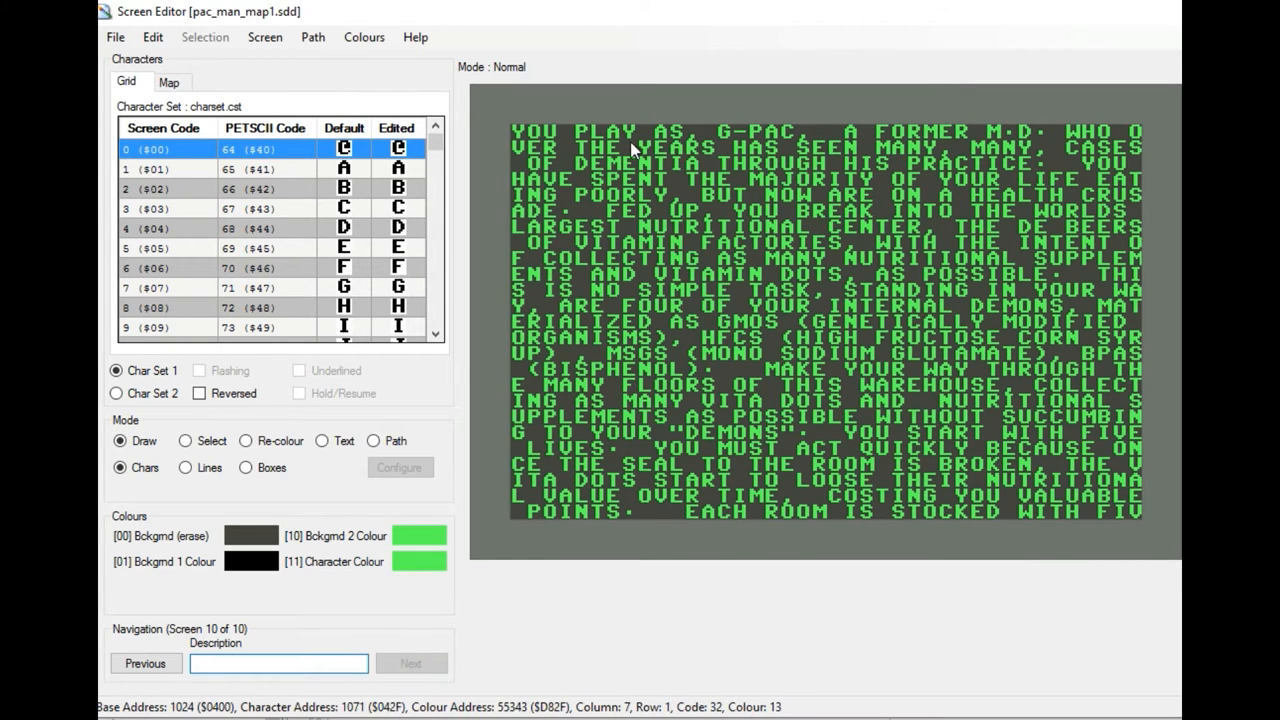
mouse_move(688, 478)
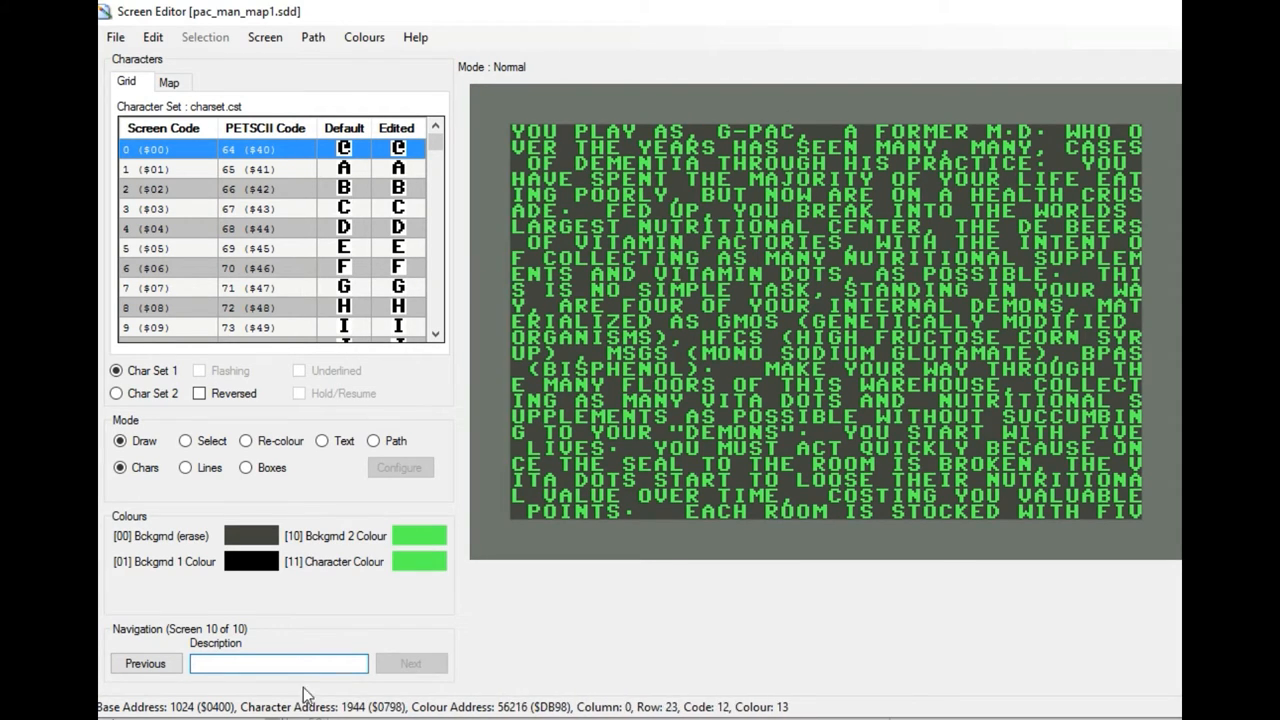
click(145, 663)
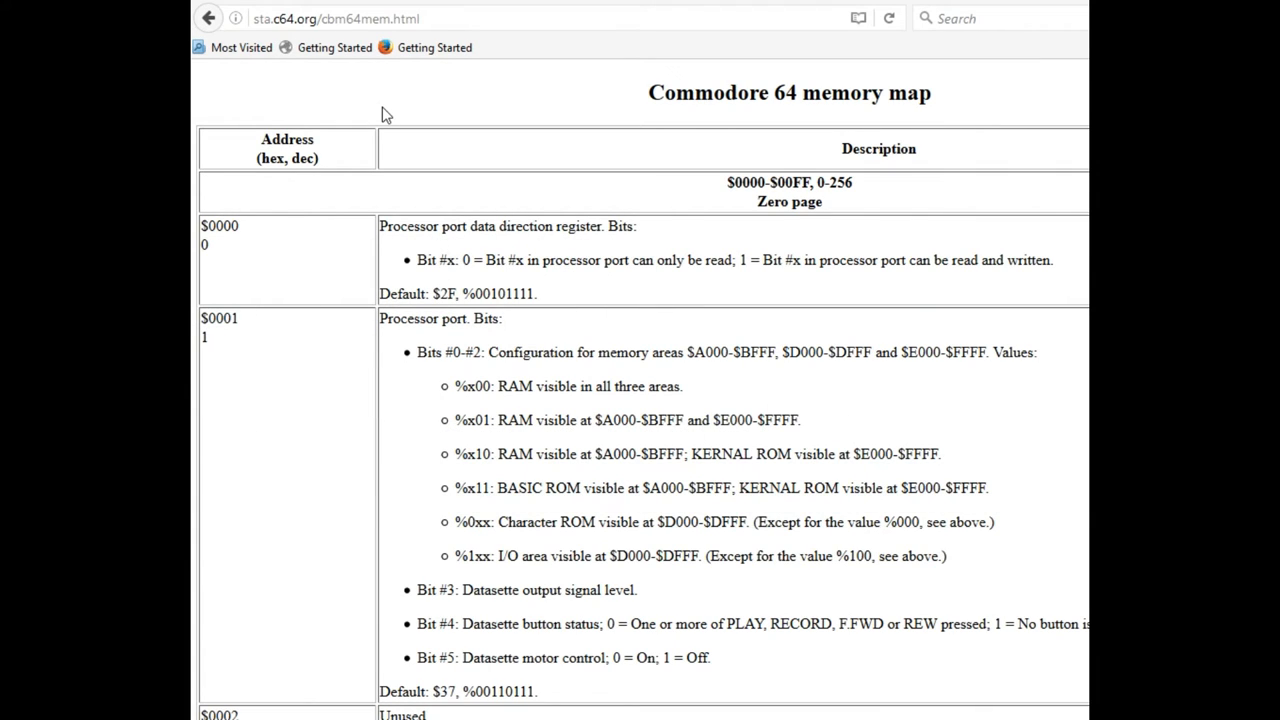
mouse_move(295, 259)
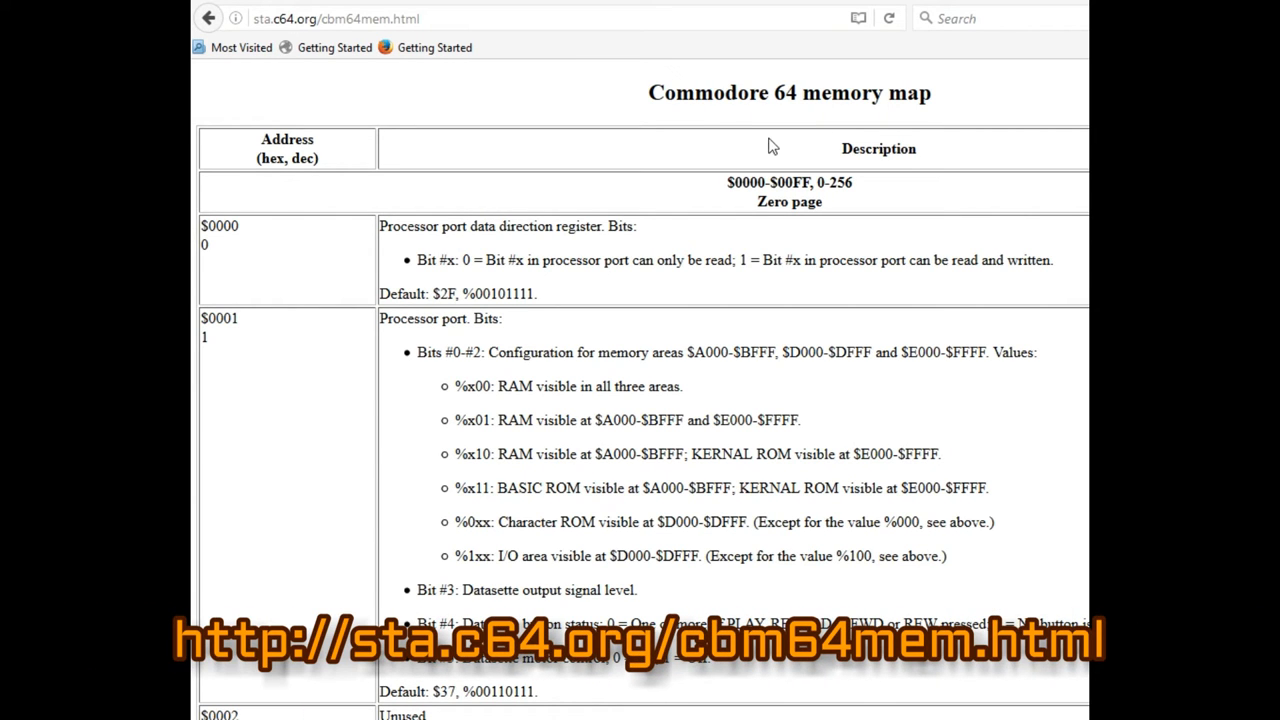
mouse_move(788, 120)
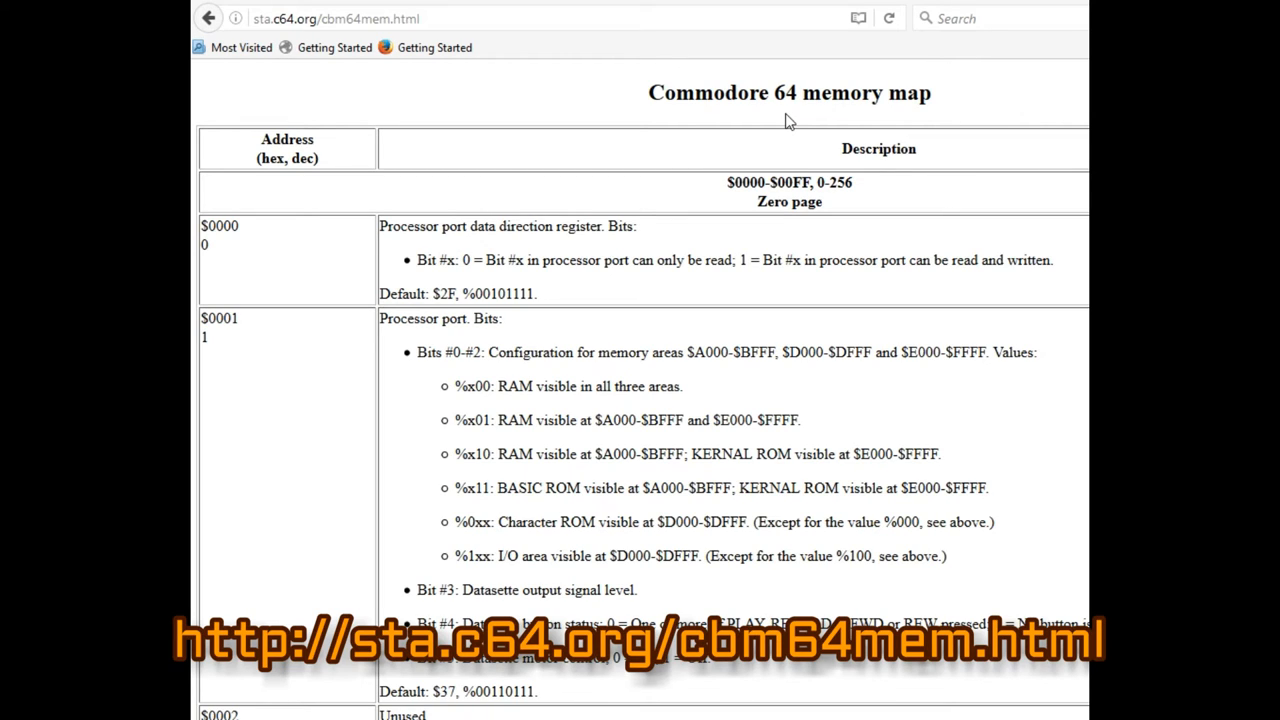
Scroll through the zero-page entries of the C64 memory map at sta.c64.org
scroll(down, 3)
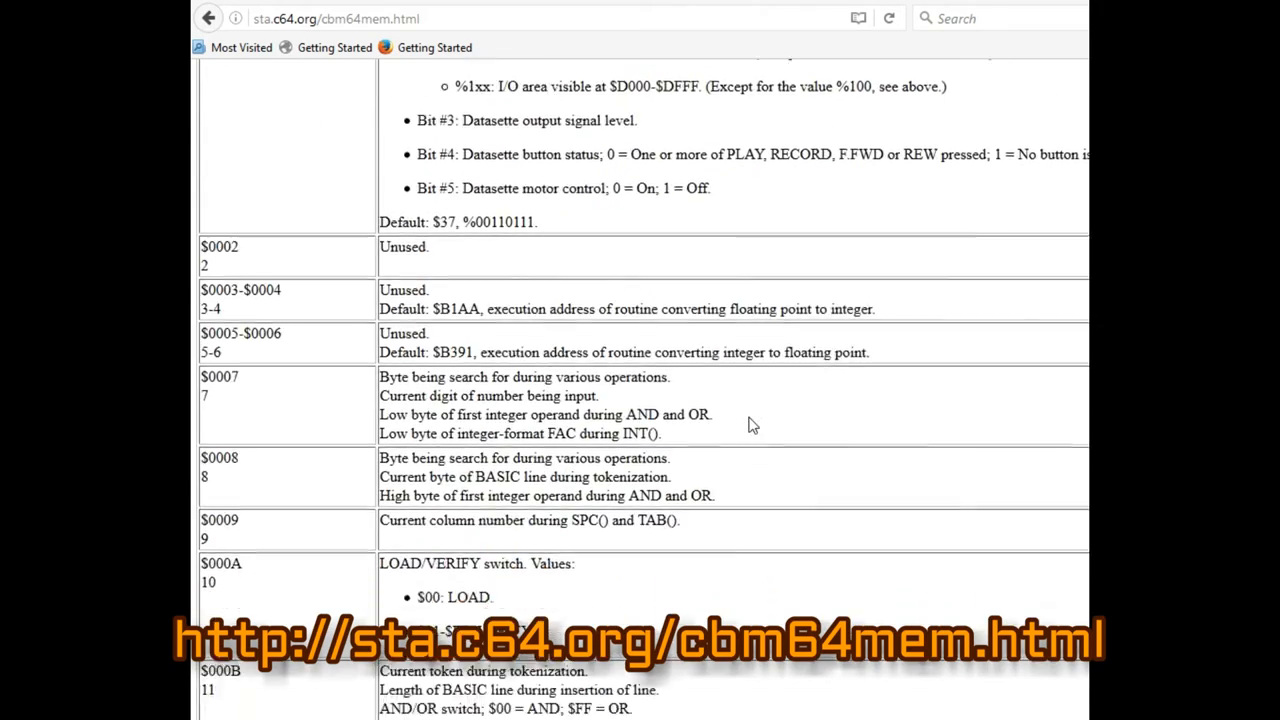
scroll(up, 3)
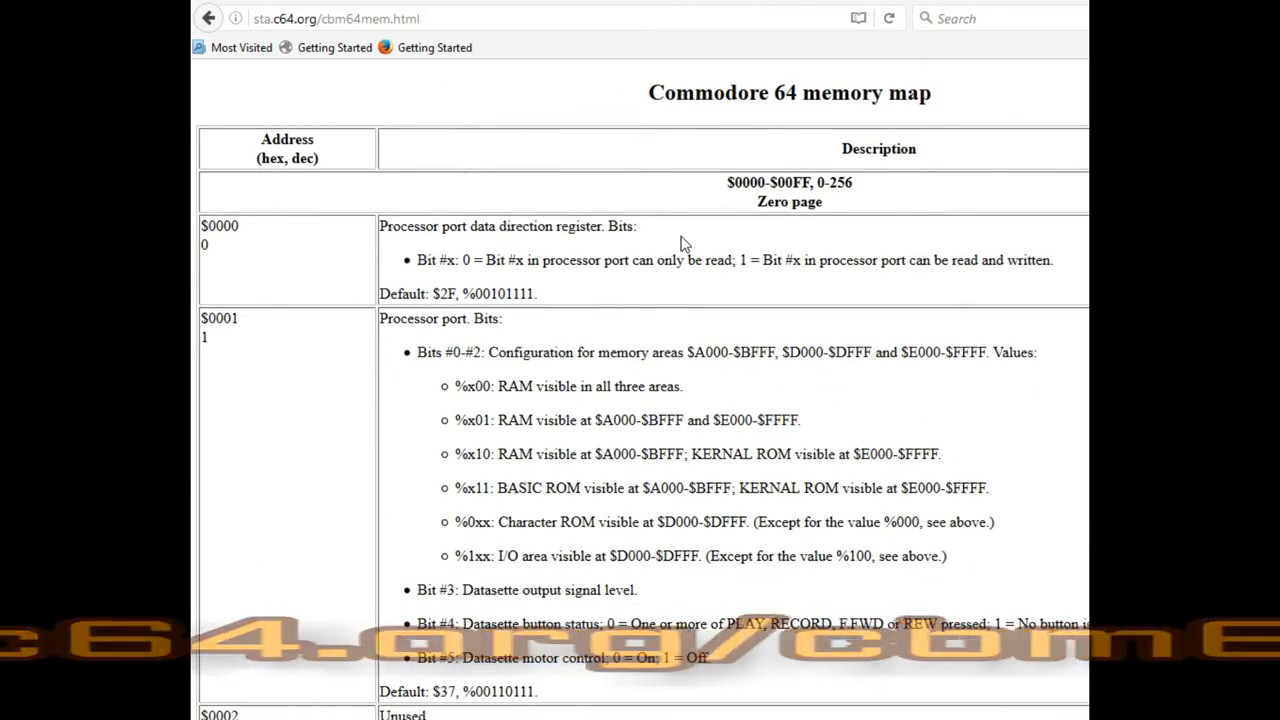
Scroll the memory map to the $DC00 joystick port entry and select decimal 56320
scroll(down, 3)
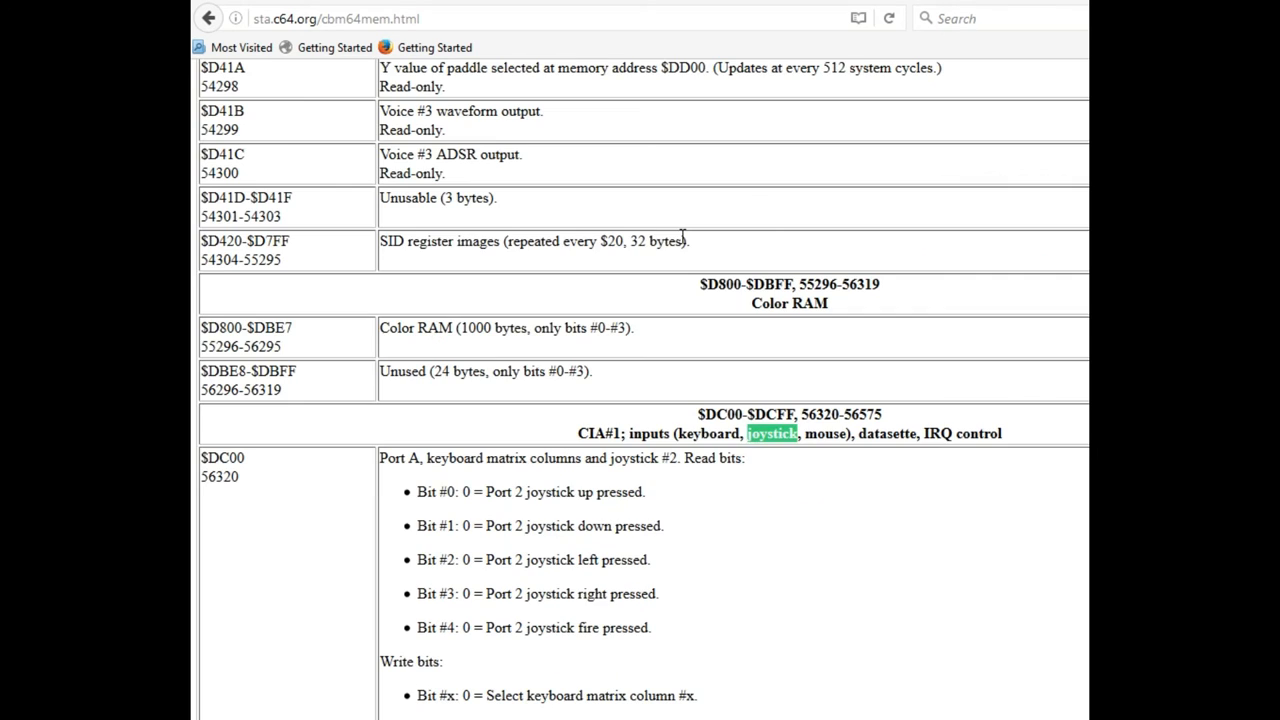
scroll(down, 3)
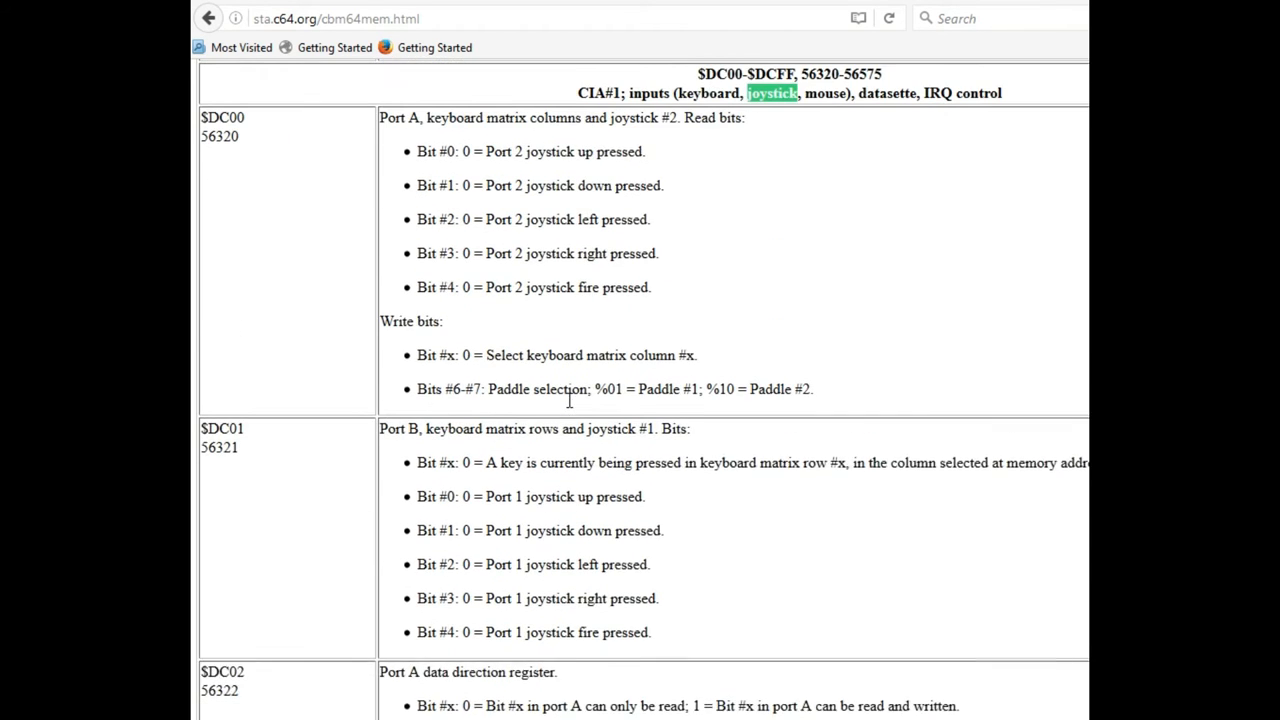
scroll(down, 3)
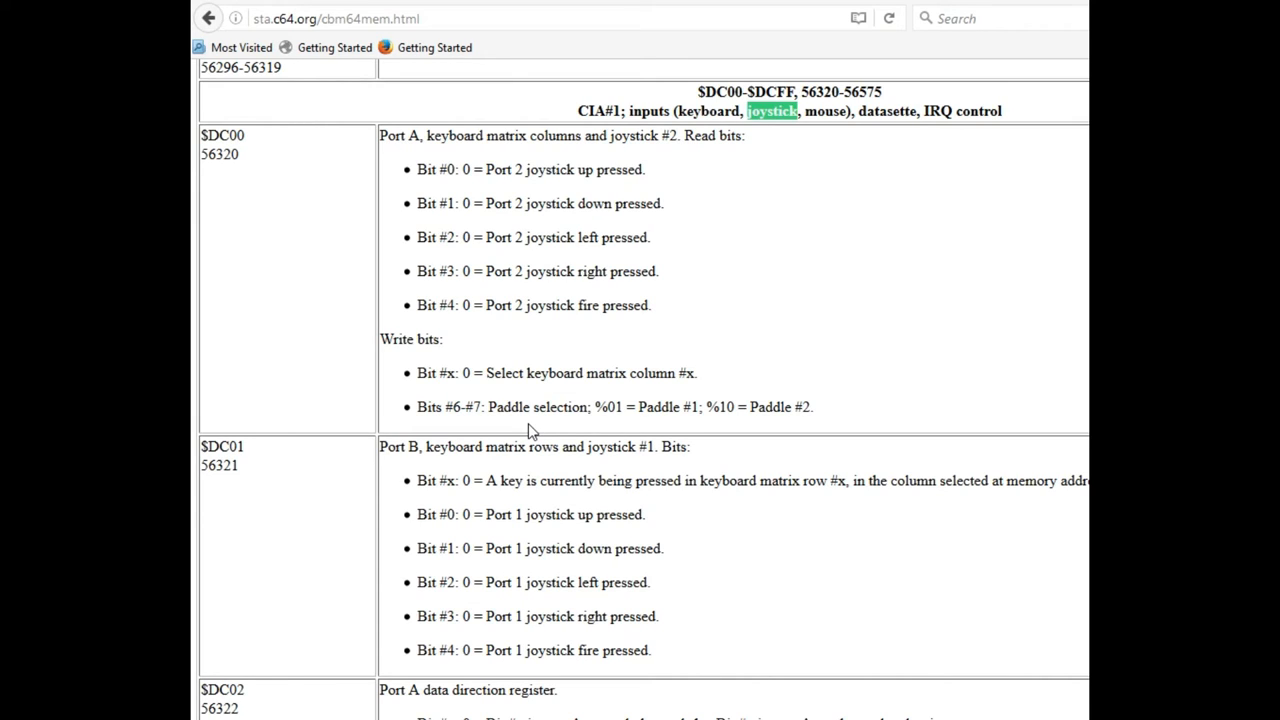
mouse_move(272, 155)
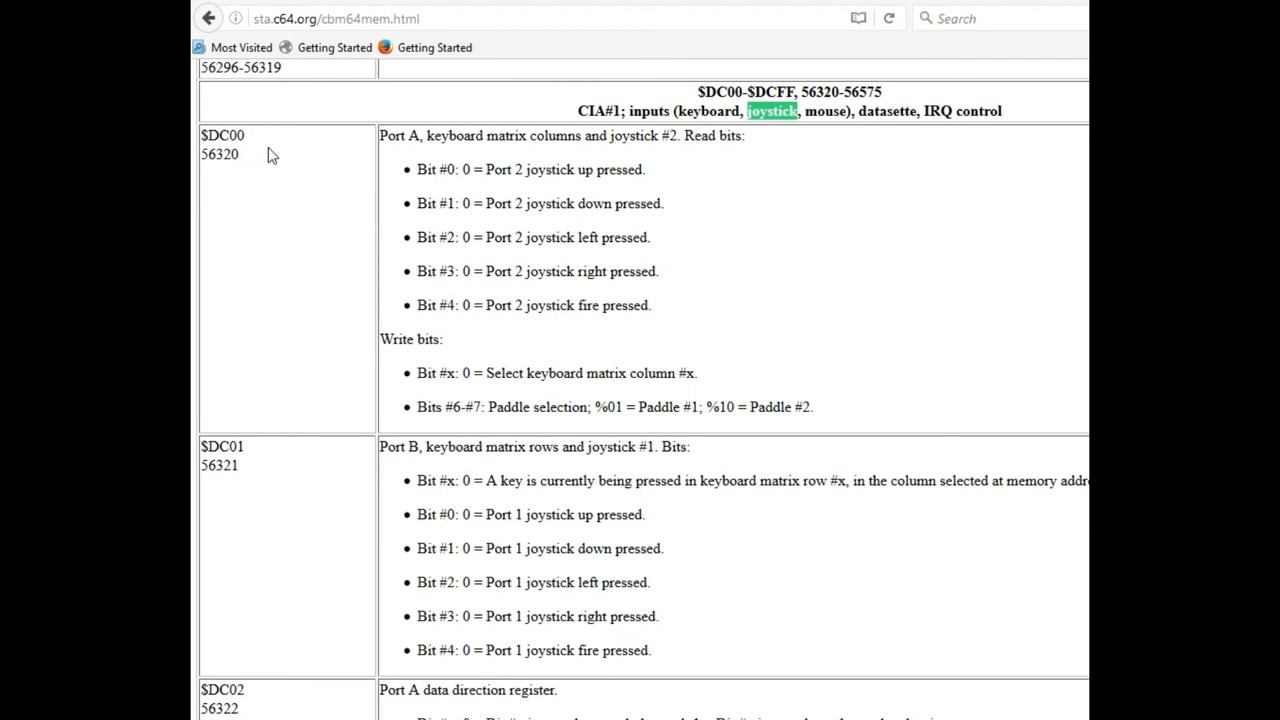
mouse_move(219, 194)
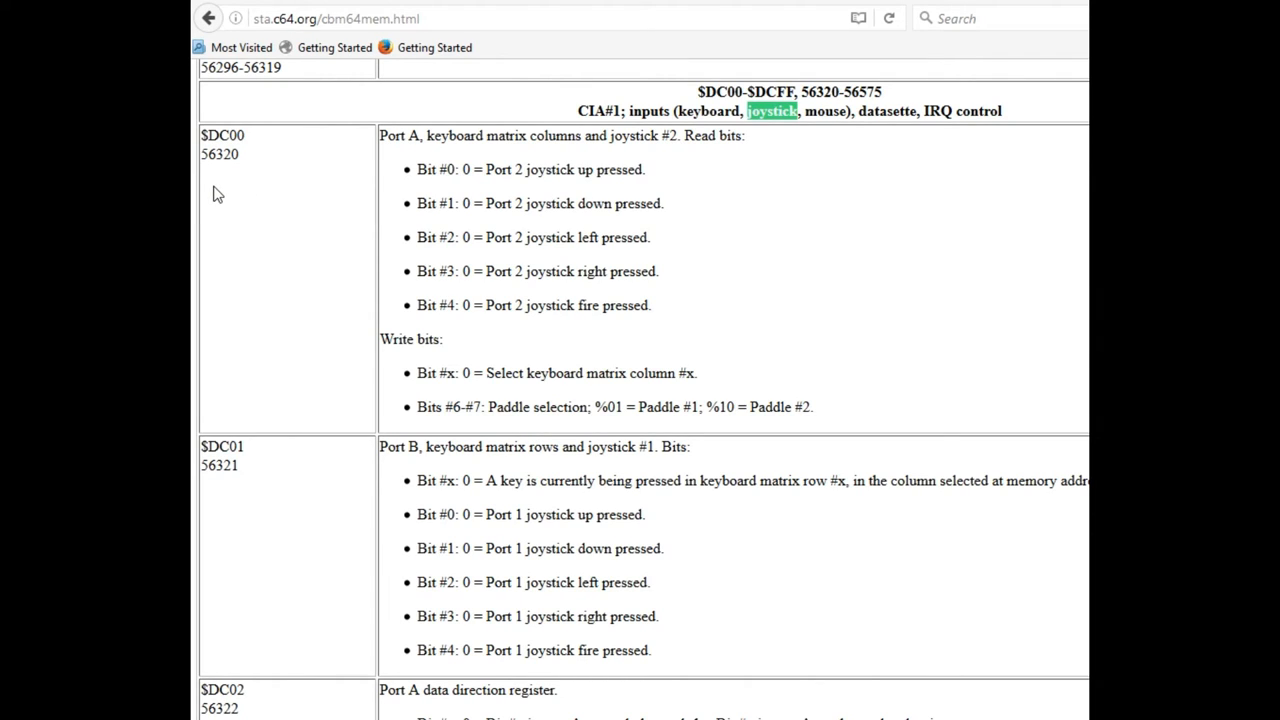
click(850, 95)
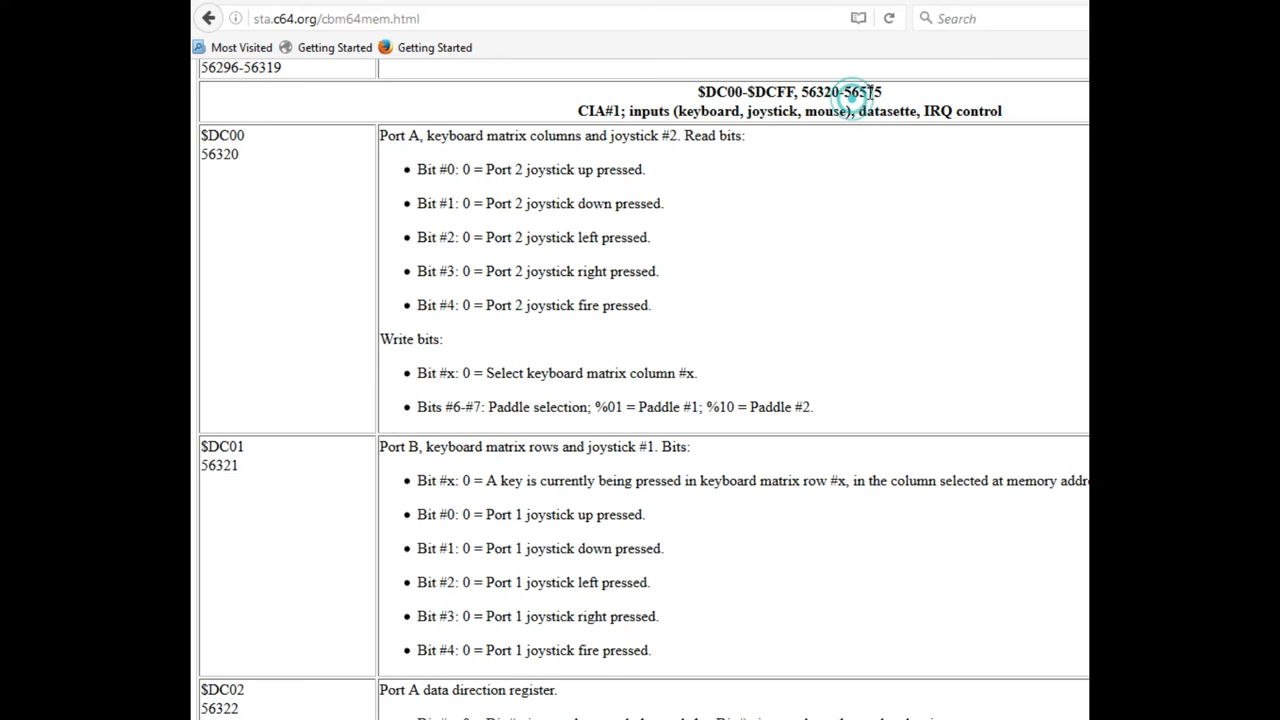
double_click(644, 135)
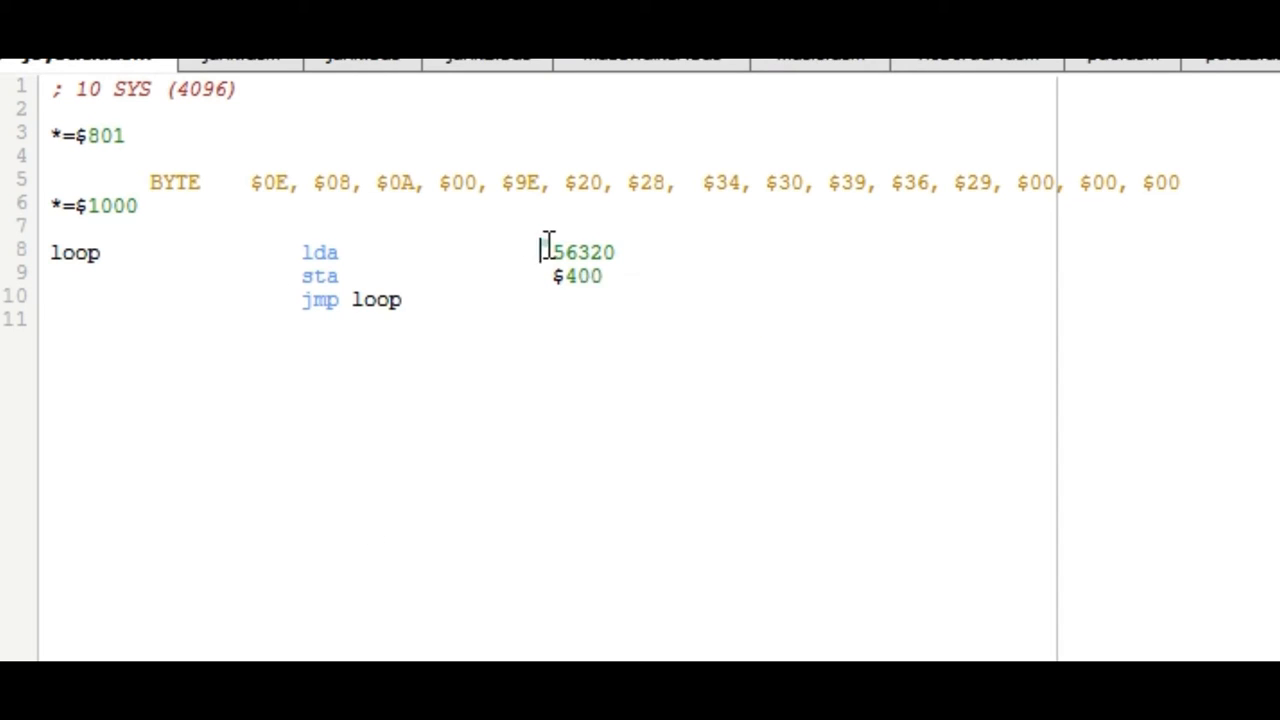
Select the 56320 address in joystick.asm's three-line read loop
double_click(582, 251)
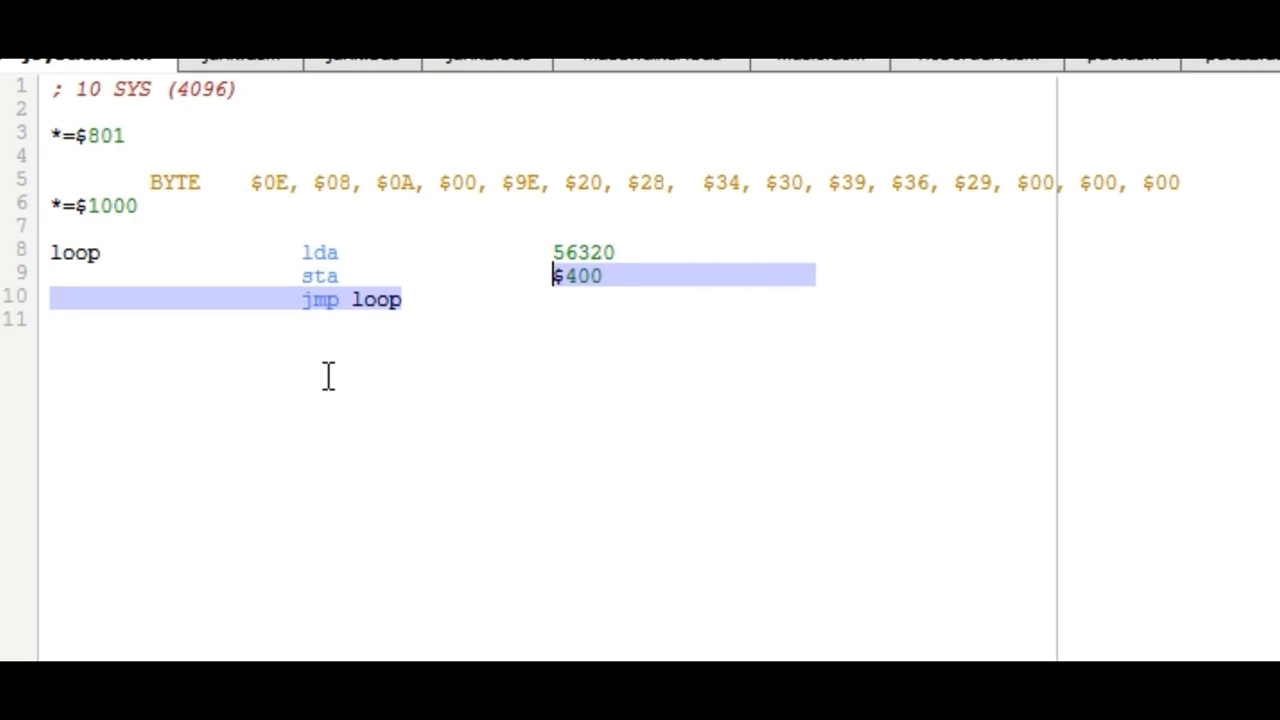
mouse_move(263, 527)
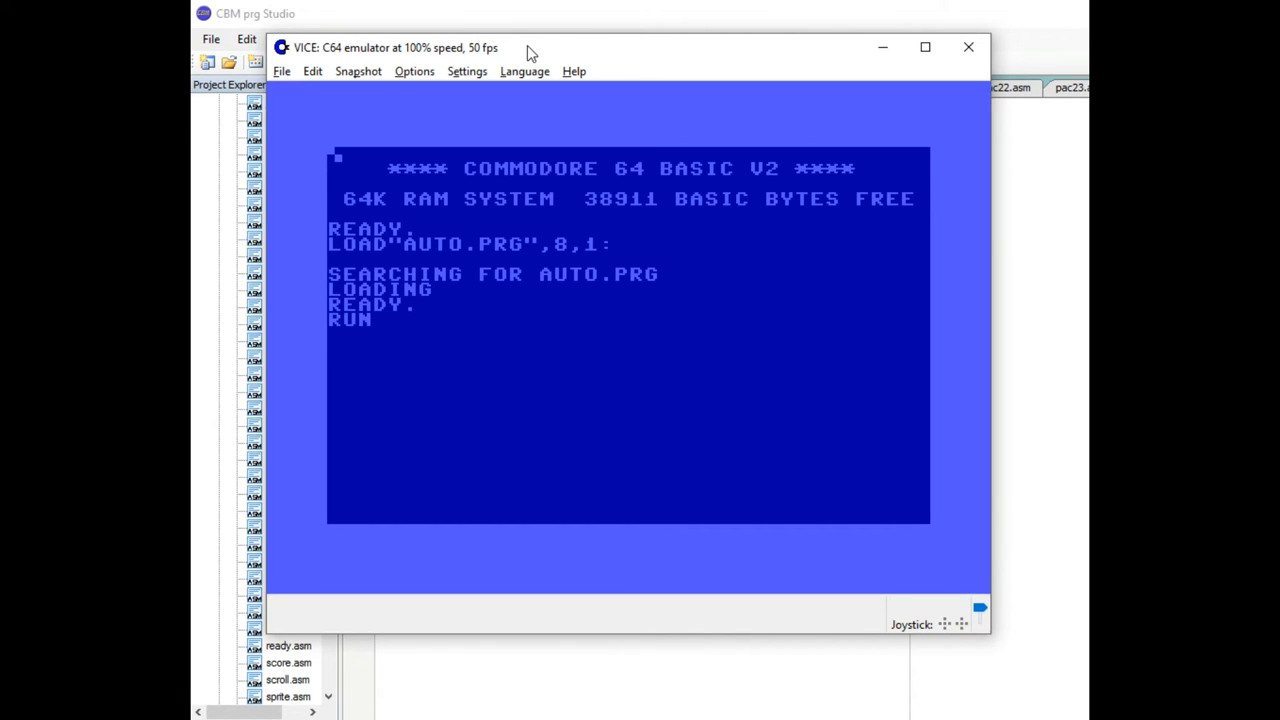
Open and dismiss VICE's File menu, then exit the emulator
click(281, 71)
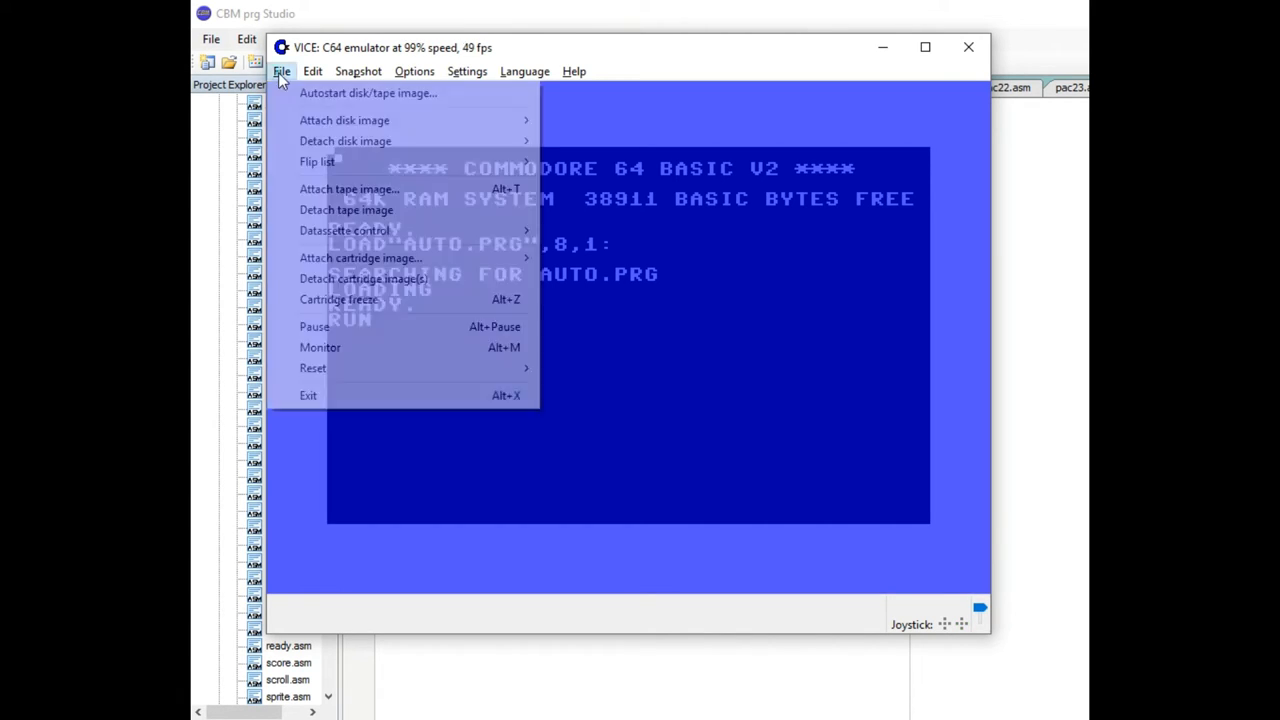
click(320, 347)
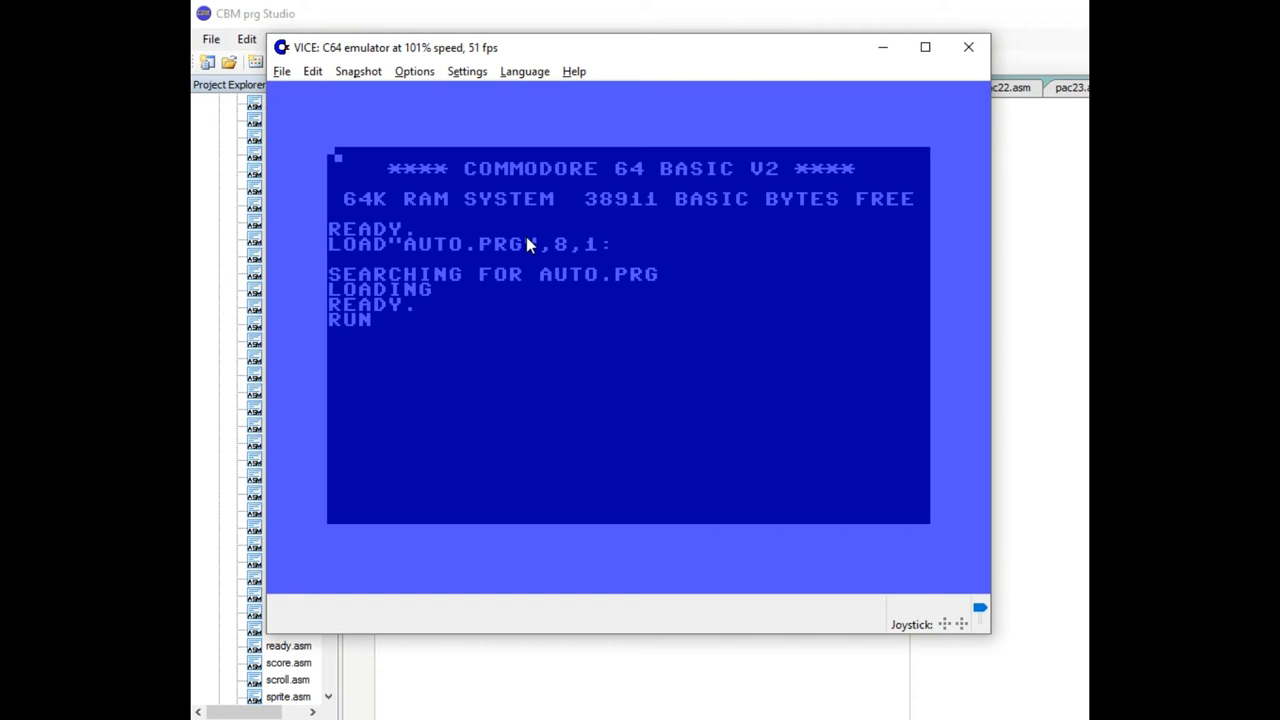
mouse_move(455, 275)
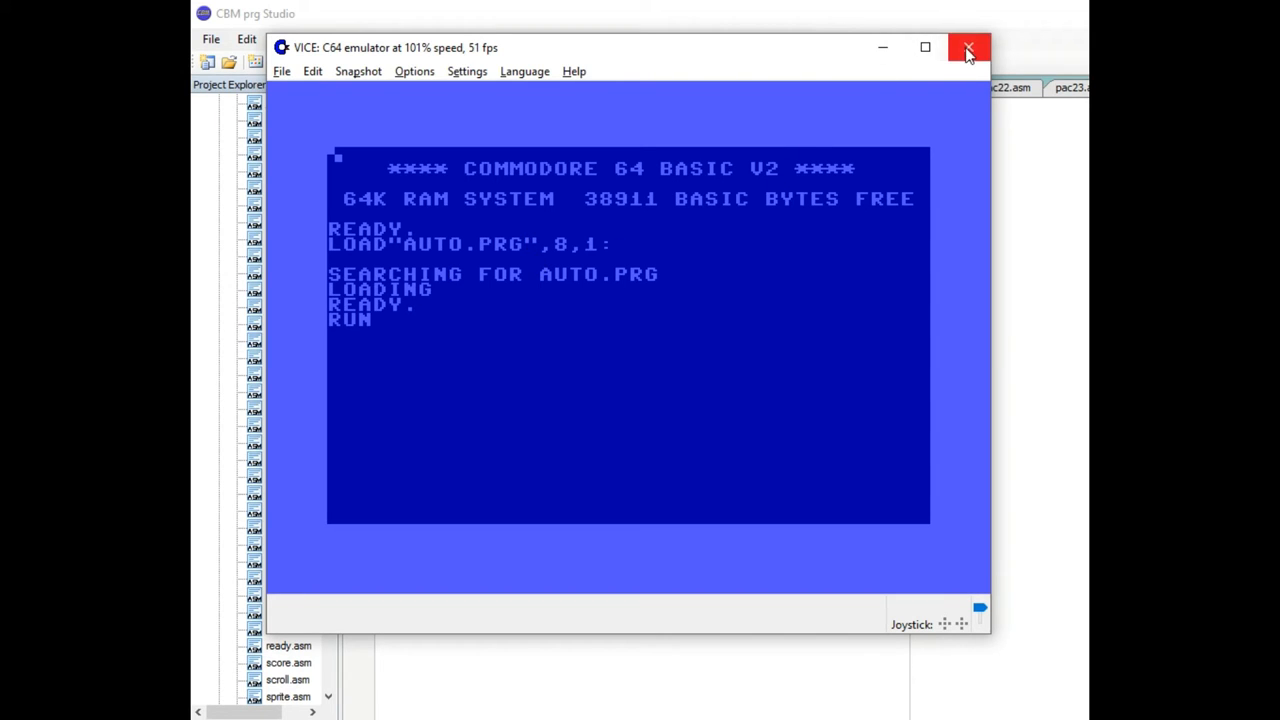
click(967, 47)
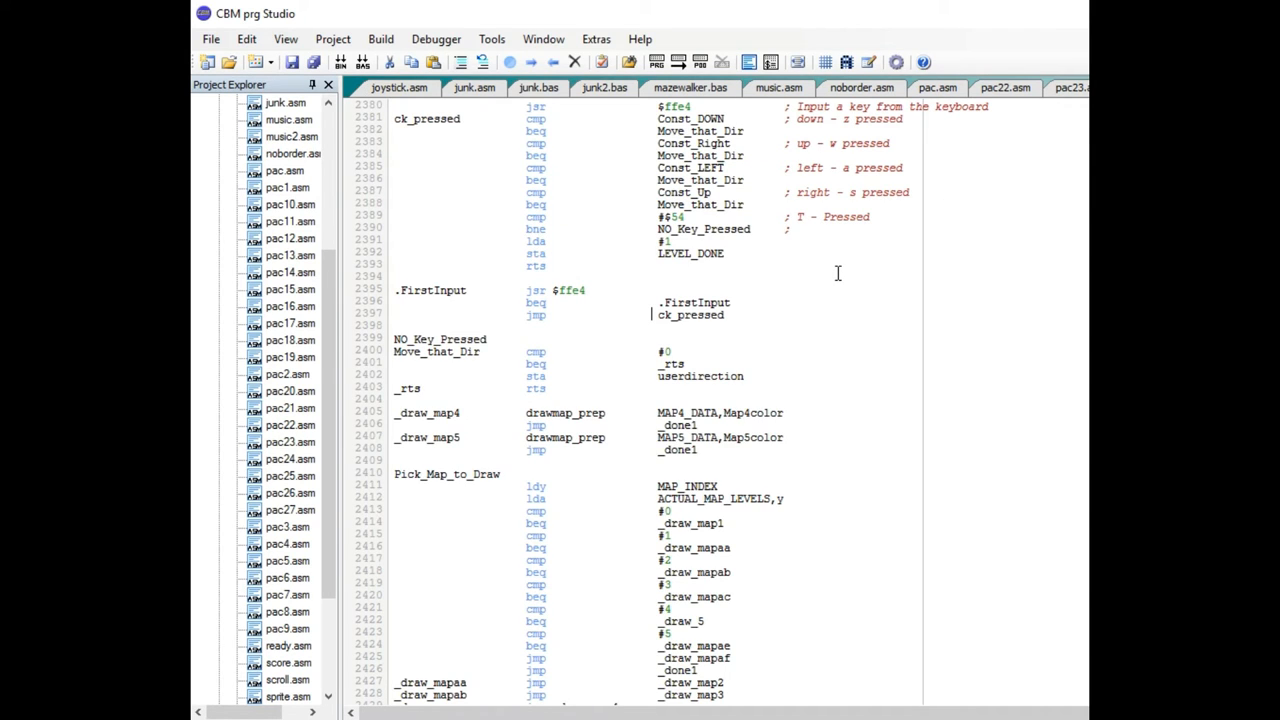
mouse_move(607, 195)
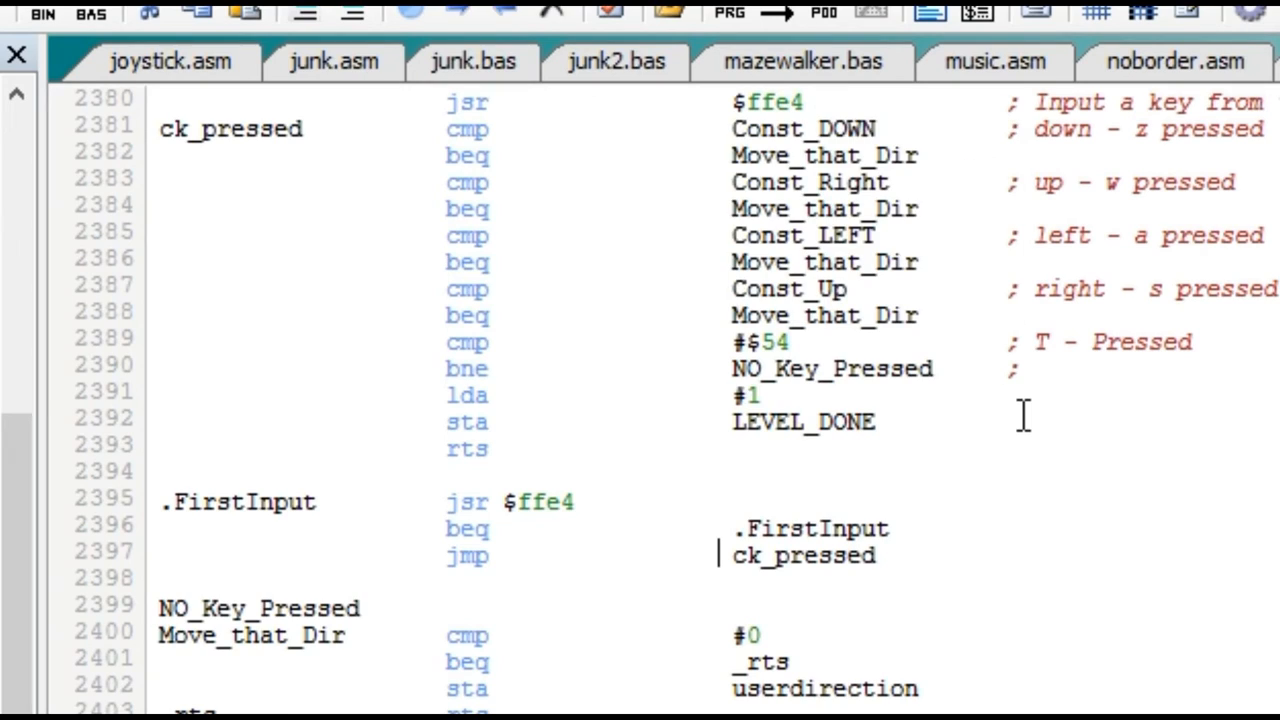
mouse_move(842, 132)
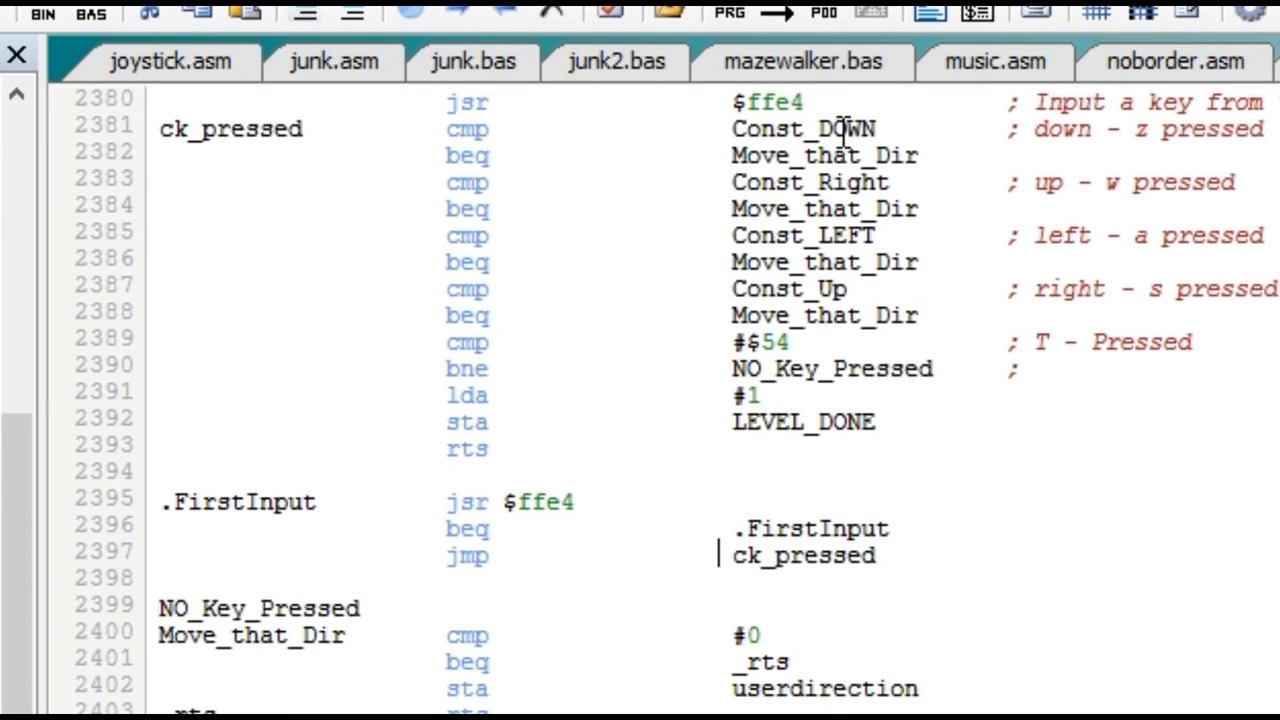
mouse_move(824, 173)
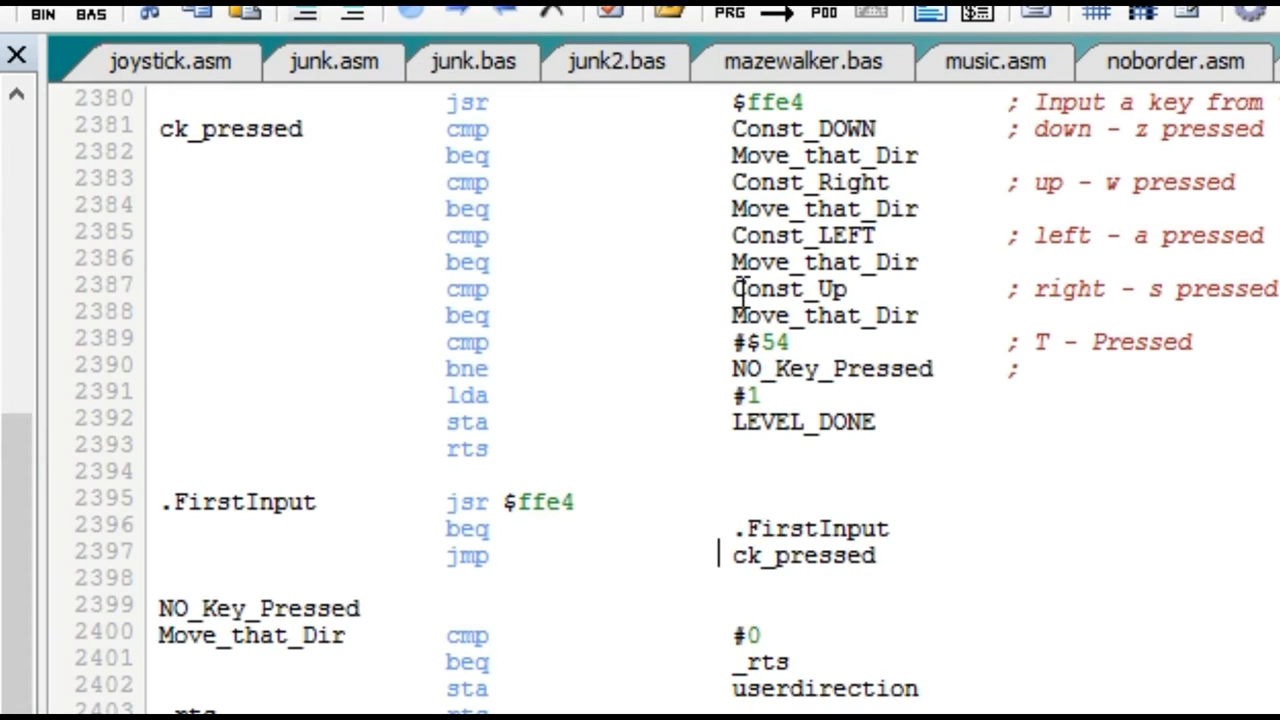
mouse_move(725, 388)
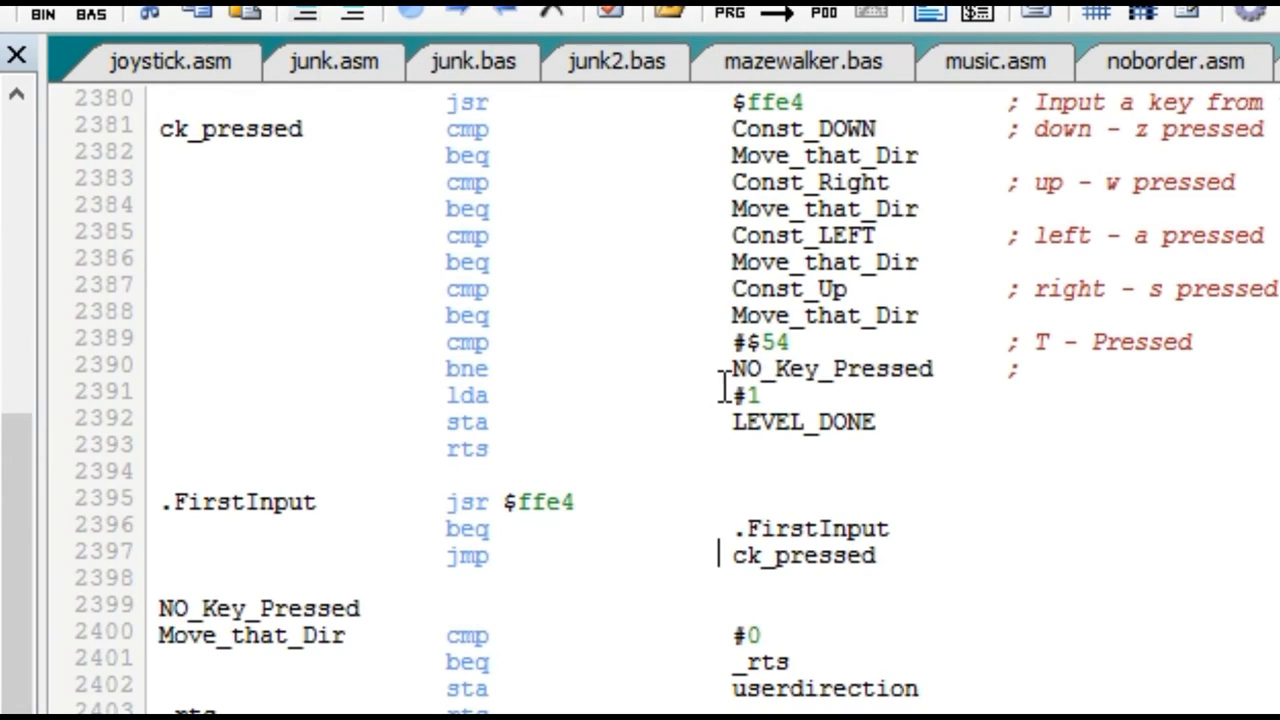
mouse_move(1042, 345)
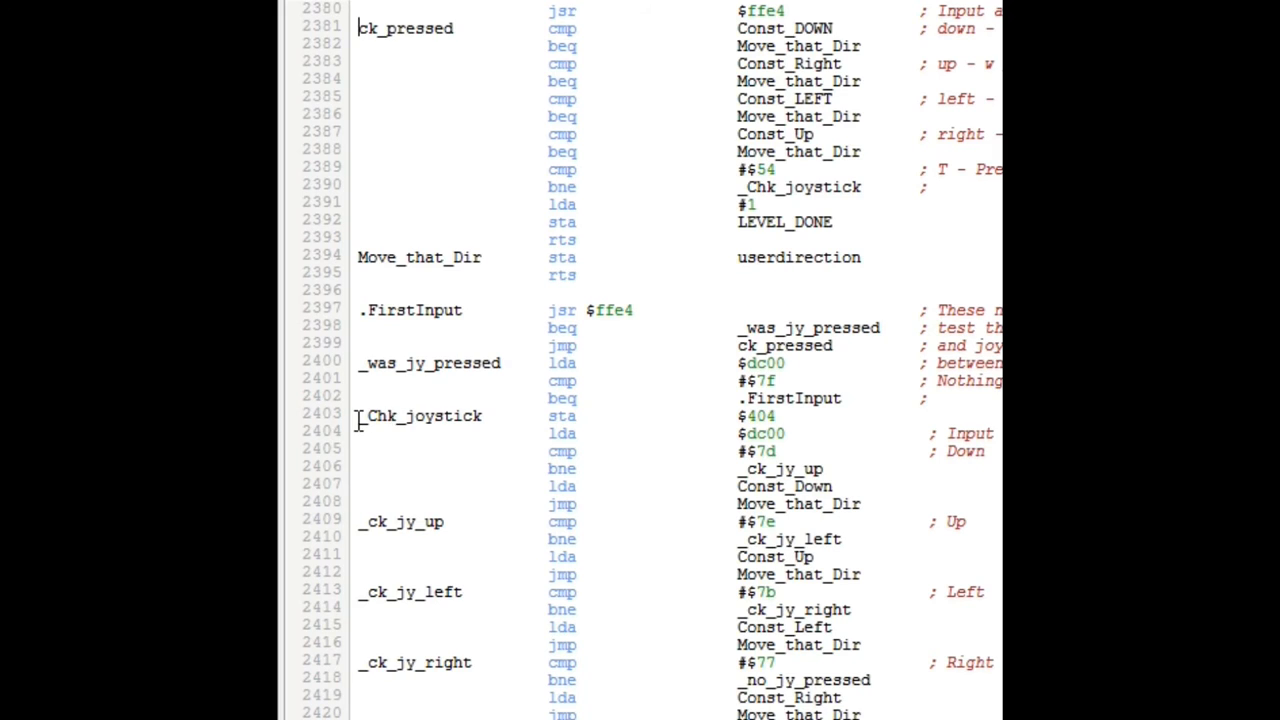
drag(360, 416, 1000, 710)
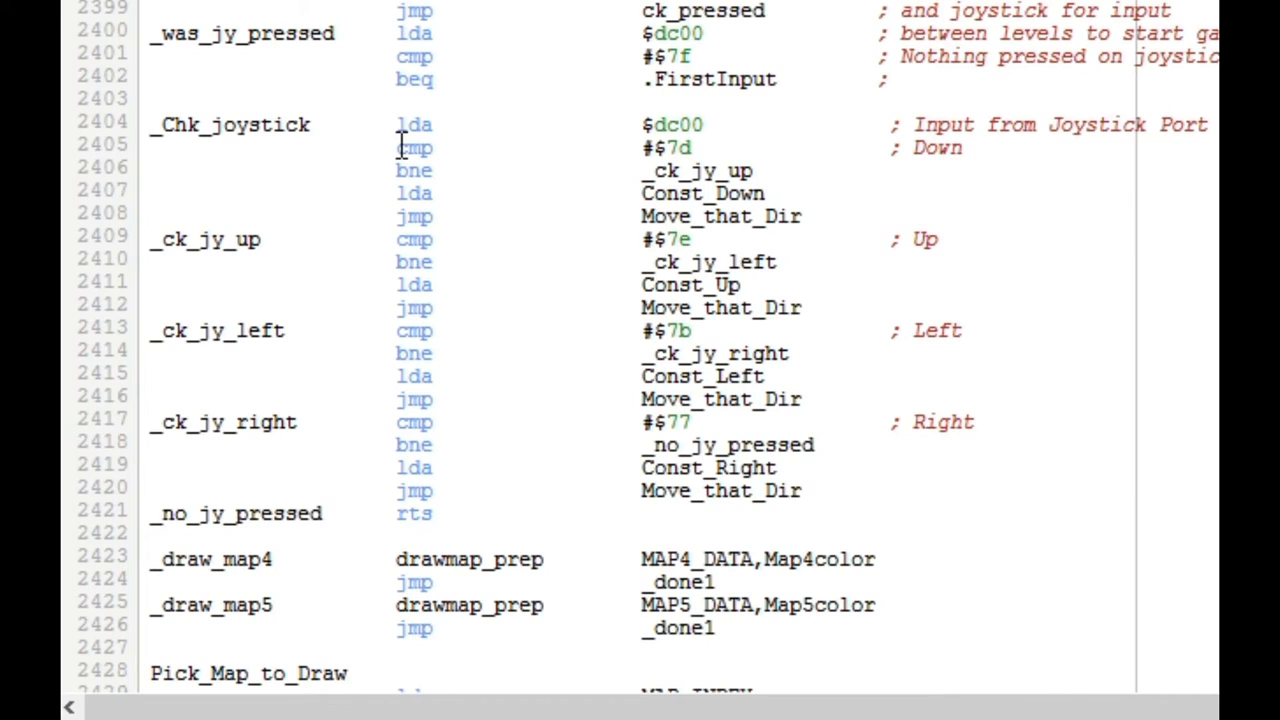
scroll(down, 3)
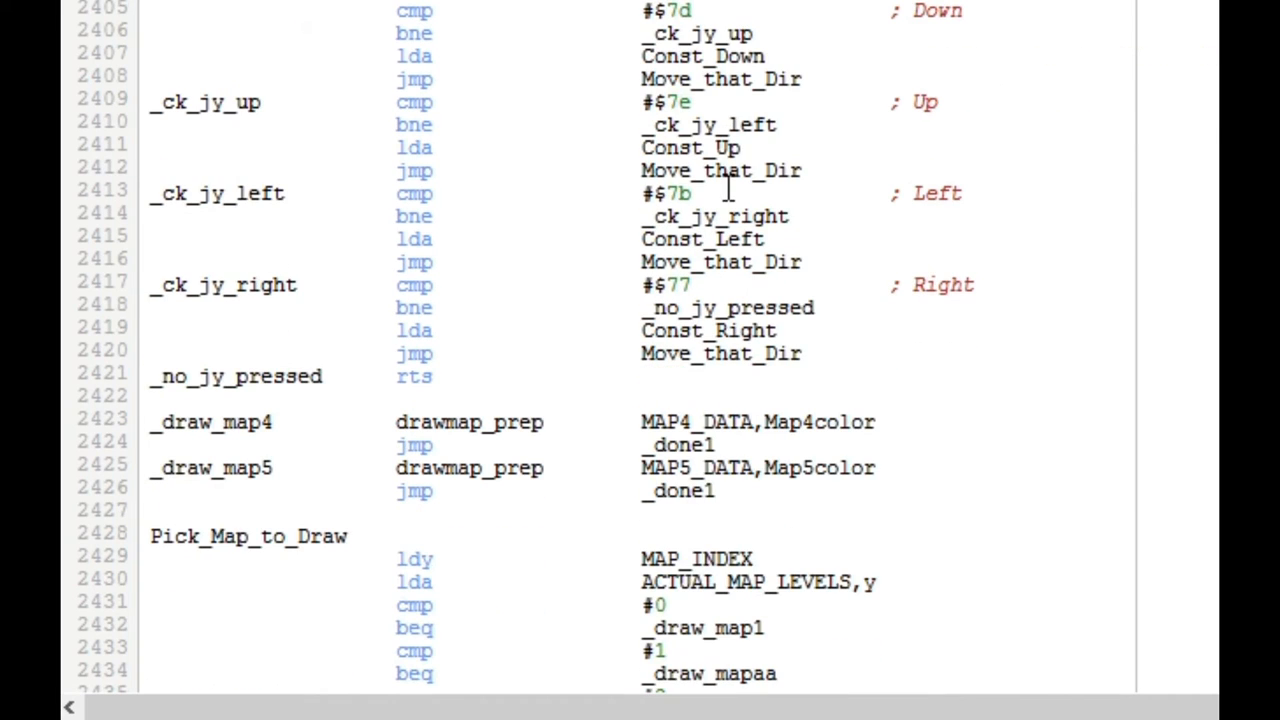
mouse_move(687, 20)
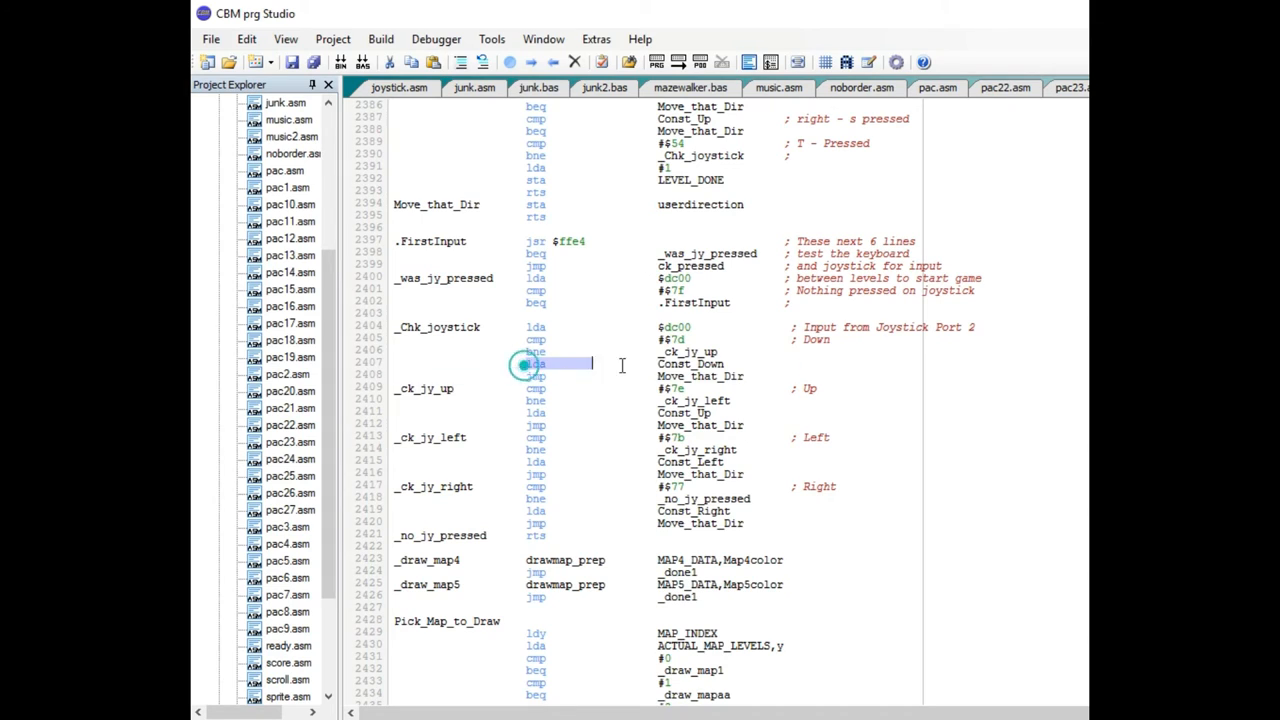
double_click(690, 363)
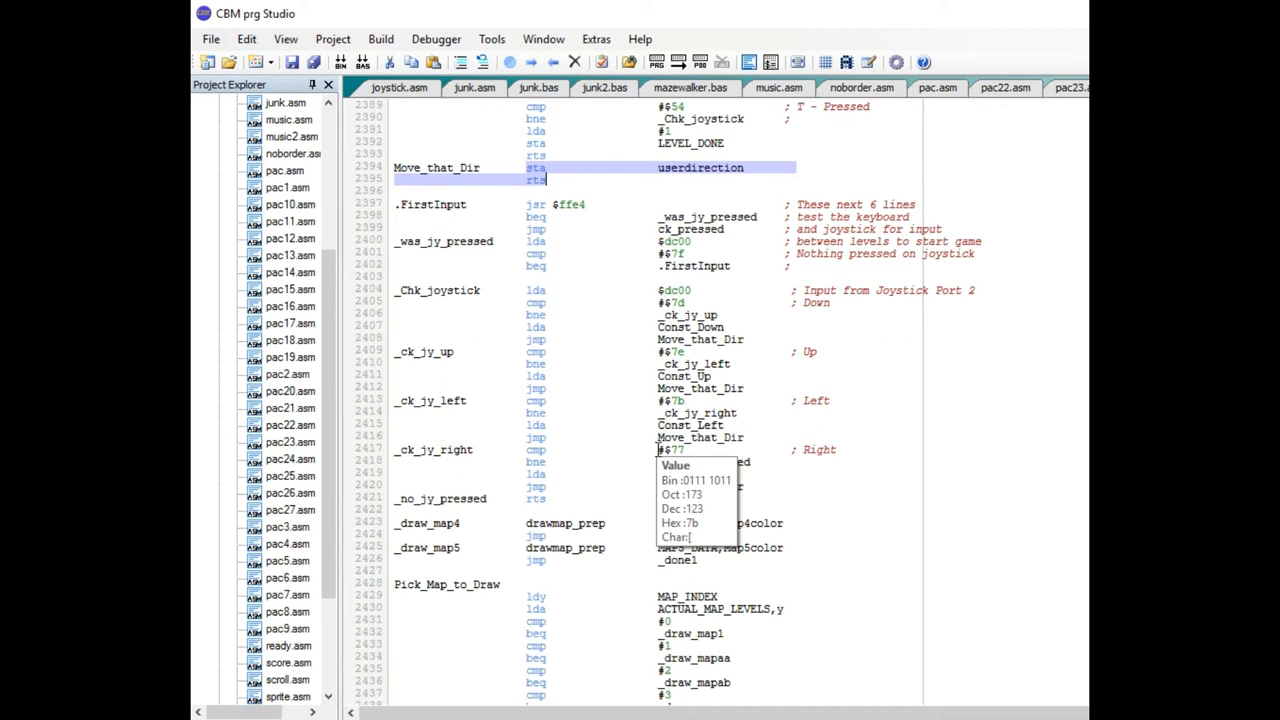
scroll(up, 3)
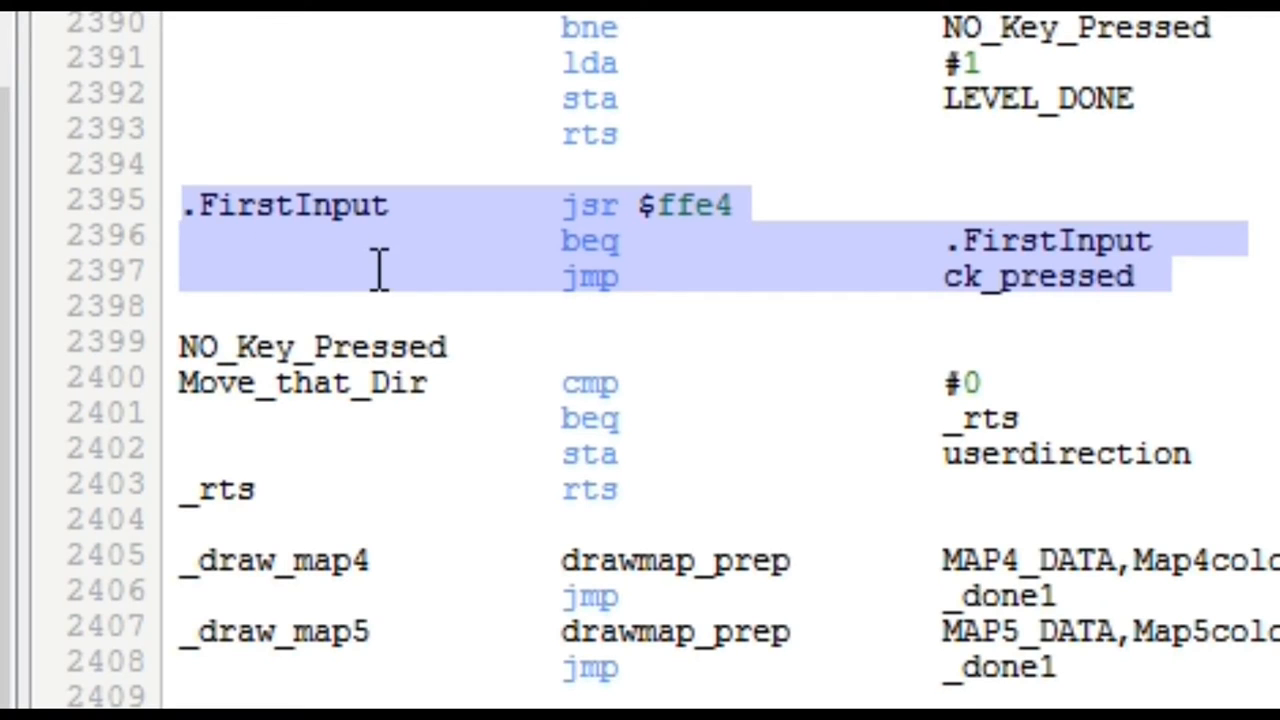
mouse_move(518, 270)
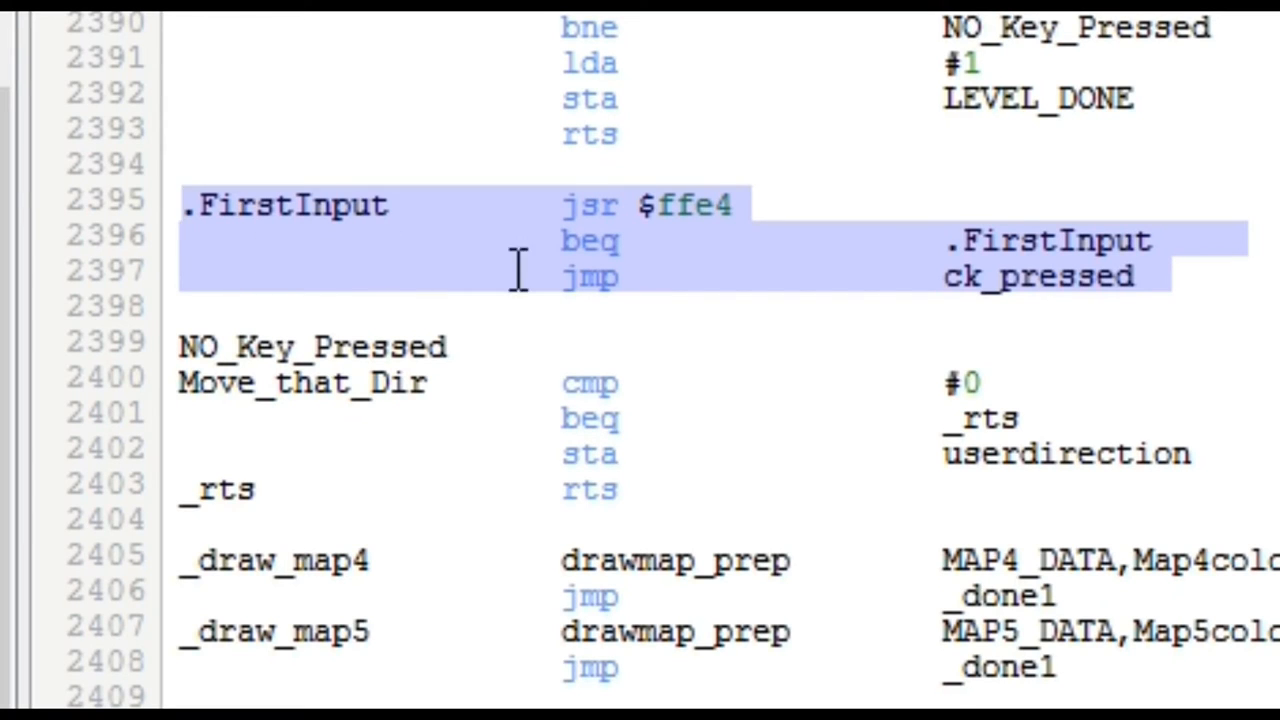
mouse_move(685, 205)
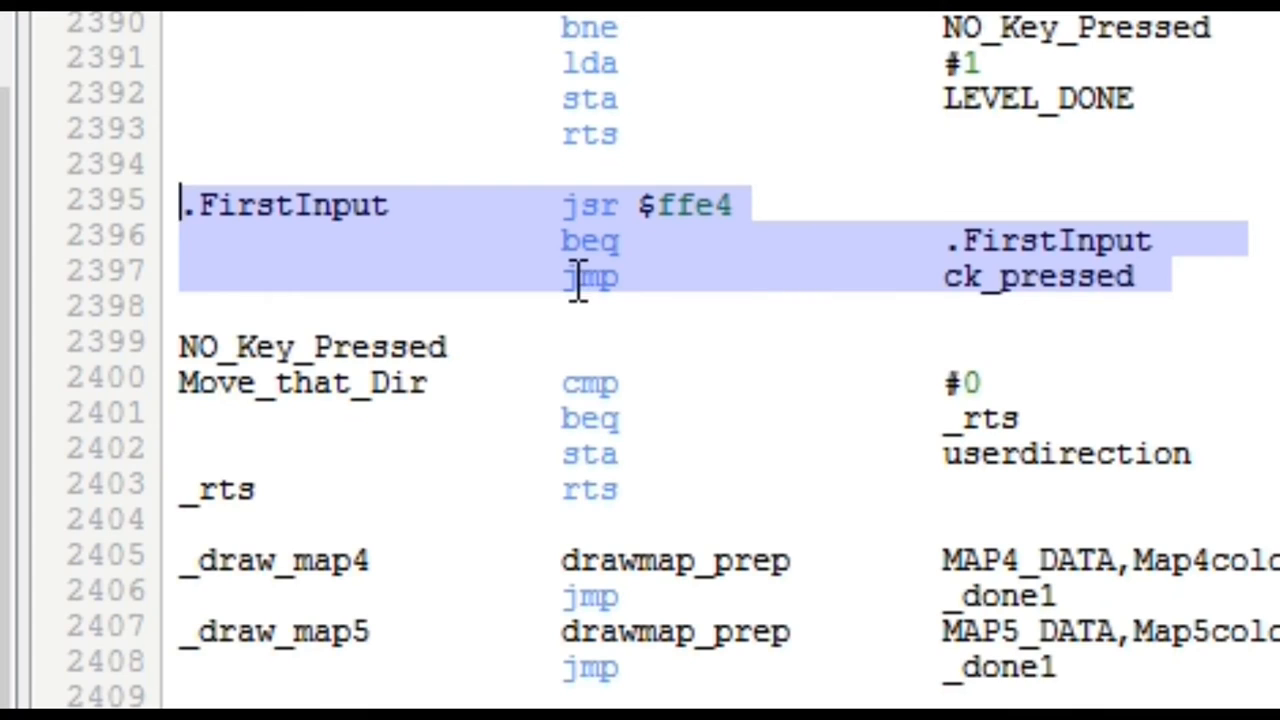
mouse_move(445, 92)
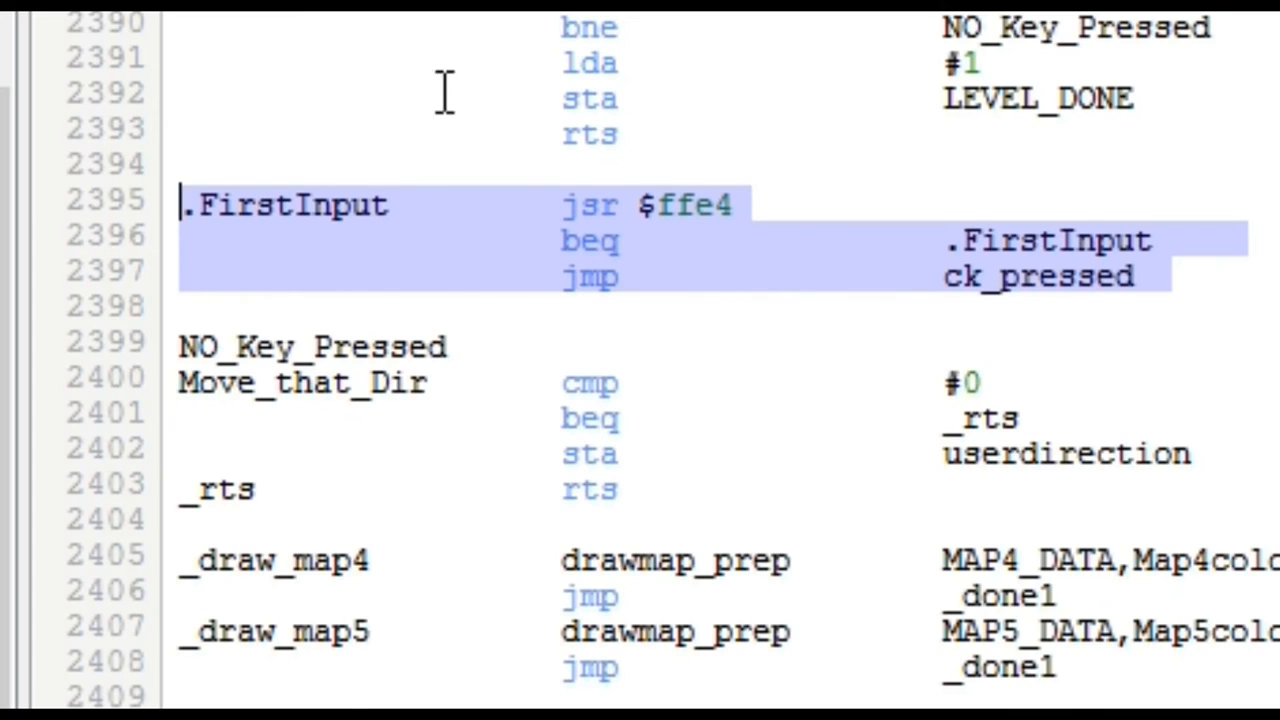
mouse_move(535, 310)
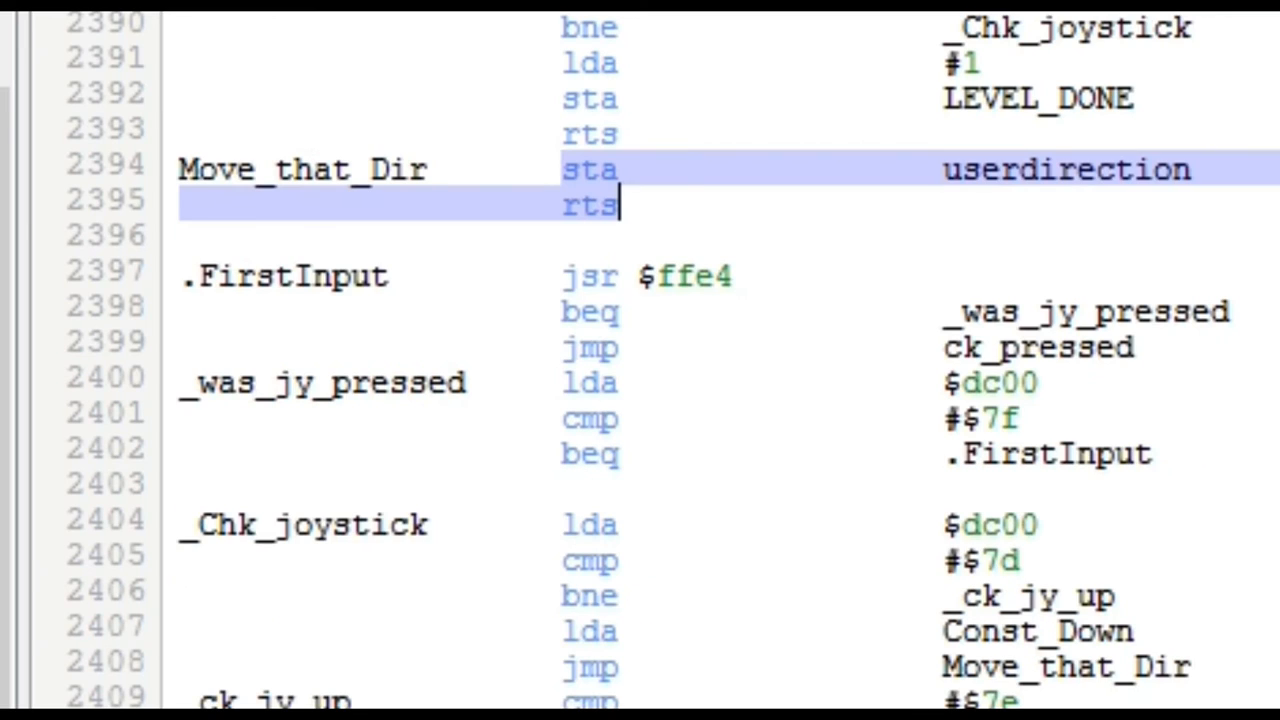
mouse_move(1198, 458)
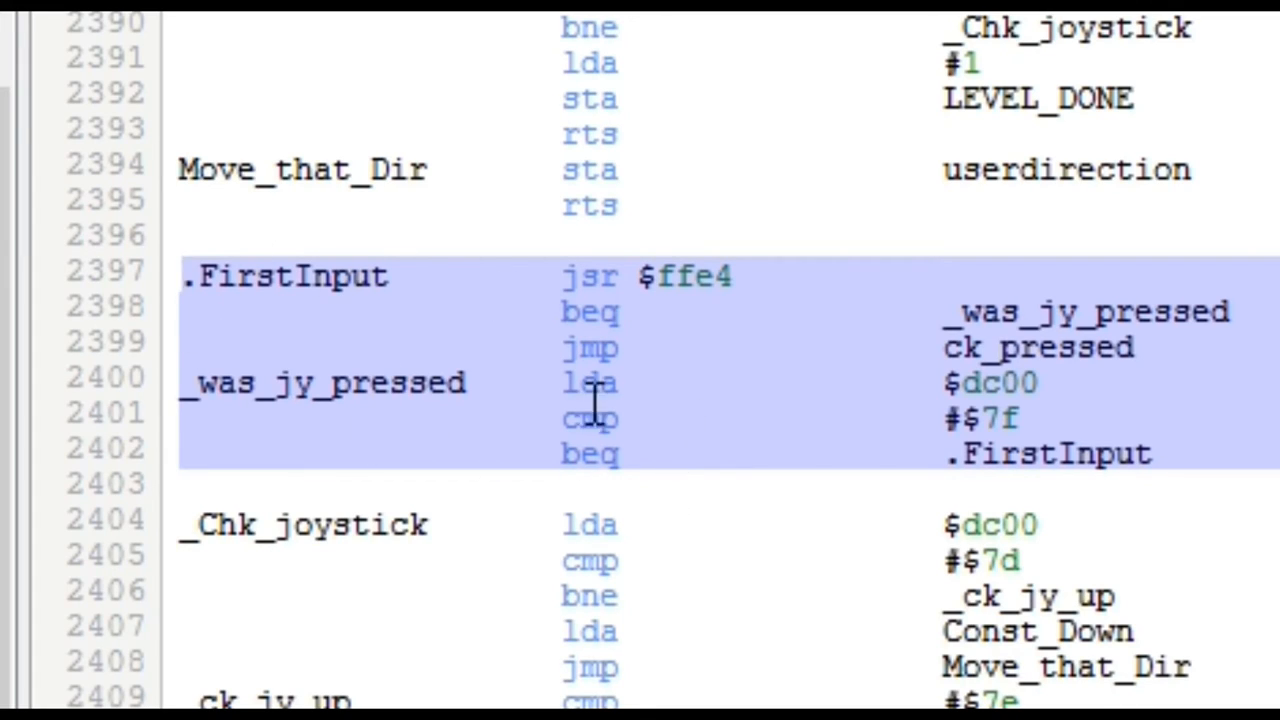
mouse_move(545, 276)
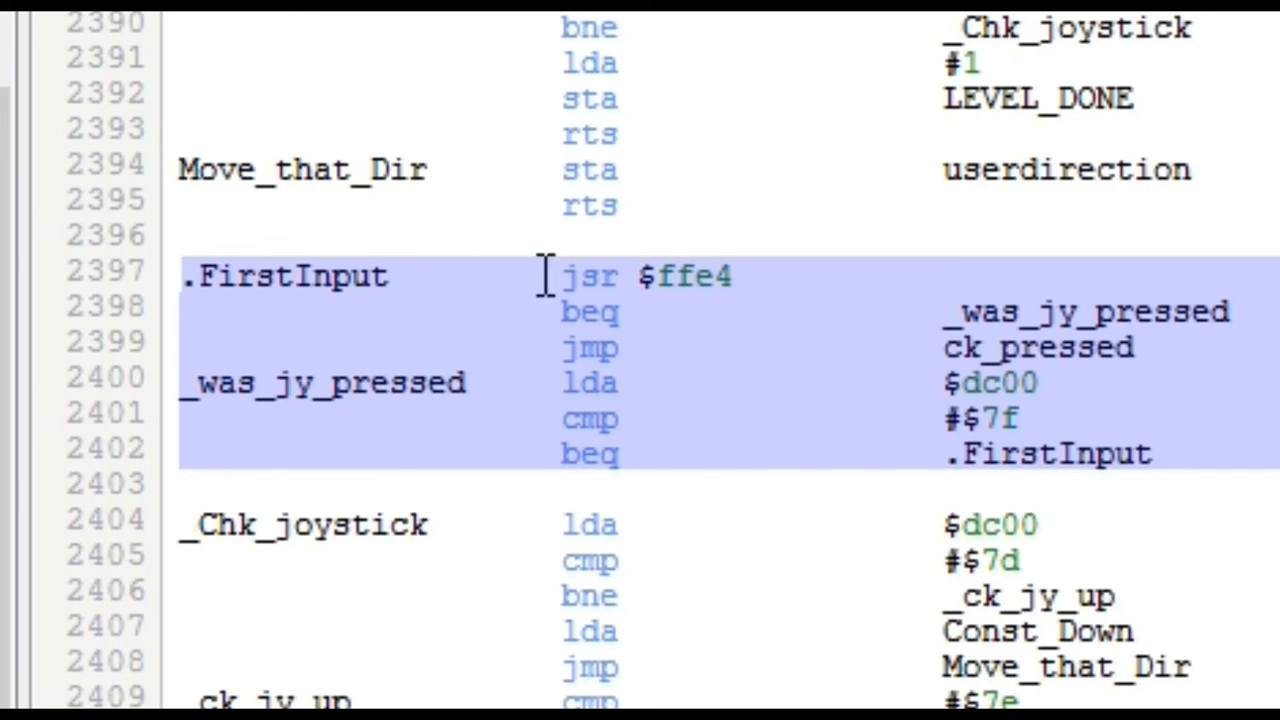
click(620, 360)
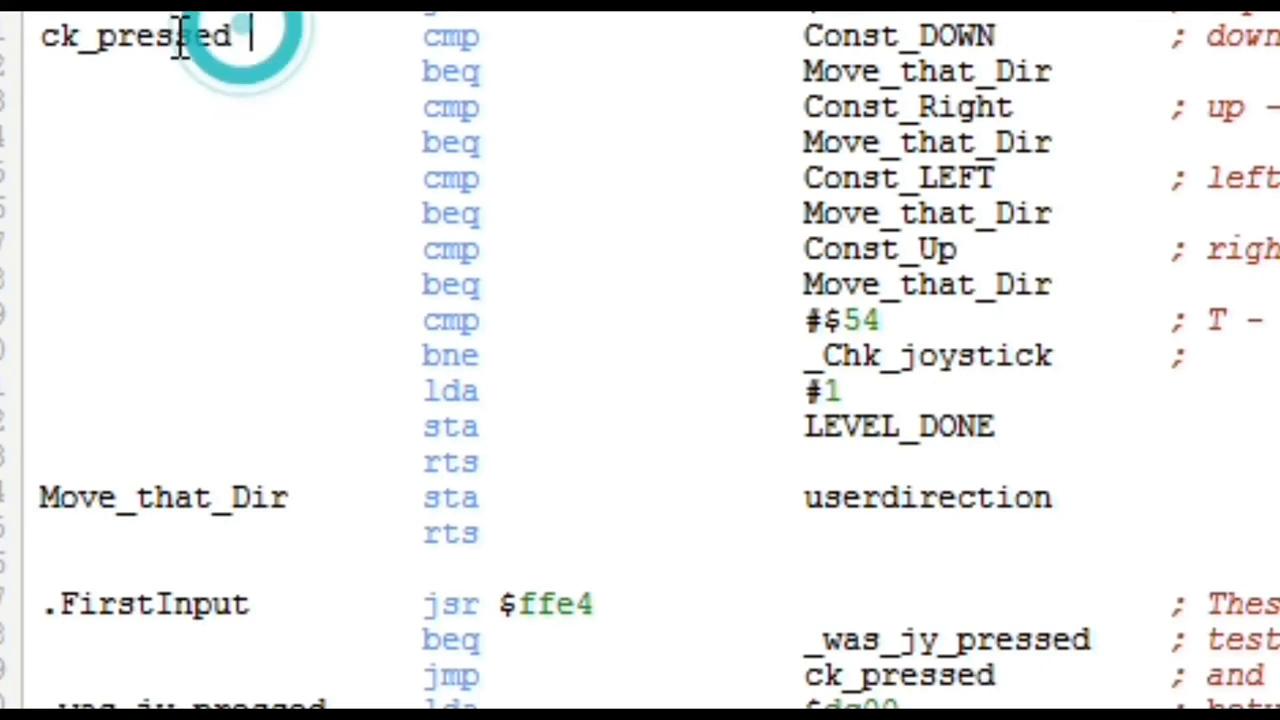
Review the _Chk_joystick routine, then build Pac-Clone with an assembly dump listing
drag(180, 35, 40, 390)
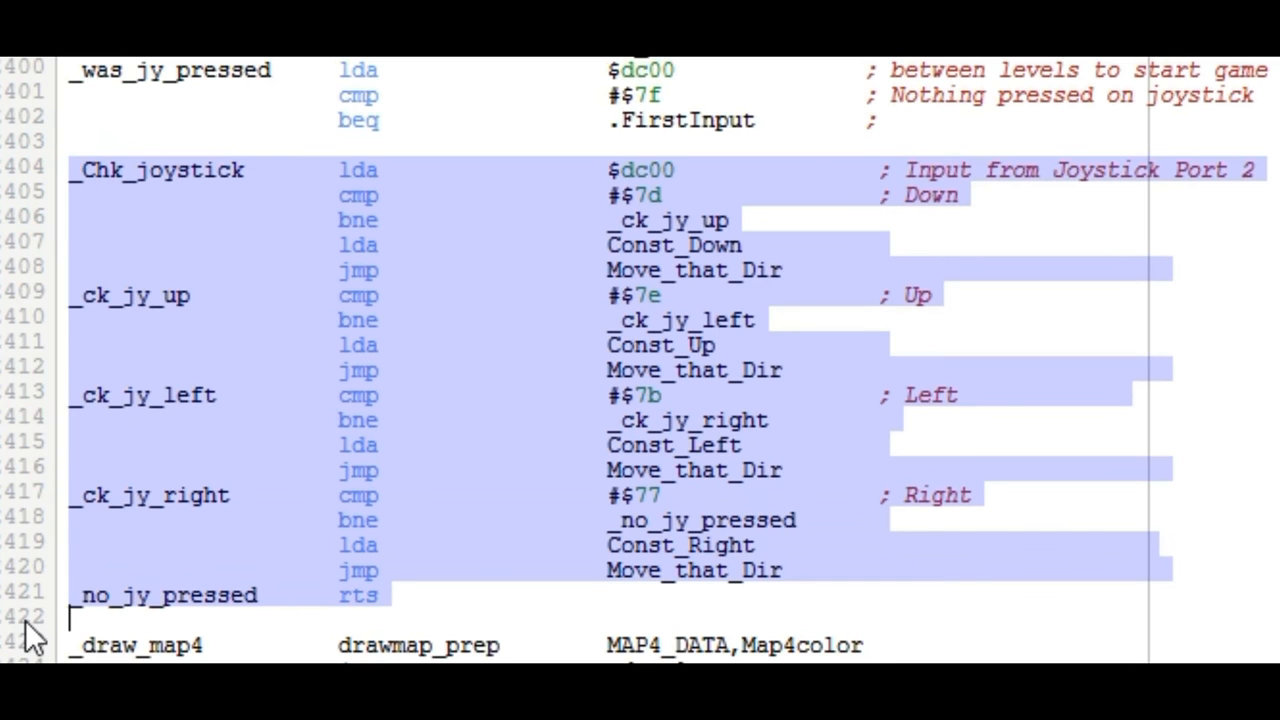
mouse_move(283, 240)
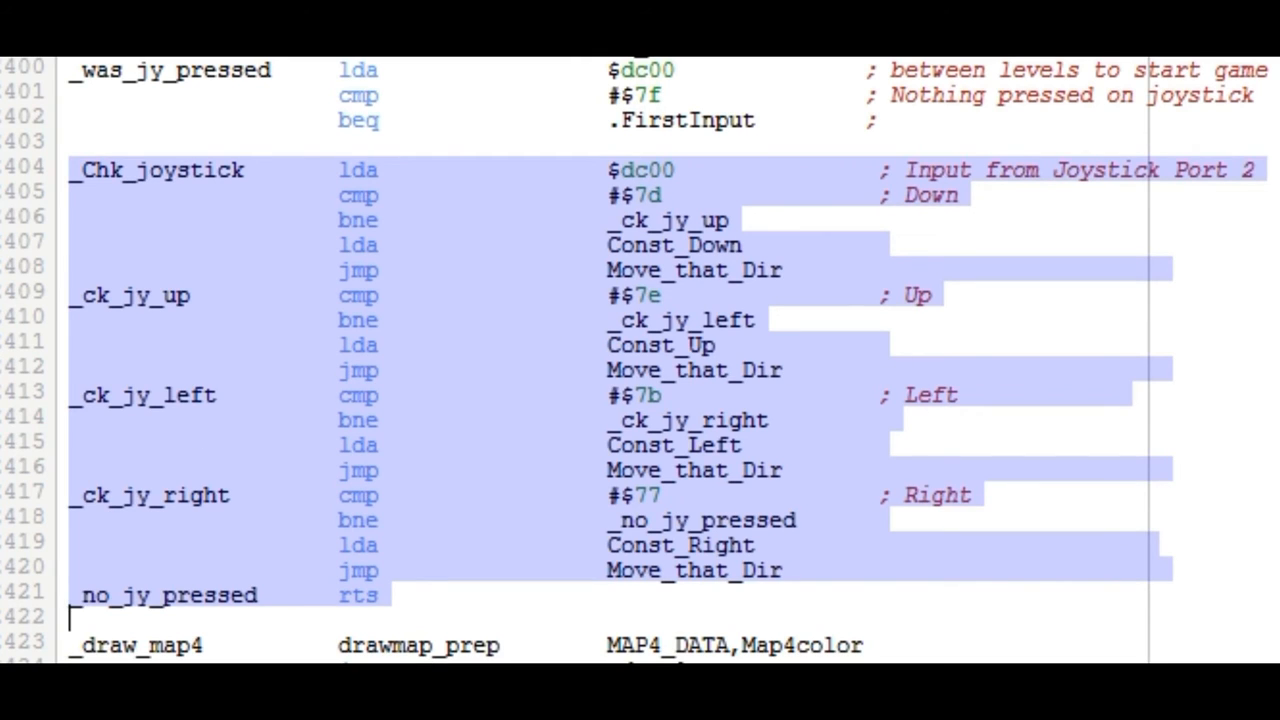
click(358, 120)
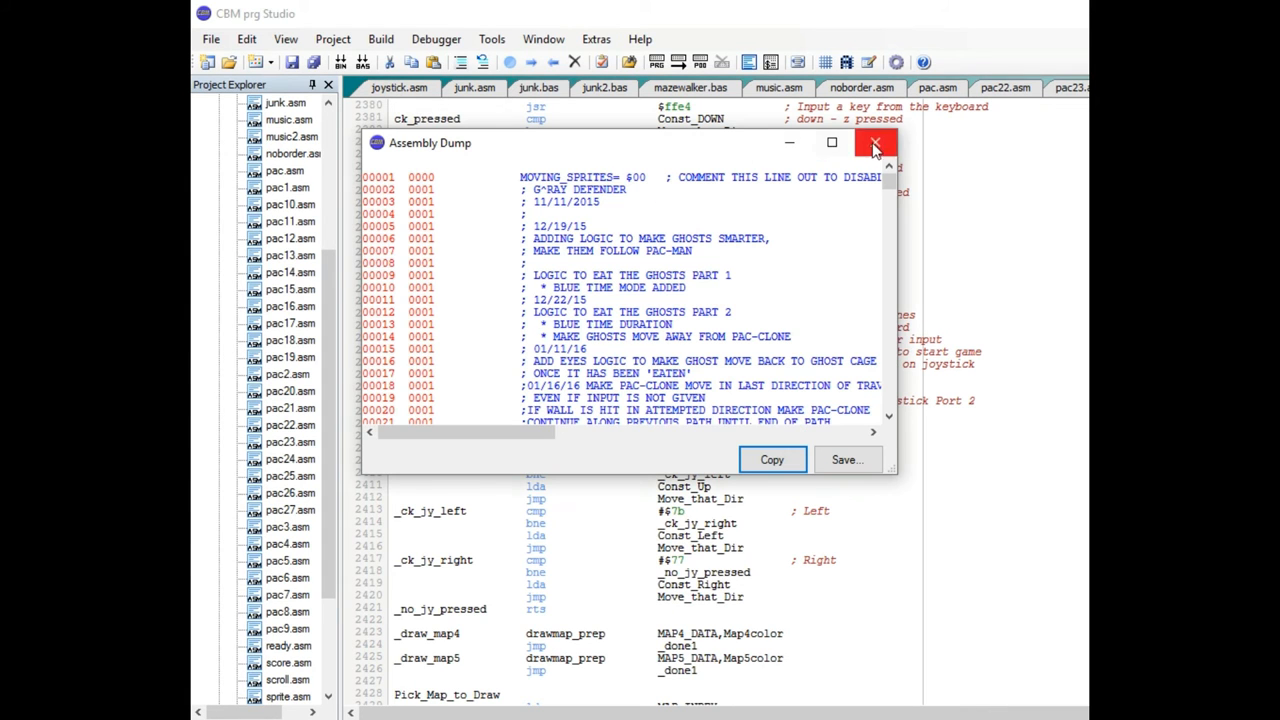
Close the Assembly Dump window so Pac-Clone loads in VICE
click(875, 142)
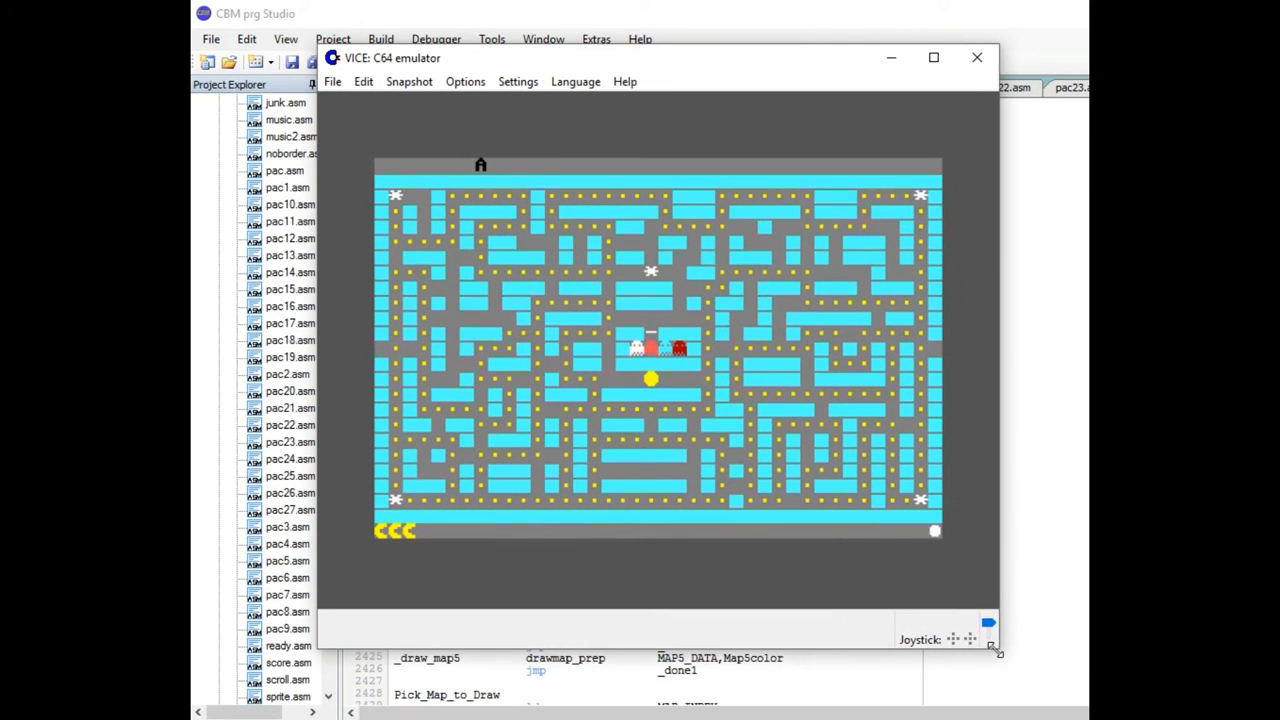
Drag the VICE window corner to enlarge the Pac-Clone display
drag(660, 57, 635, 67)
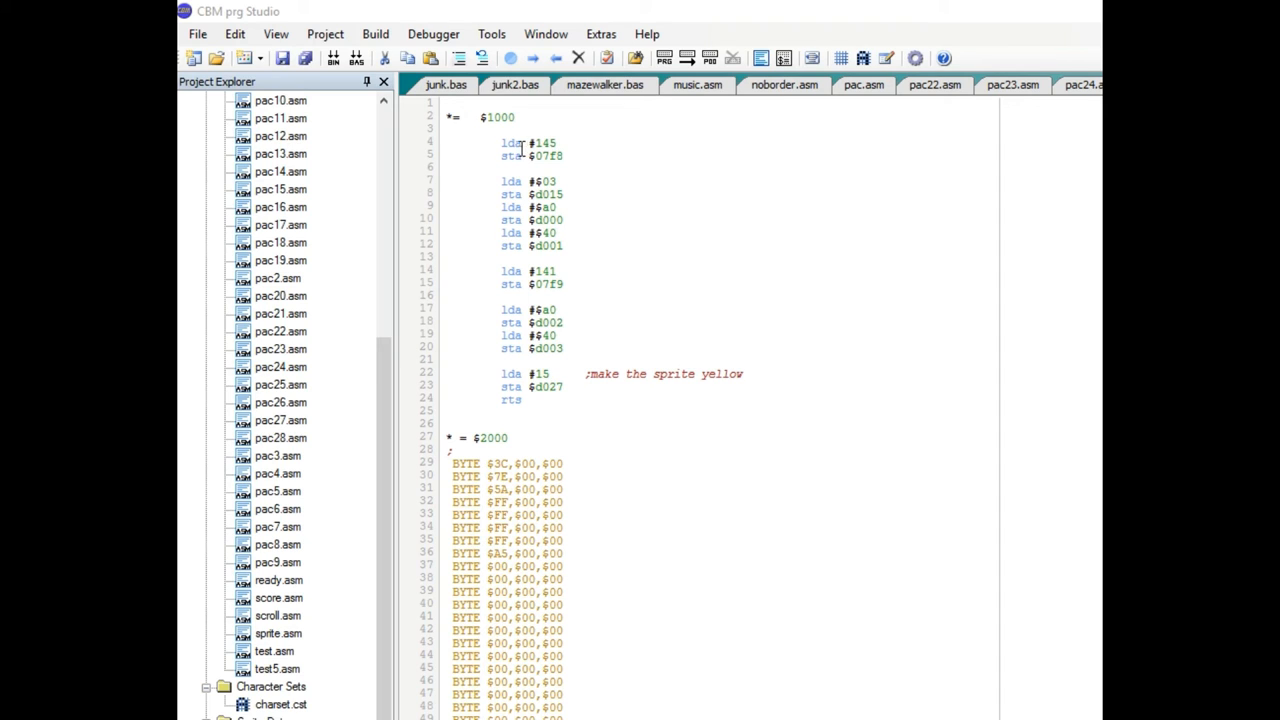
mouse_move(619, 166)
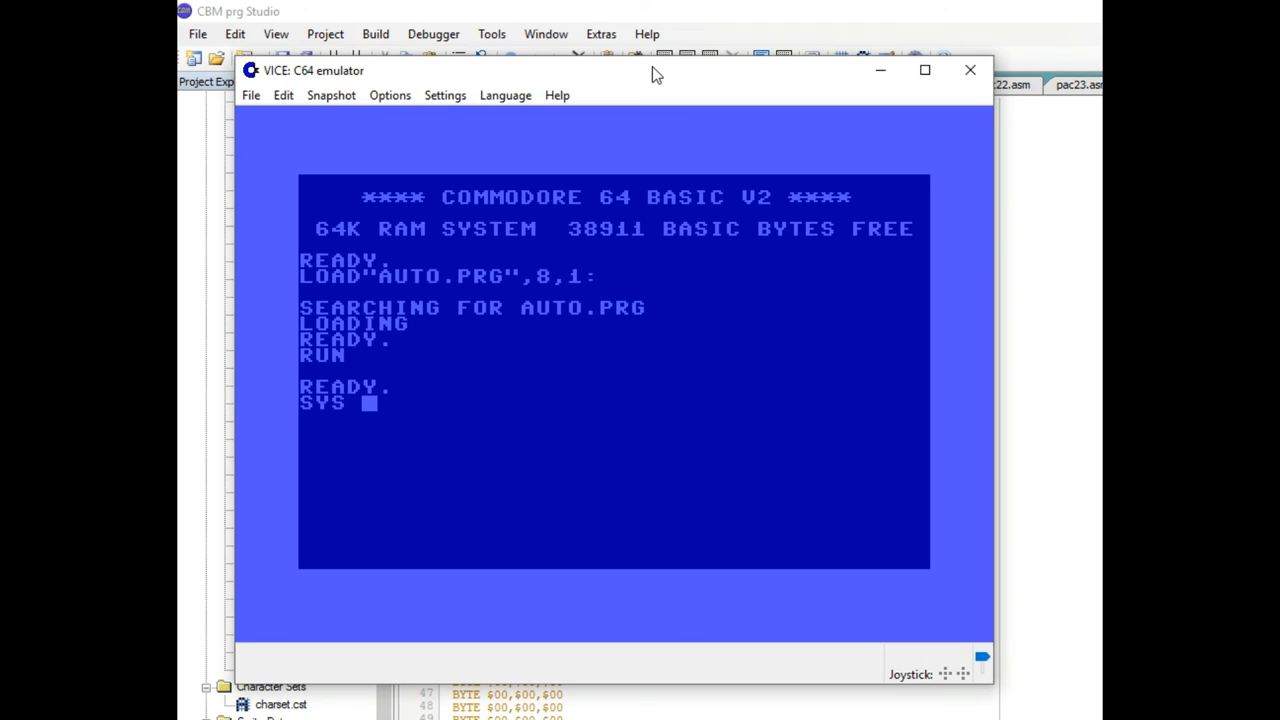
Run SYS 4096 and POKE 53271,1 to expand the sprite, then begin another POKE
text(4096)
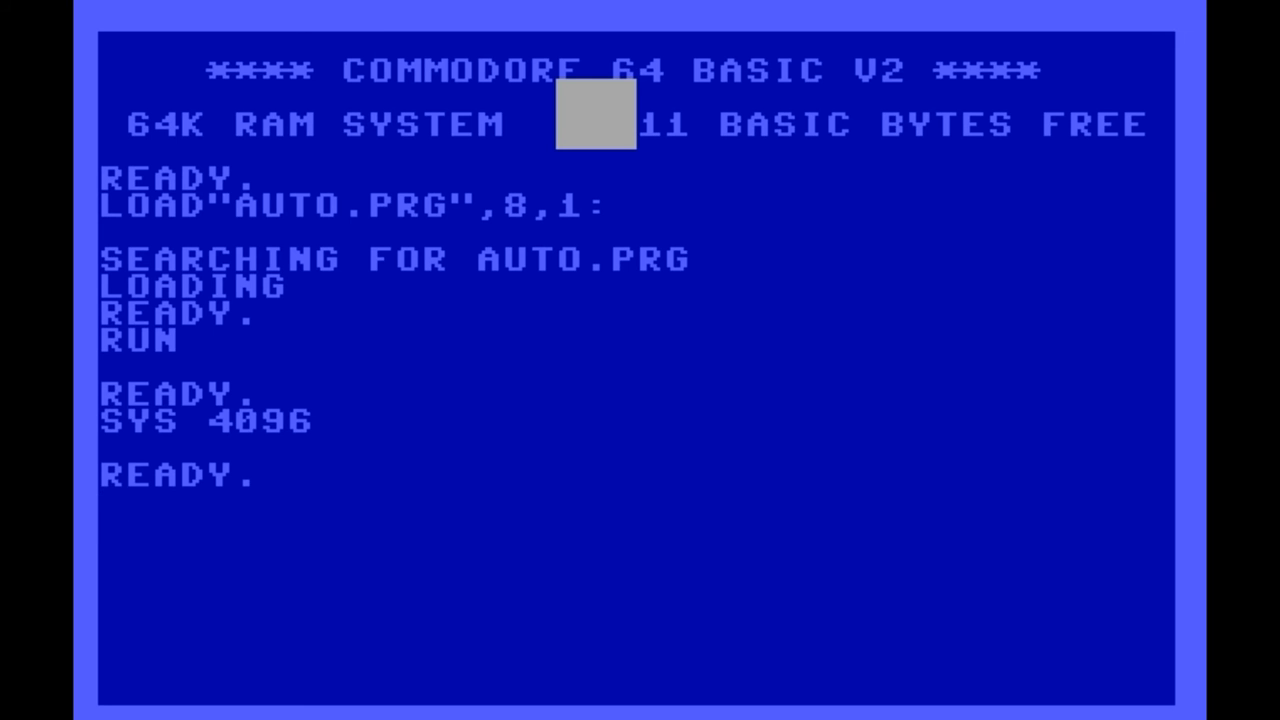
text(POKE)
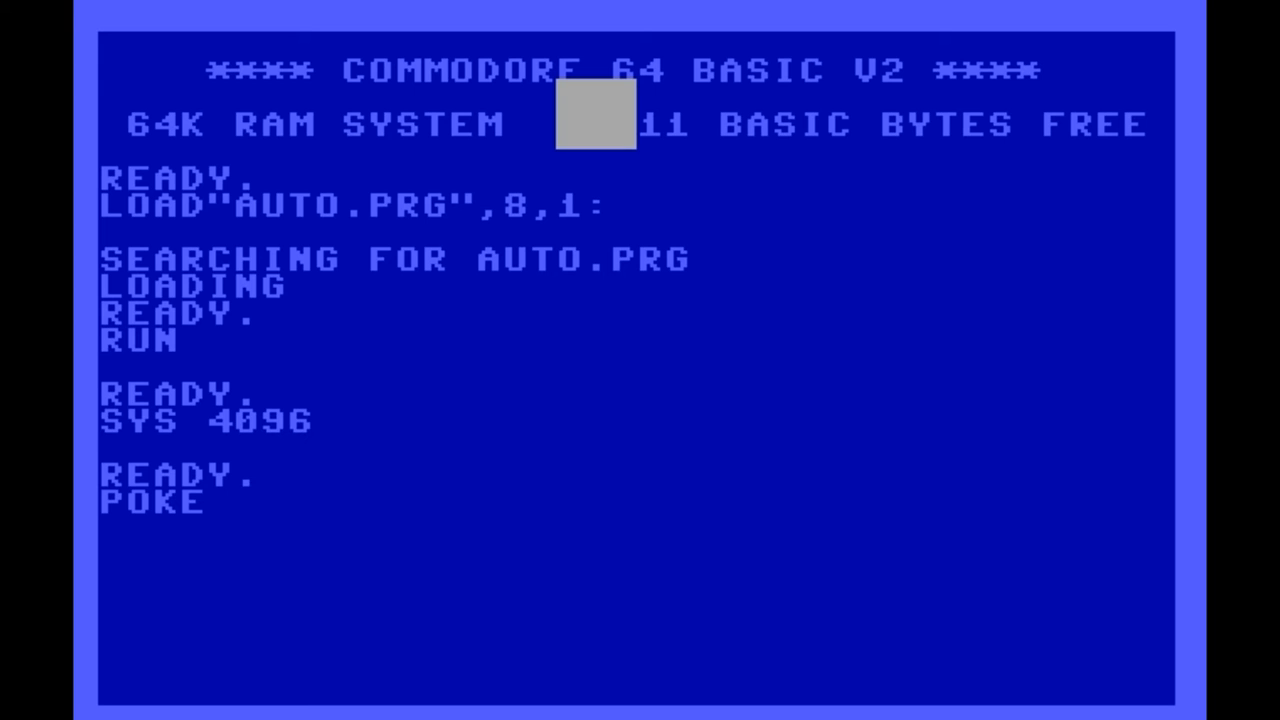
text(5)
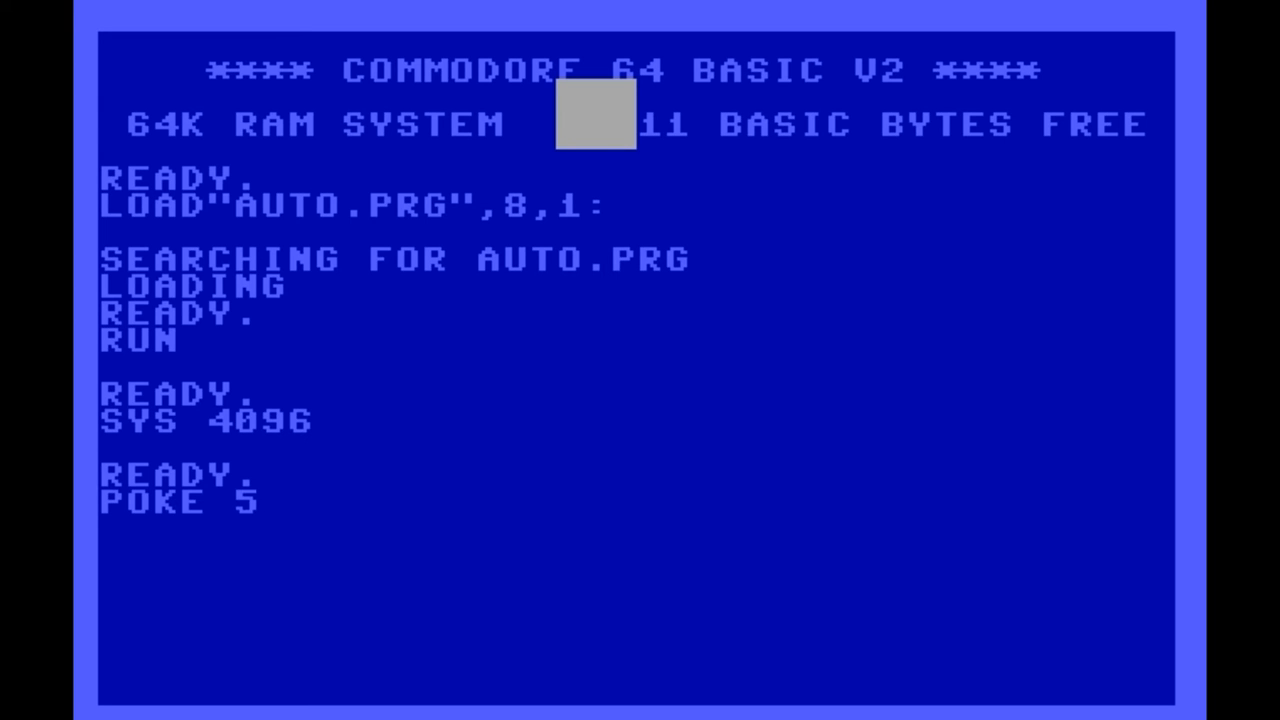
text(3271)
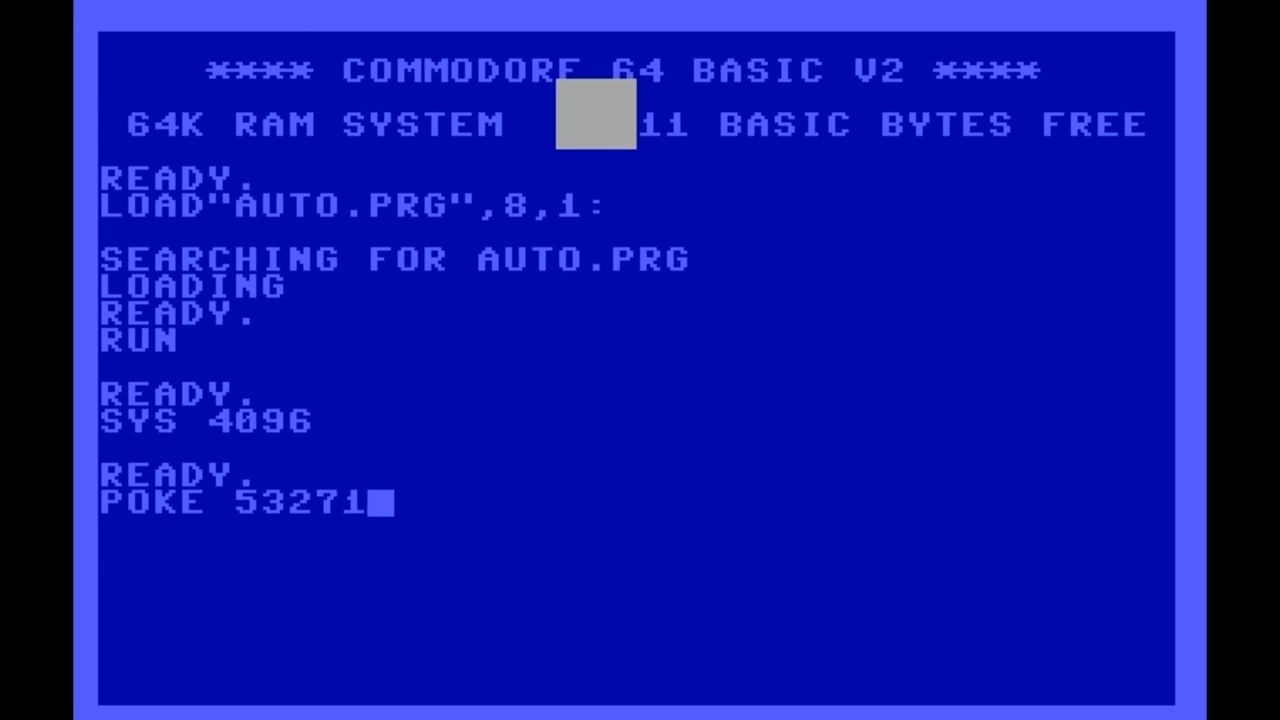
text(,)
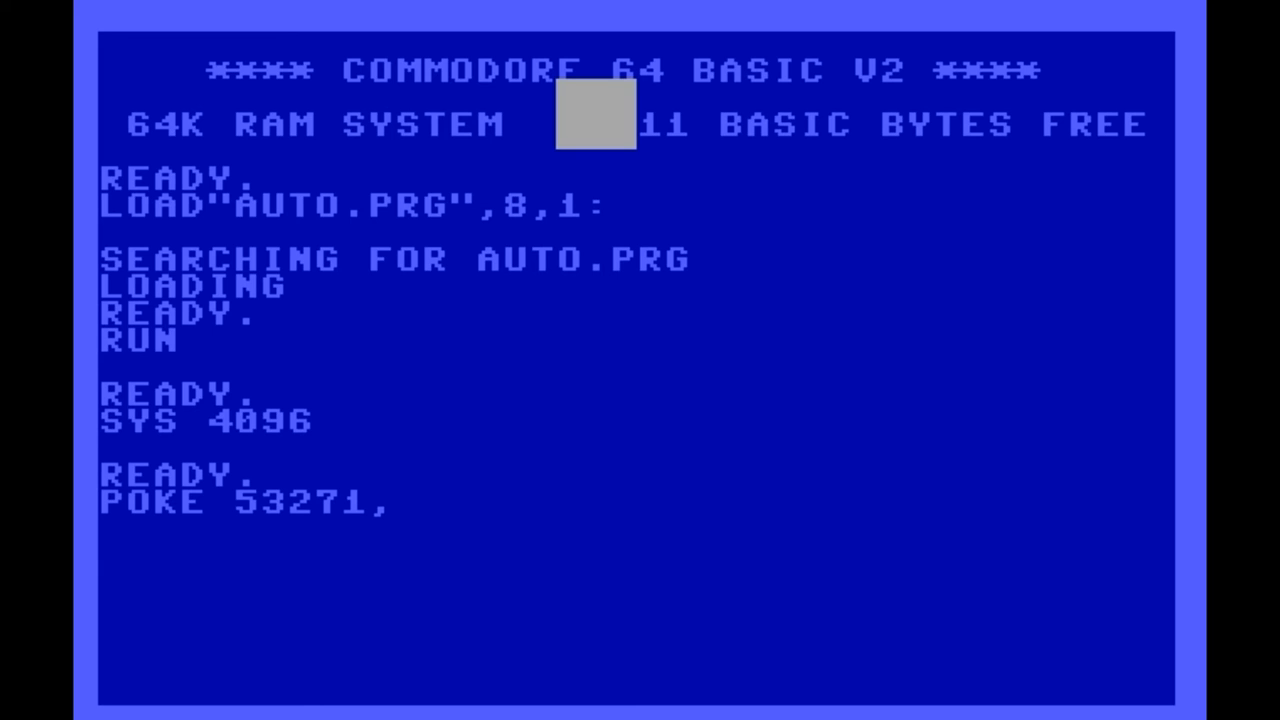
text(1)
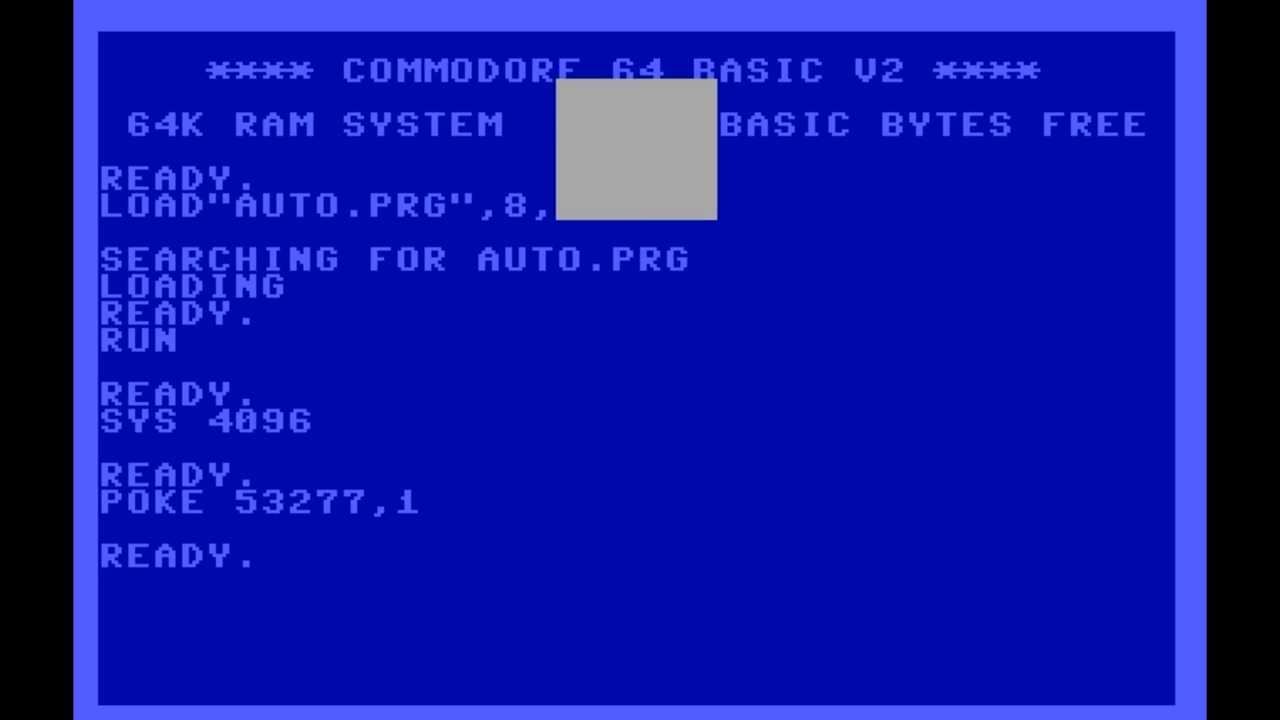
text(POKE)
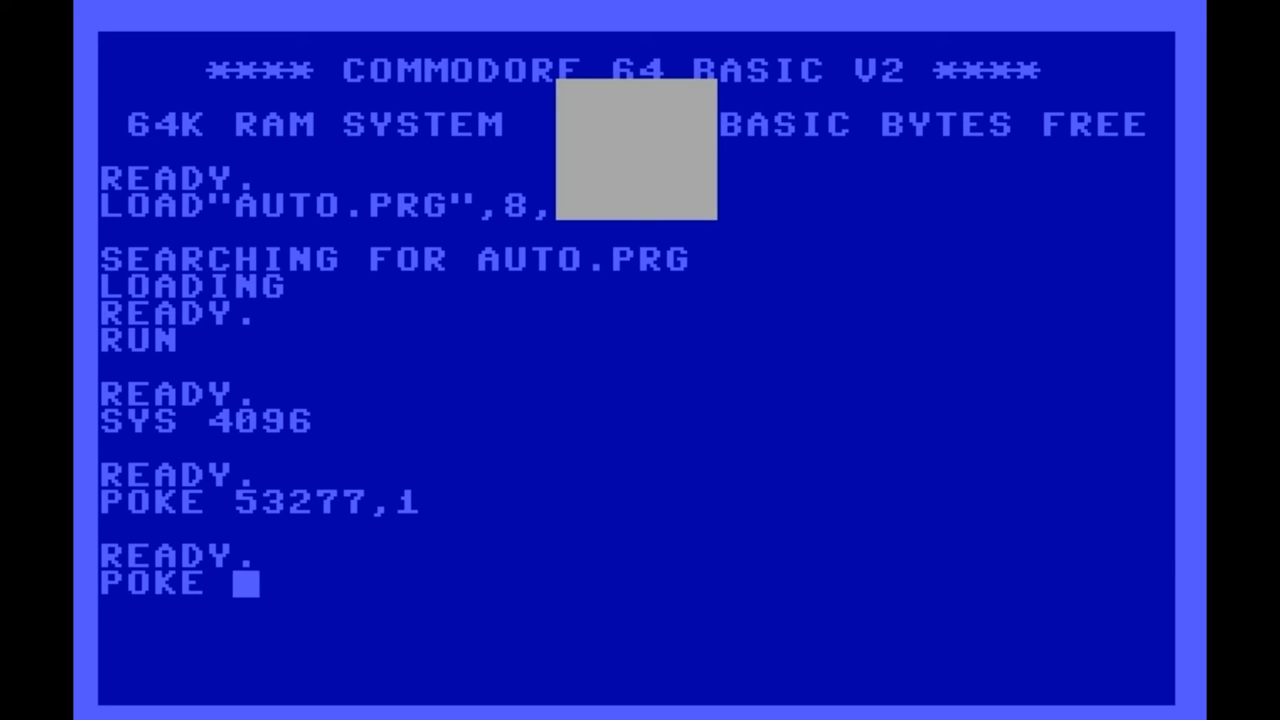
text(534)
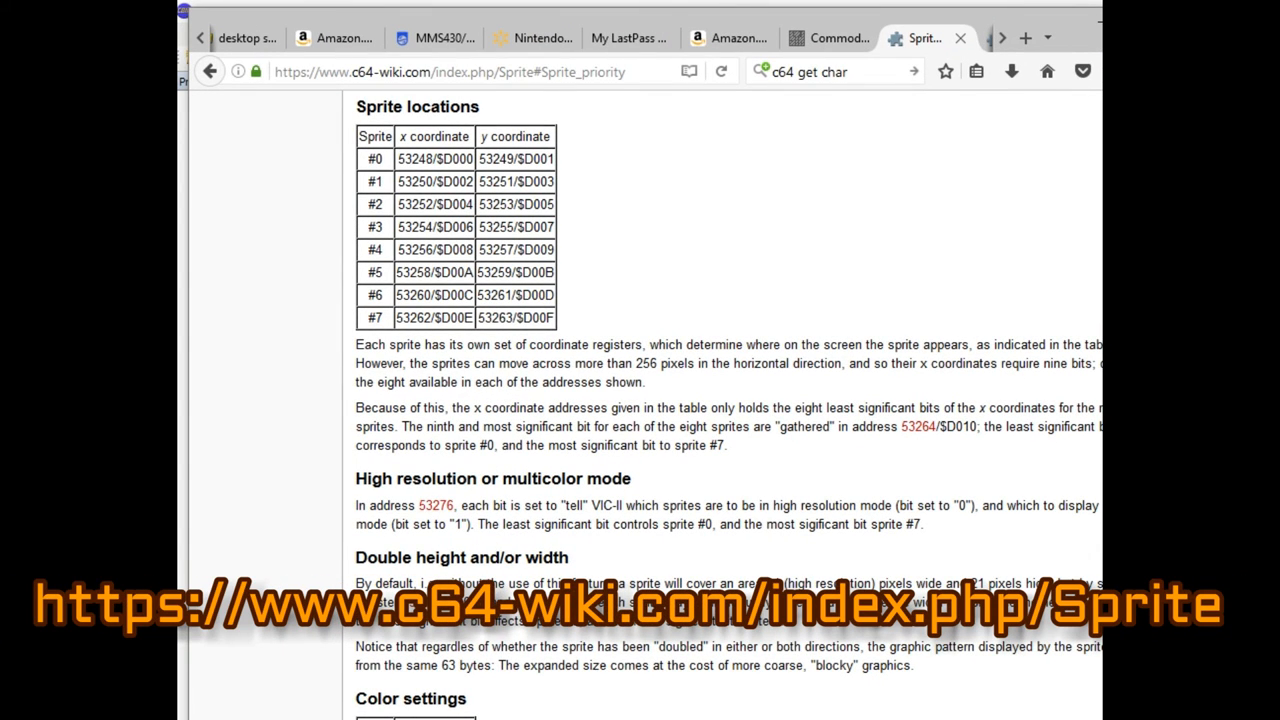
mouse_move(603, 139)
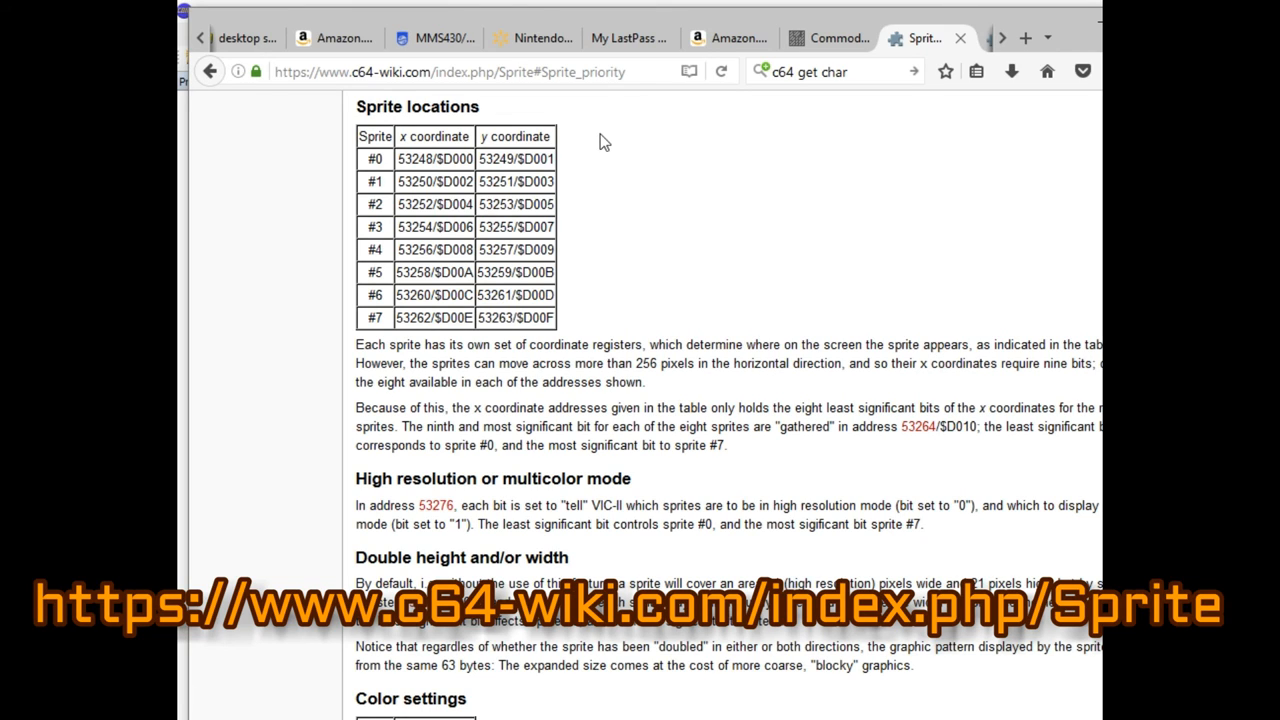
mouse_move(477, 697)
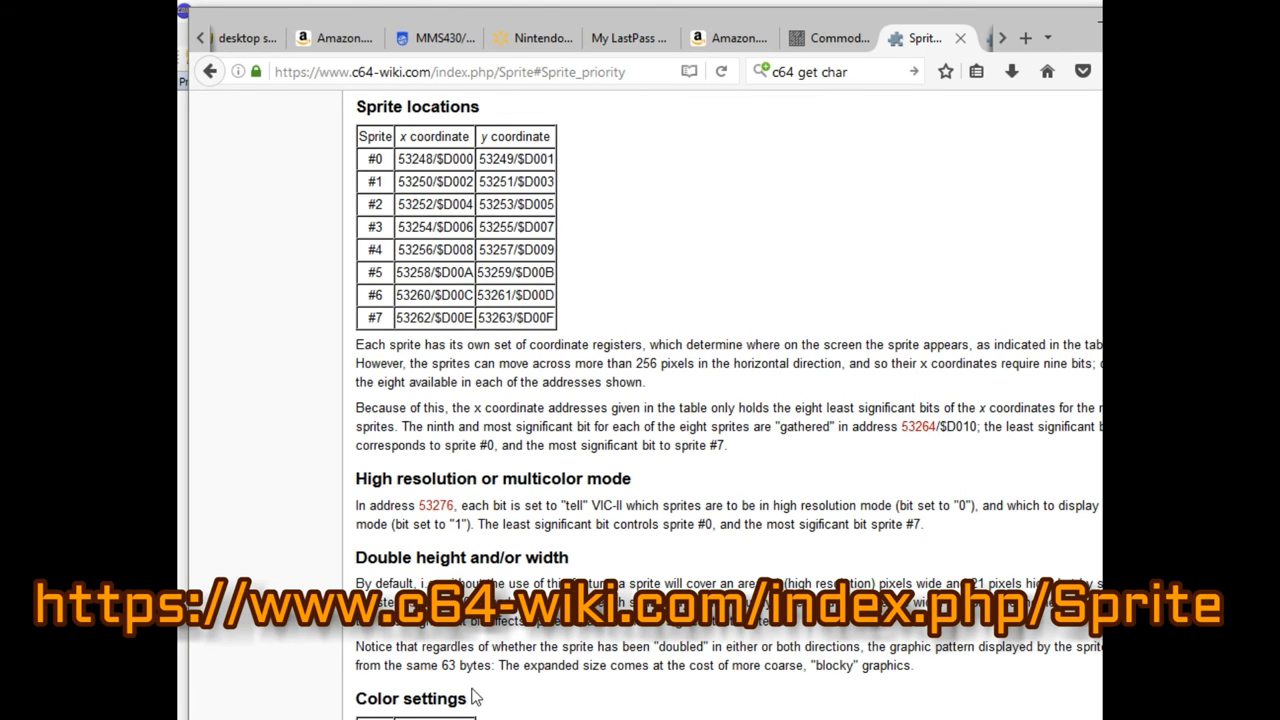
Scroll the C64-Wiki Sprite page through Double height/width and Sprite priority sections
scroll(down, 3)
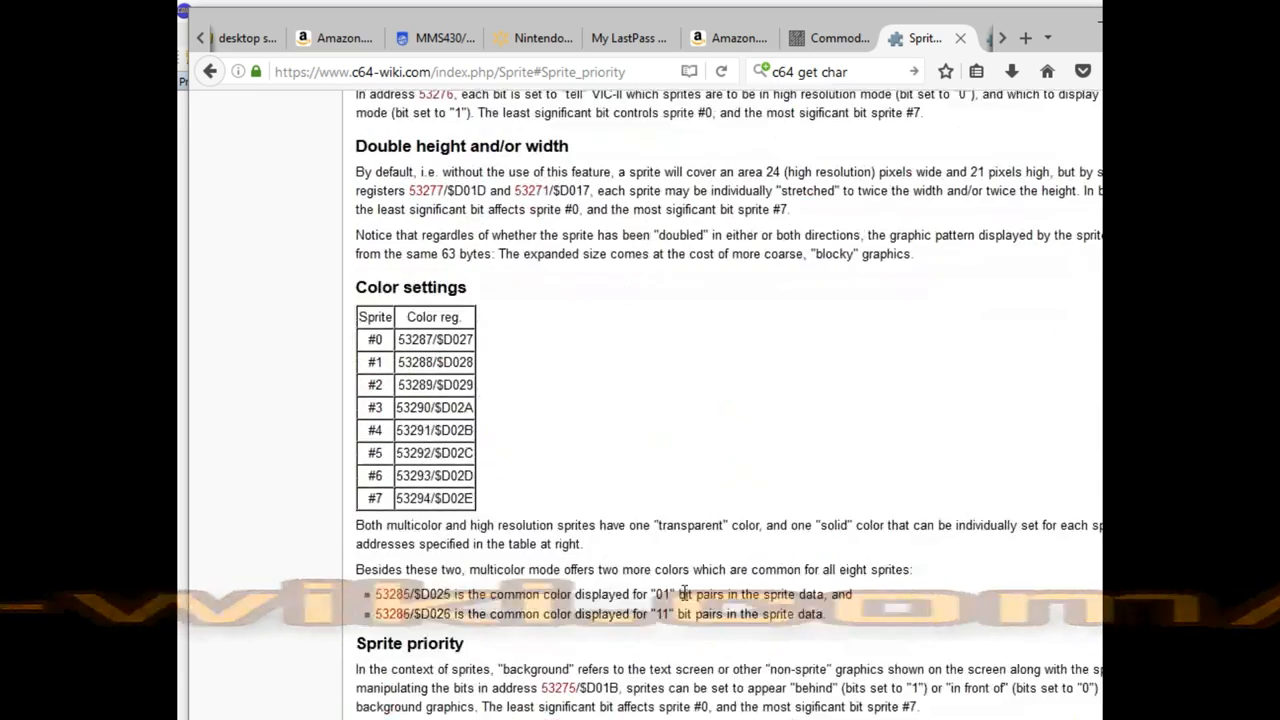
scroll(down, 3)
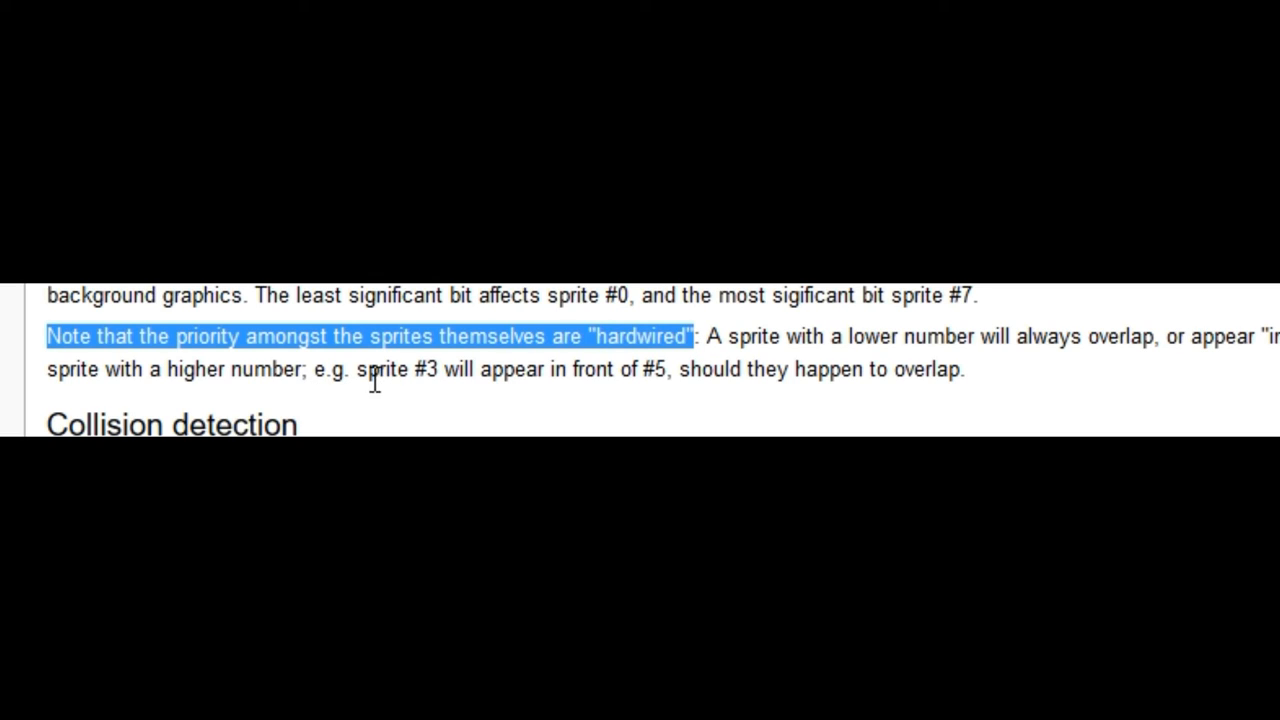
mouse_move(608, 412)
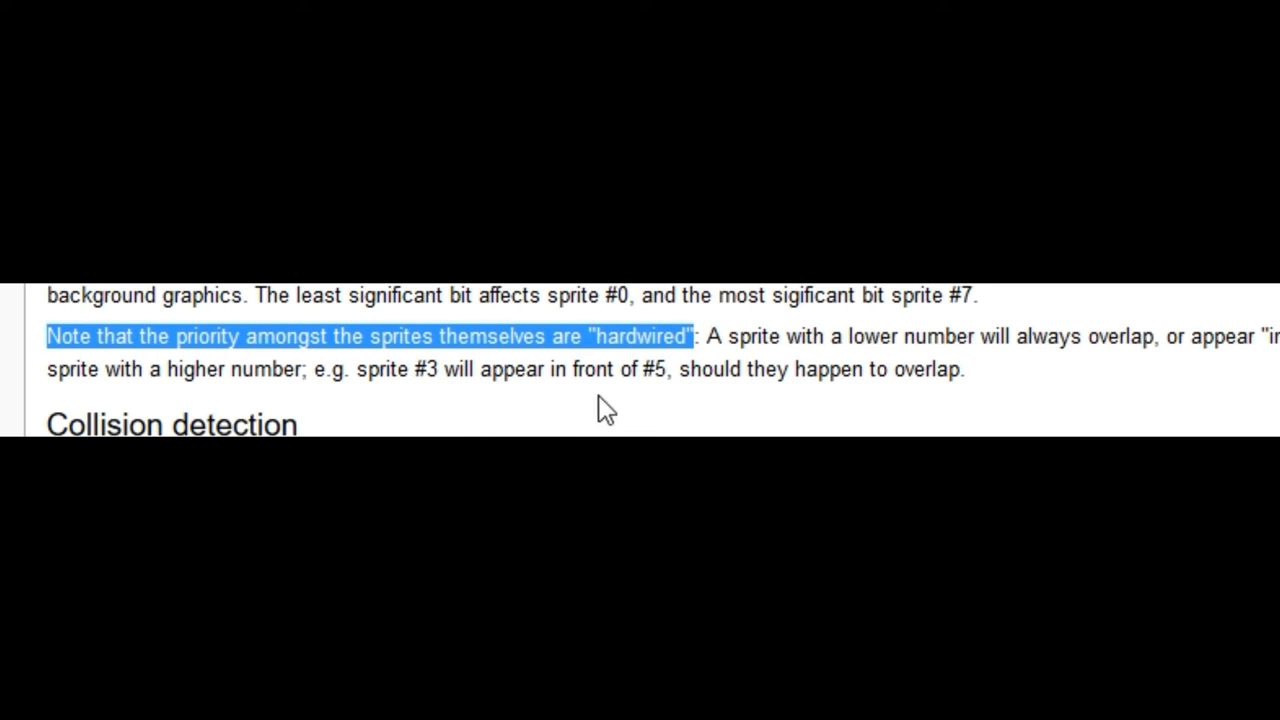
mouse_move(810, 400)
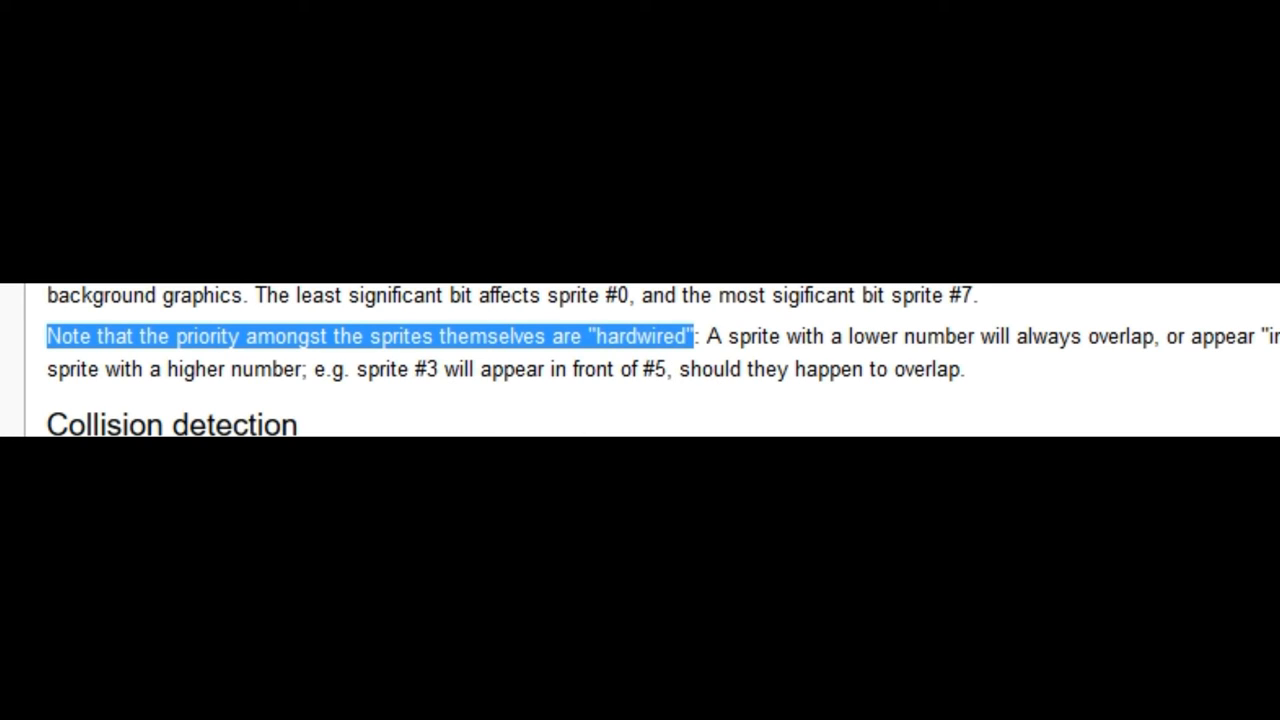
scroll(down, 3)
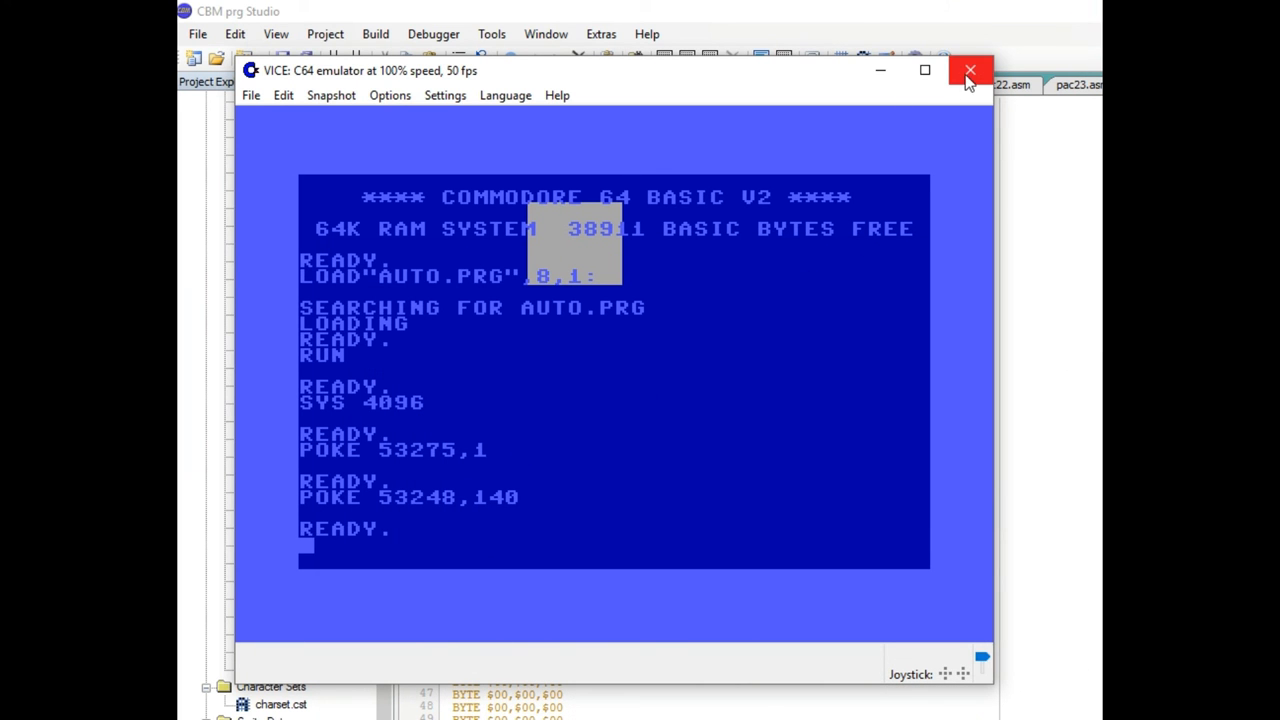
Close VICE, replace the sprite pointer value with 141, and reassemble
click(969, 70)
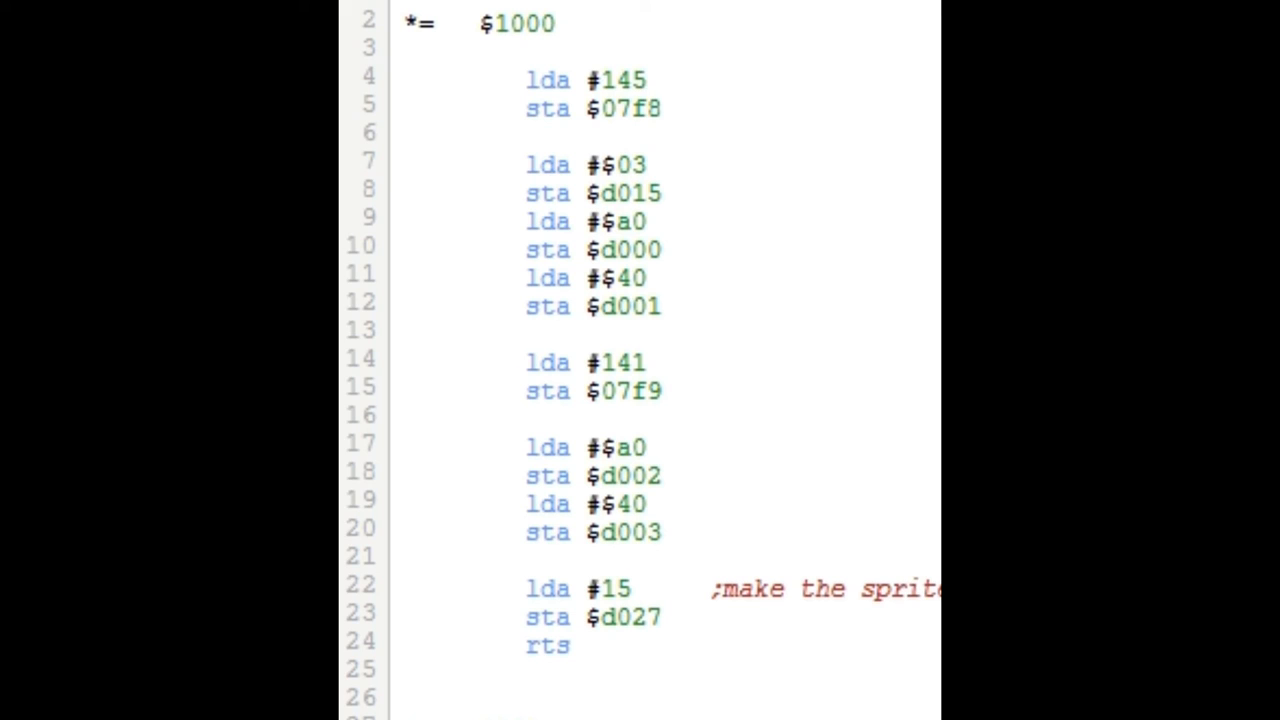
double_click(623, 80)
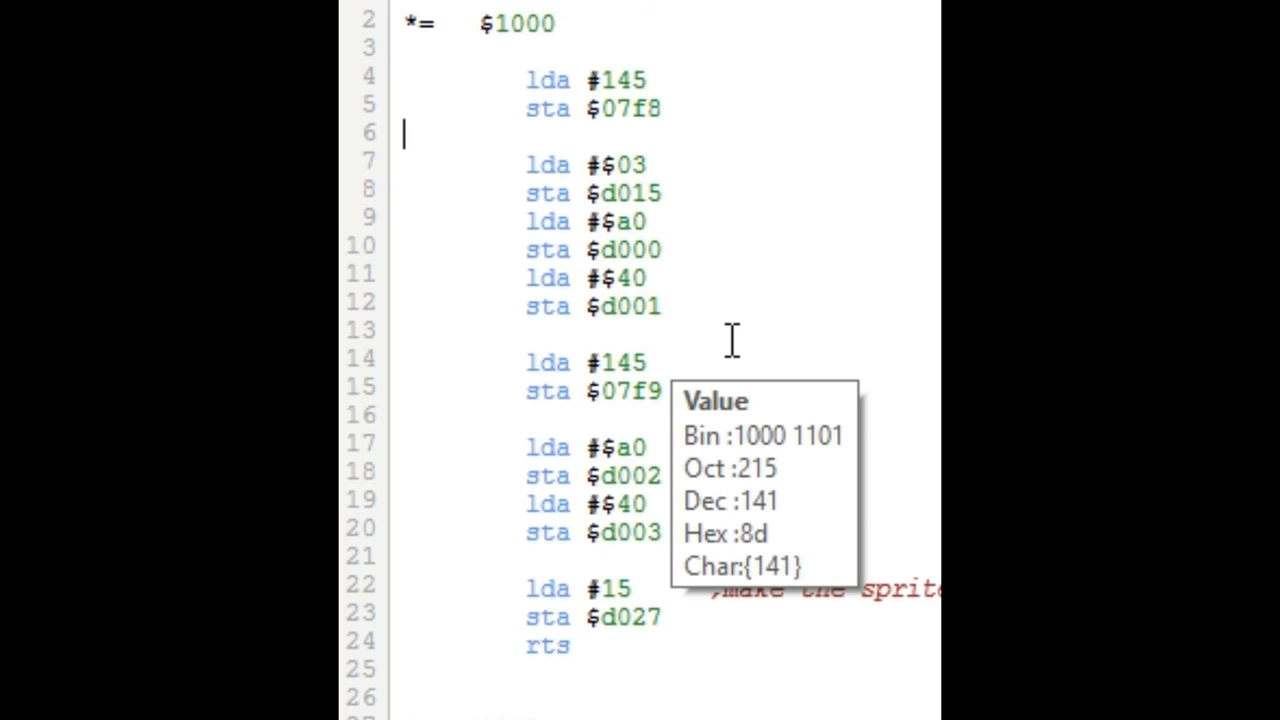
text(141)
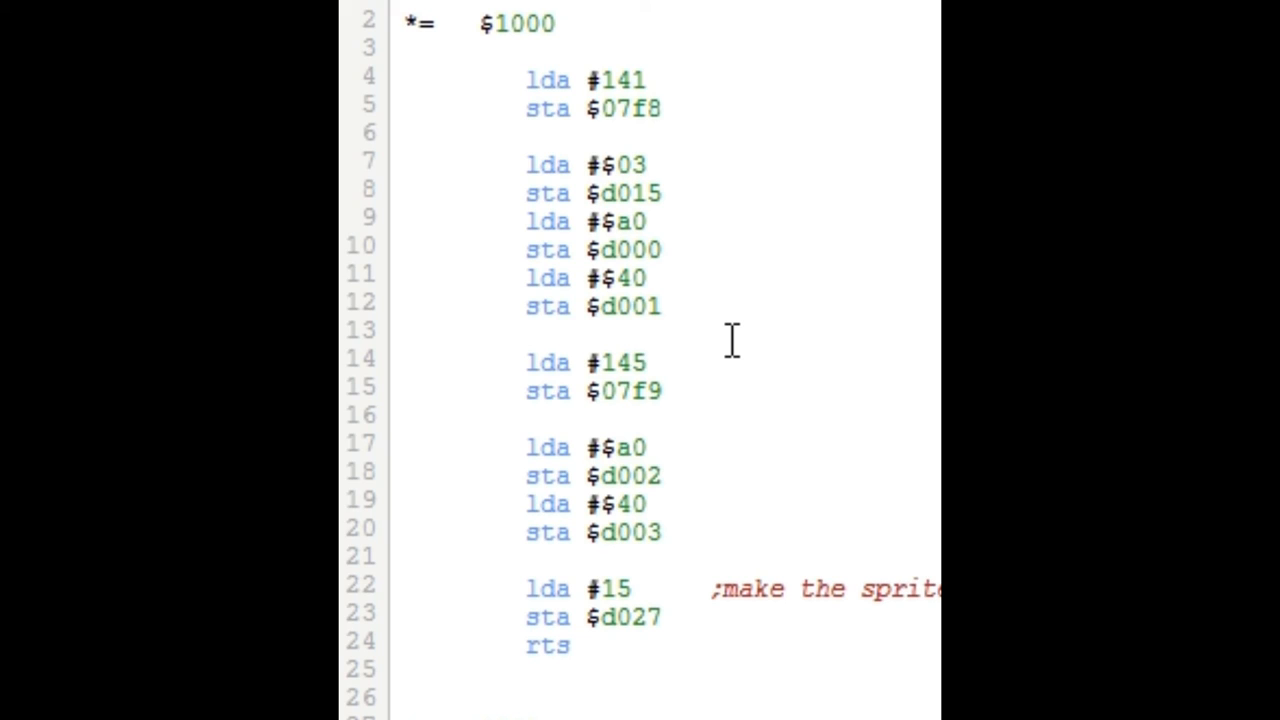
click(647, 80)
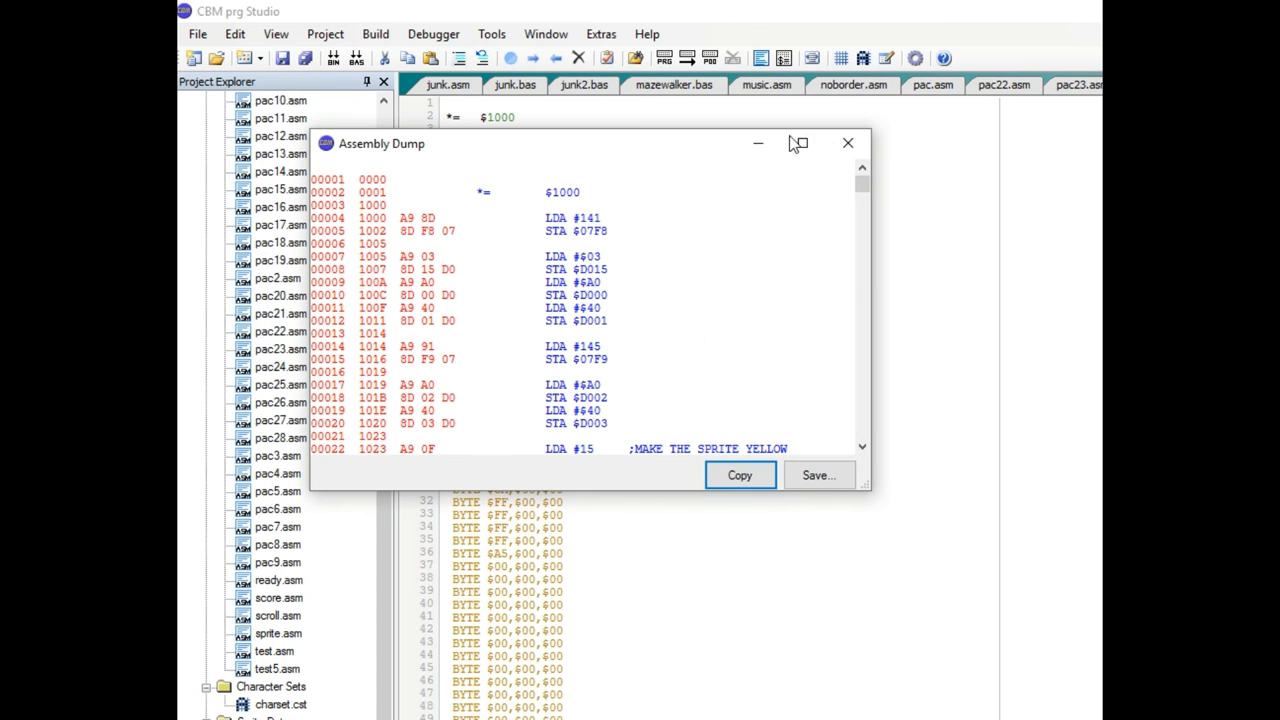
Launch the rebuilt program, run SYS 4096, then enter POKE 53271,0 and start POKE 53271,1
click(847, 143)
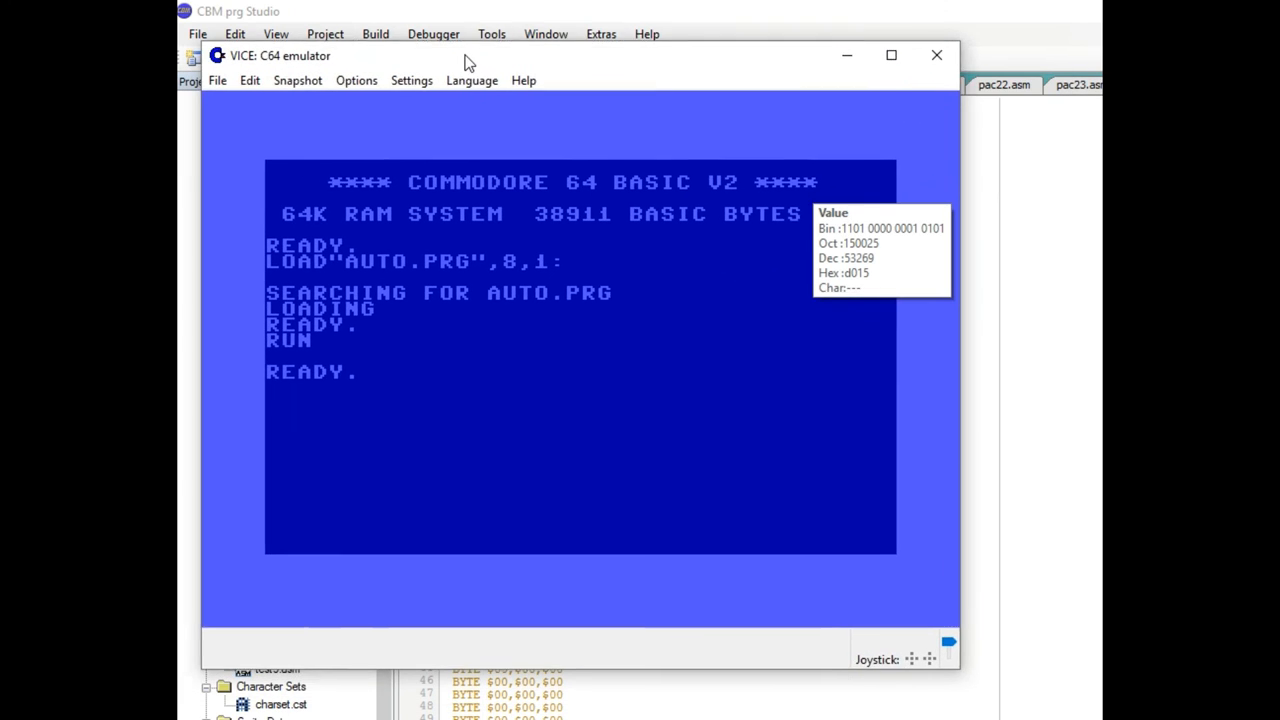
text(SYS 4096)
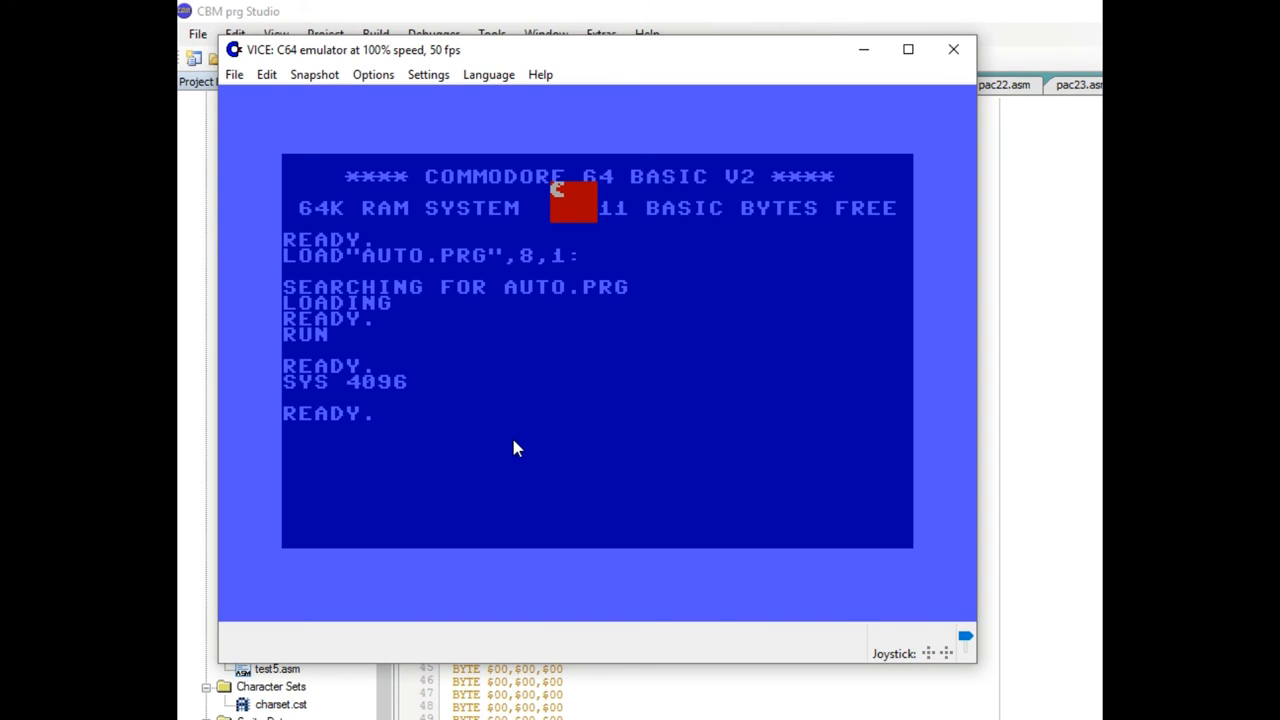
text(POKE 53271,0)
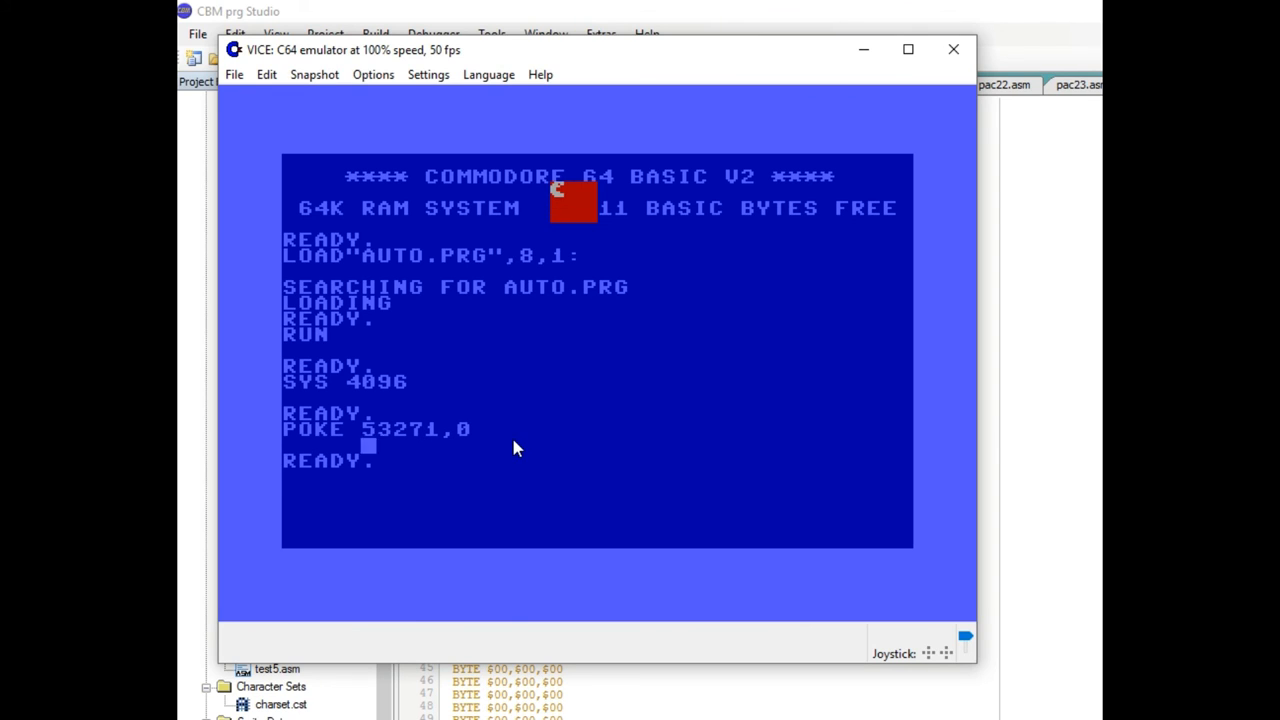
text(1)
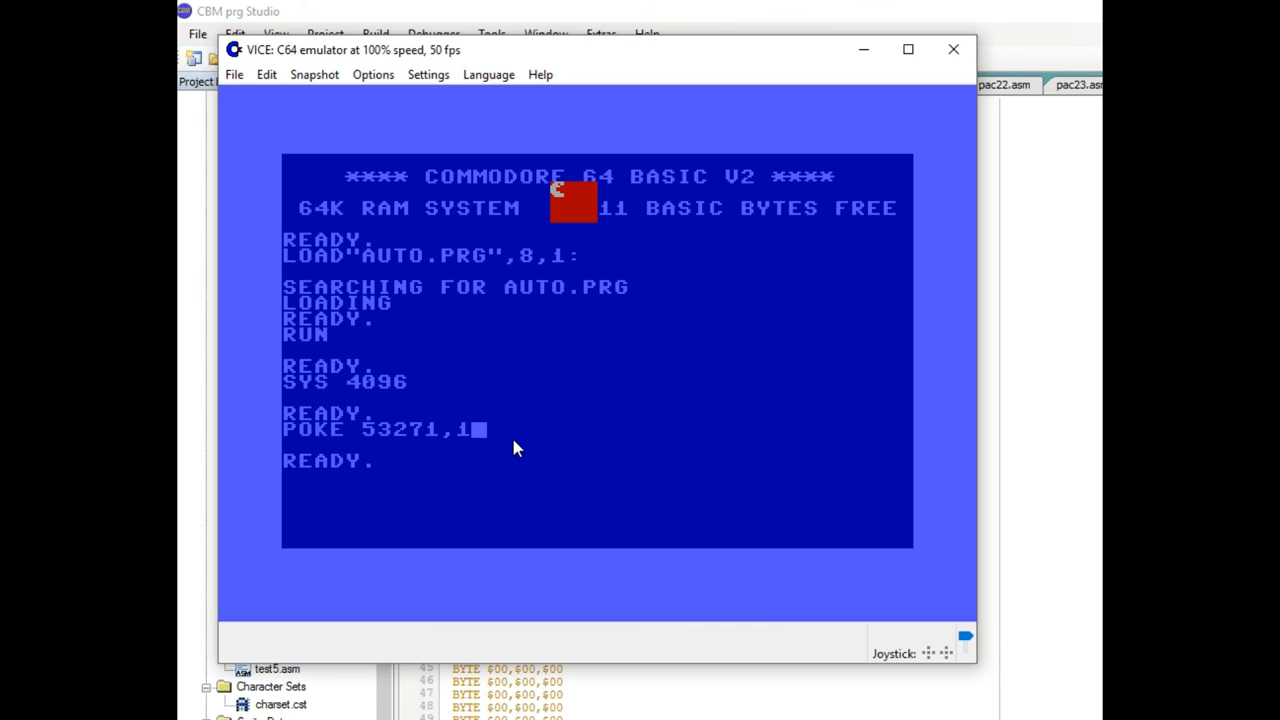